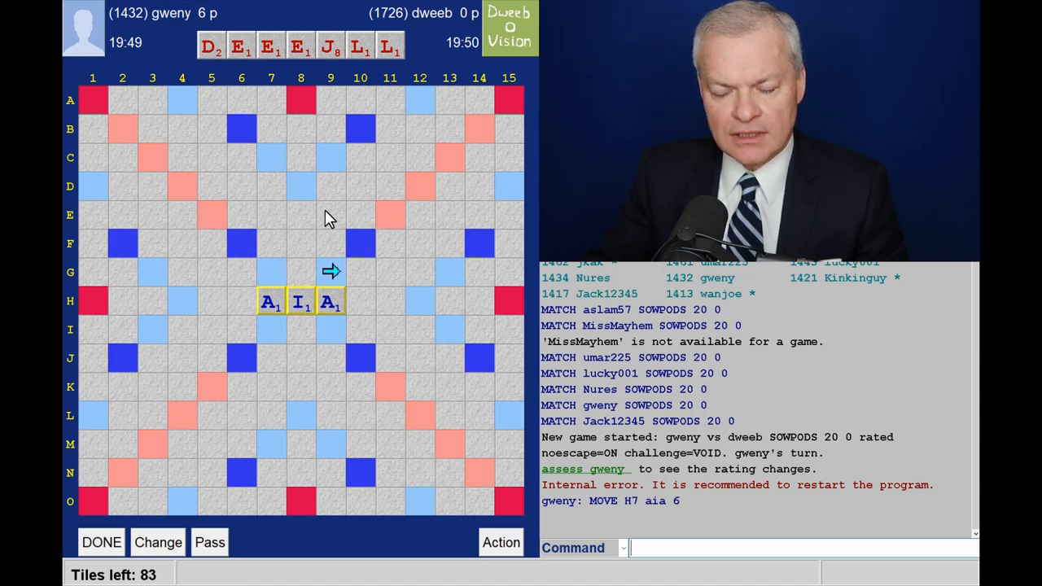
mouse_move(251, 325)
text(JELLED)
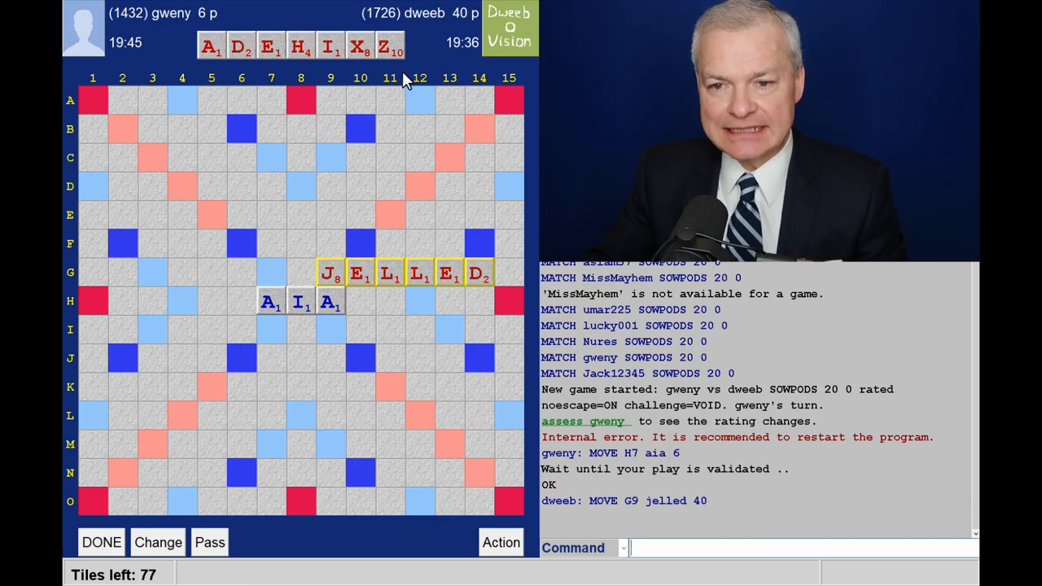
mouse_move(374, 174)
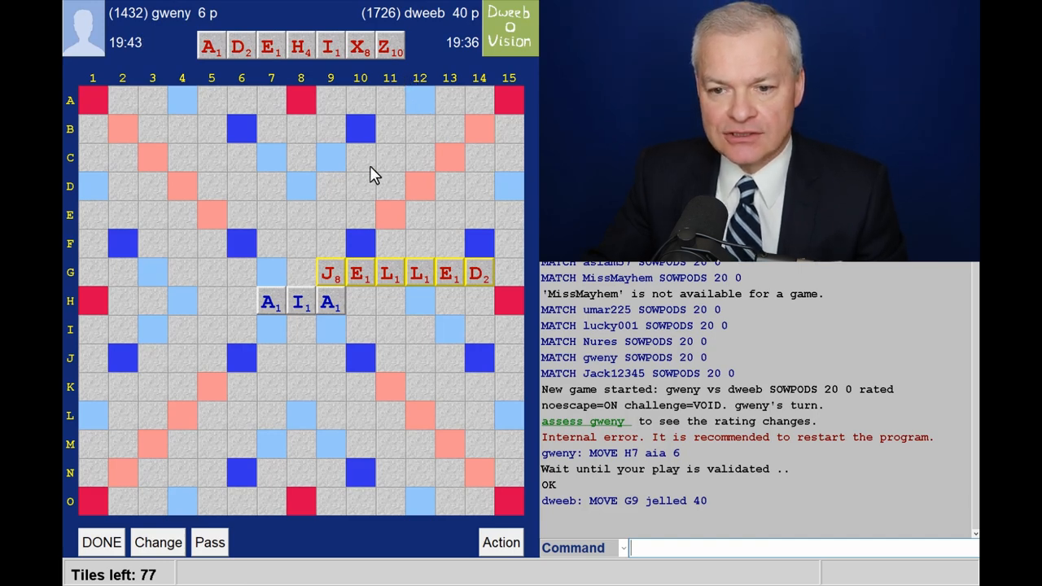
mouse_move(362, 251)
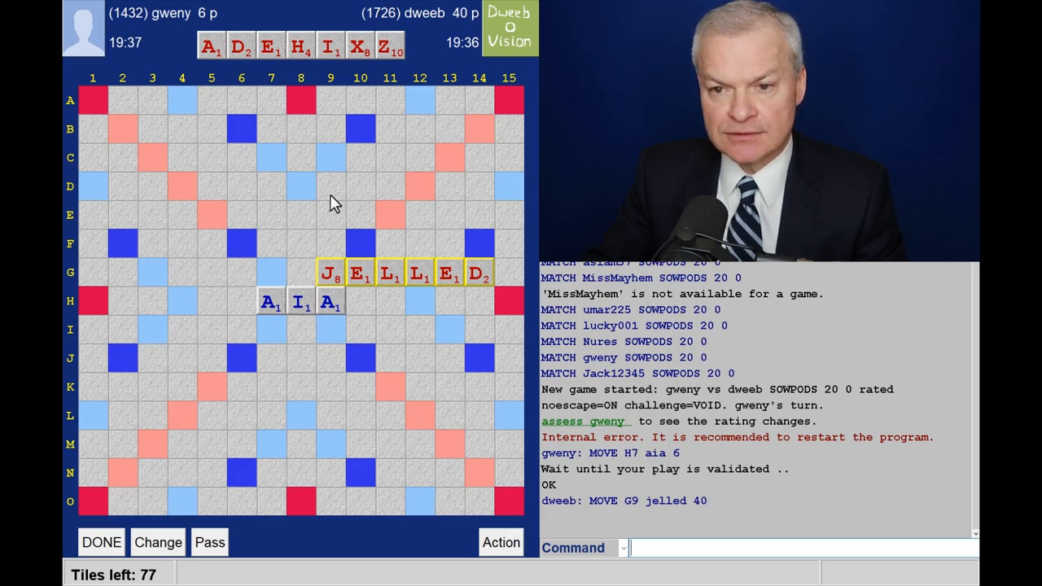
mouse_move(285, 229)
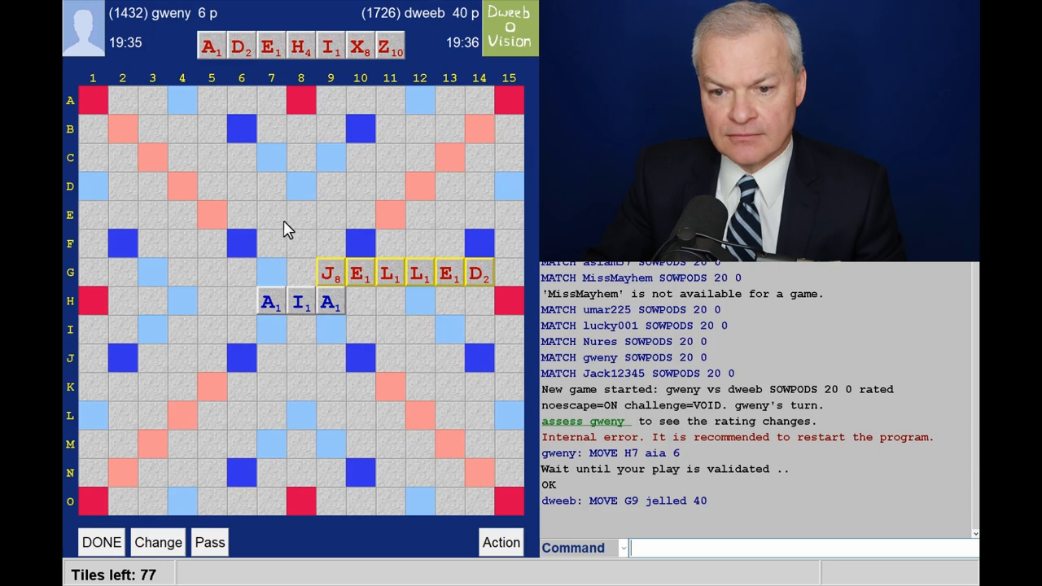
mouse_move(273, 312)
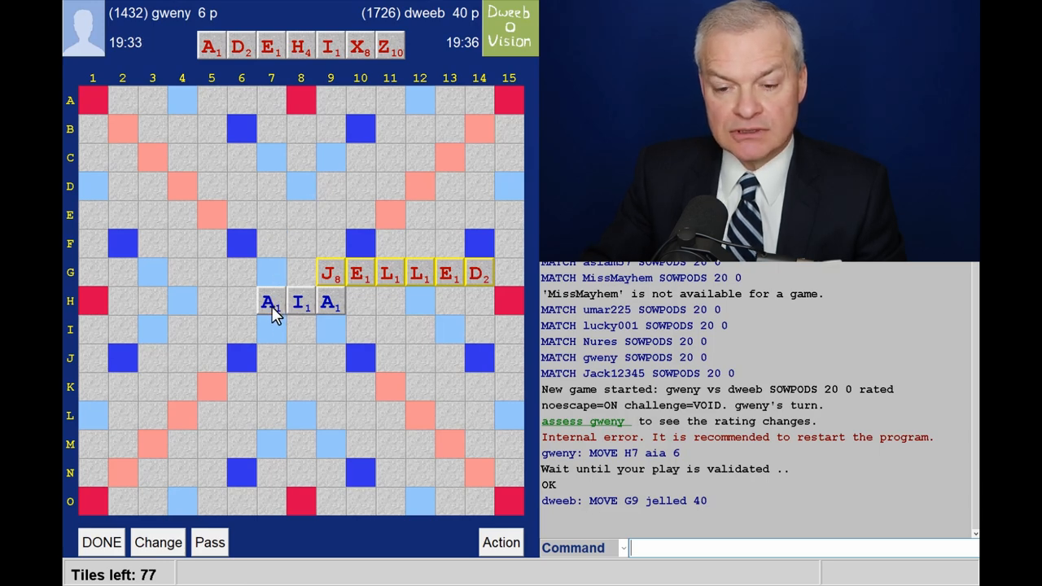
mouse_move(270, 283)
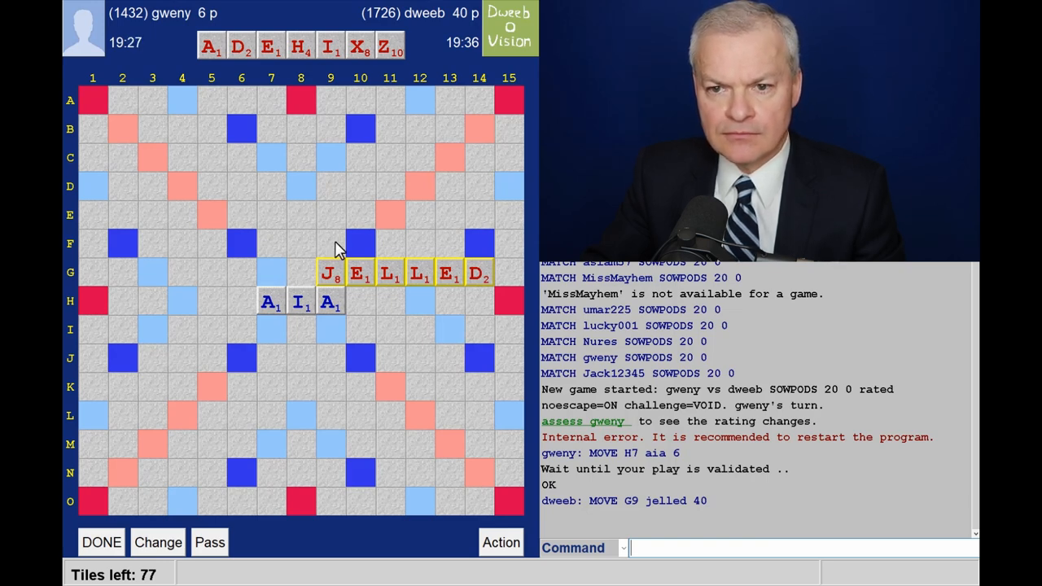
mouse_move(371, 78)
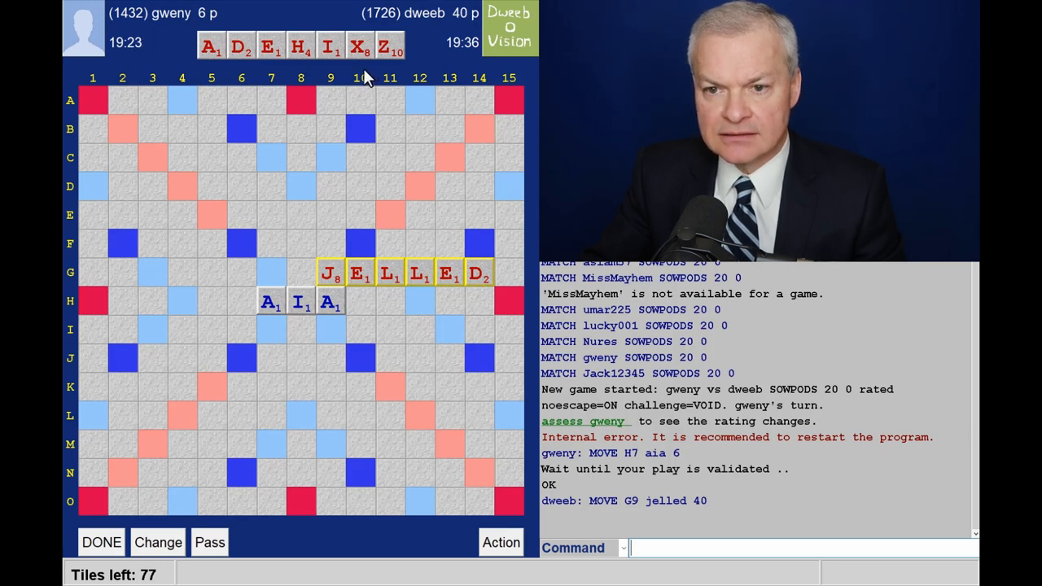
mouse_move(224, 342)
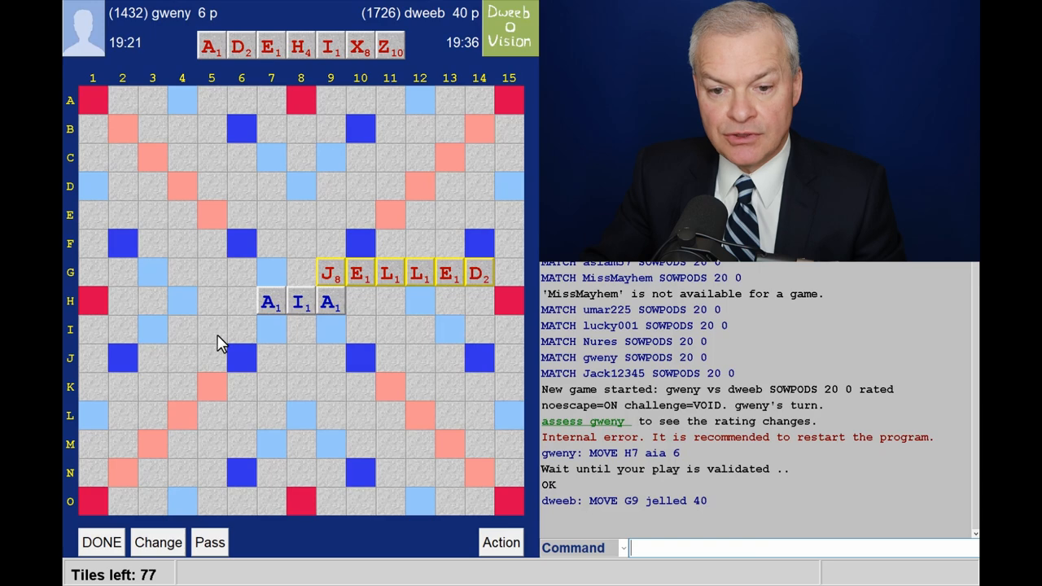
mouse_move(285, 325)
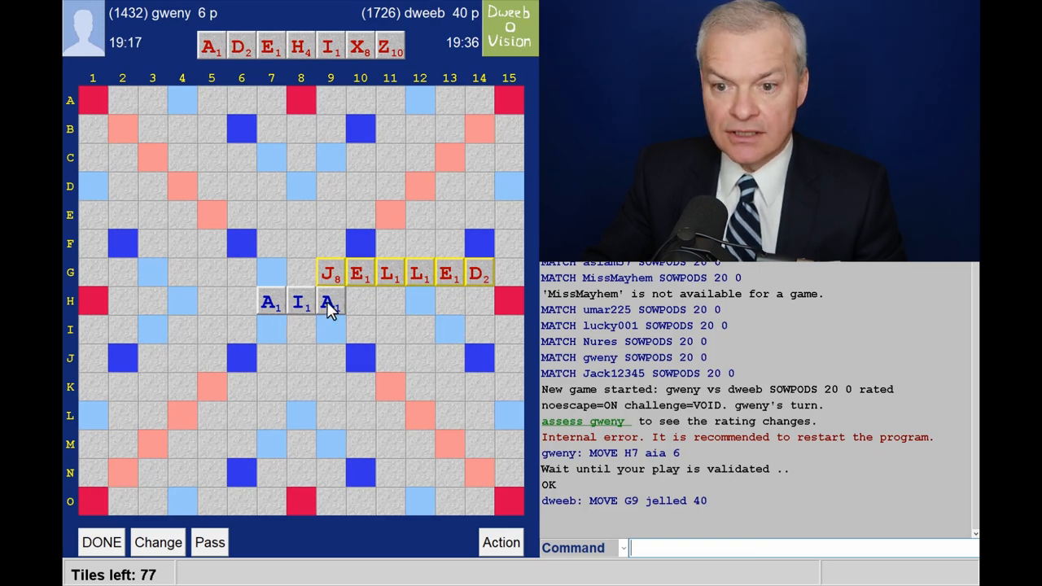
mouse_move(316, 196)
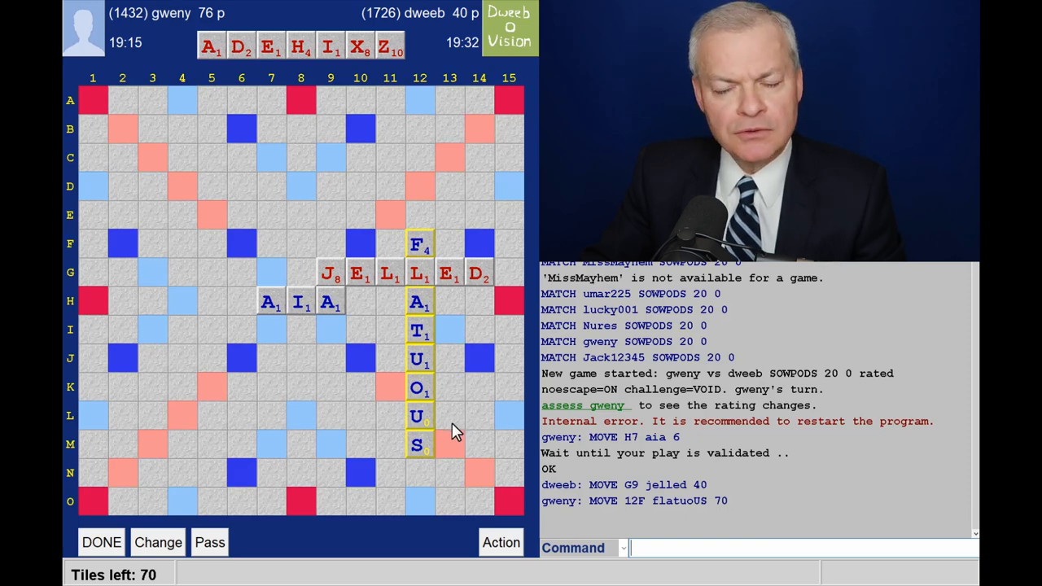
mouse_move(375, 421)
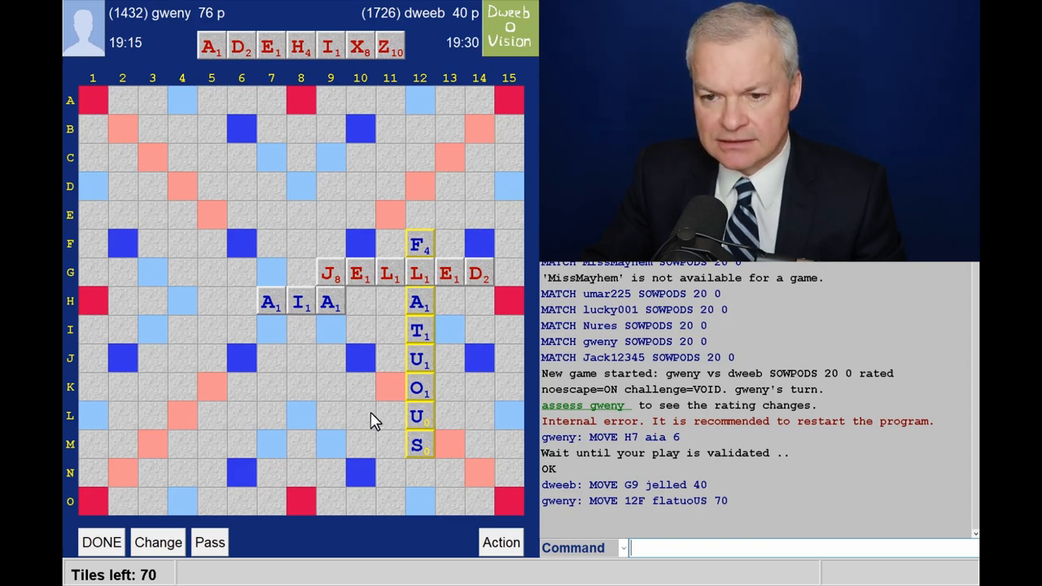
mouse_move(361, 252)
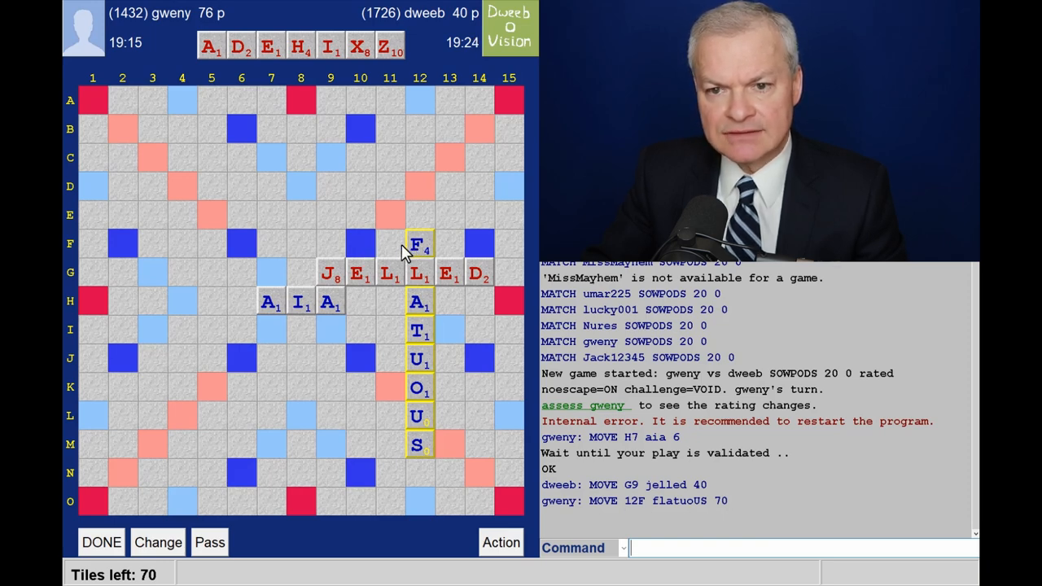
mouse_move(389, 252)
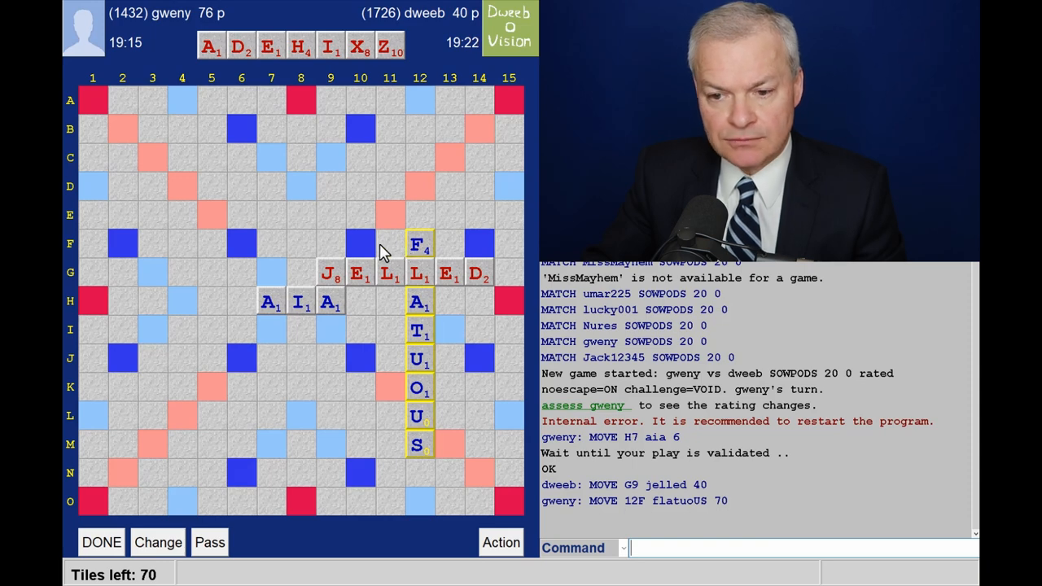
mouse_move(236, 358)
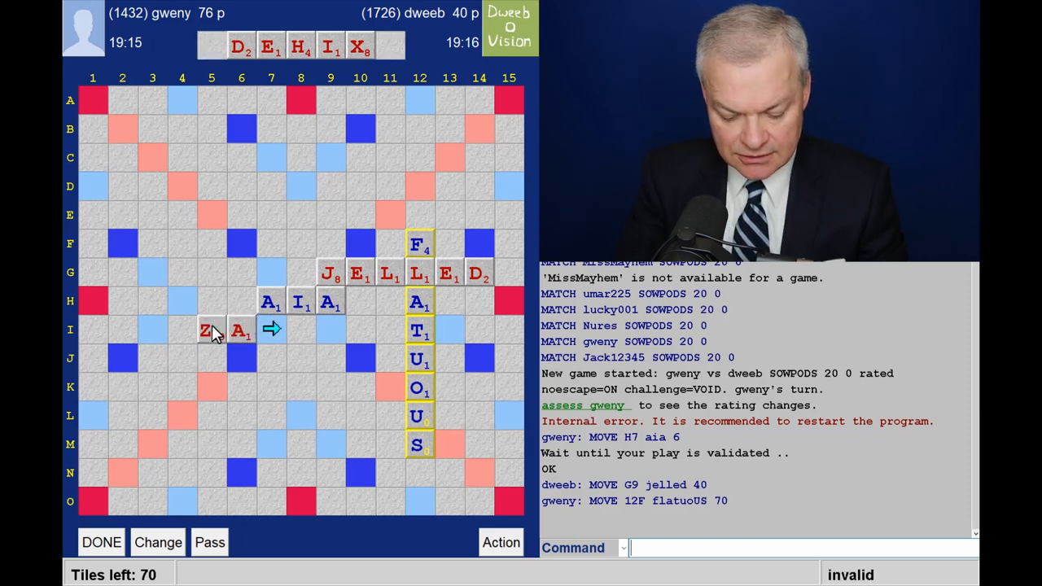
- Place ZAX across from I5 on the board, previewed at 44 points
click(299, 330)
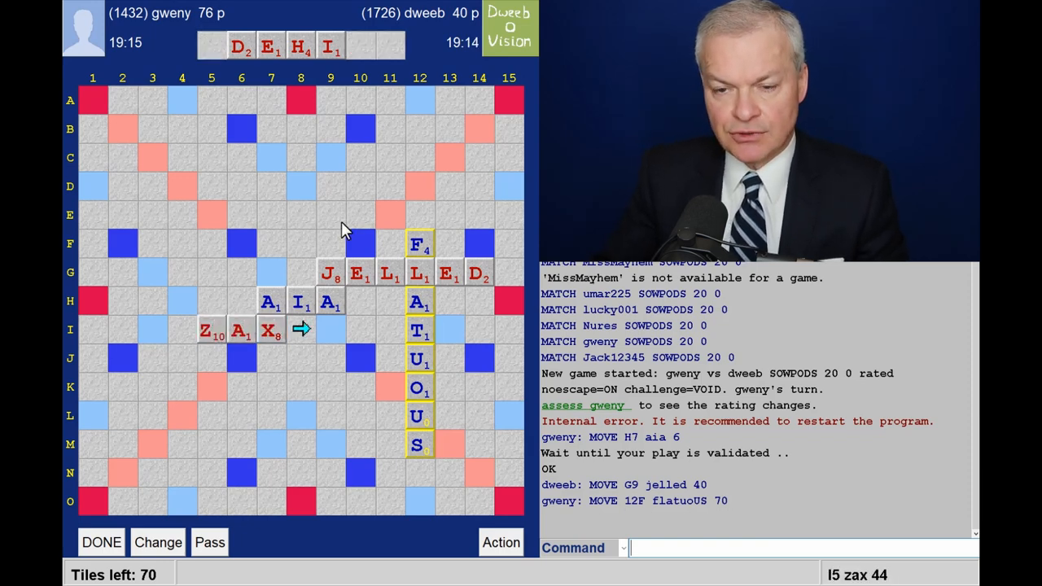
mouse_move(322, 140)
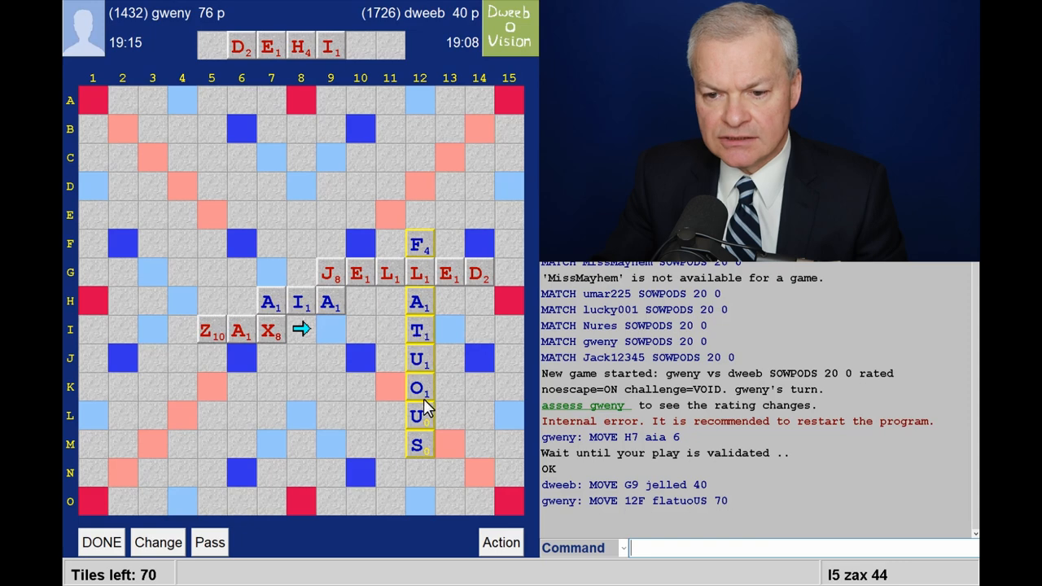
mouse_move(394, 399)
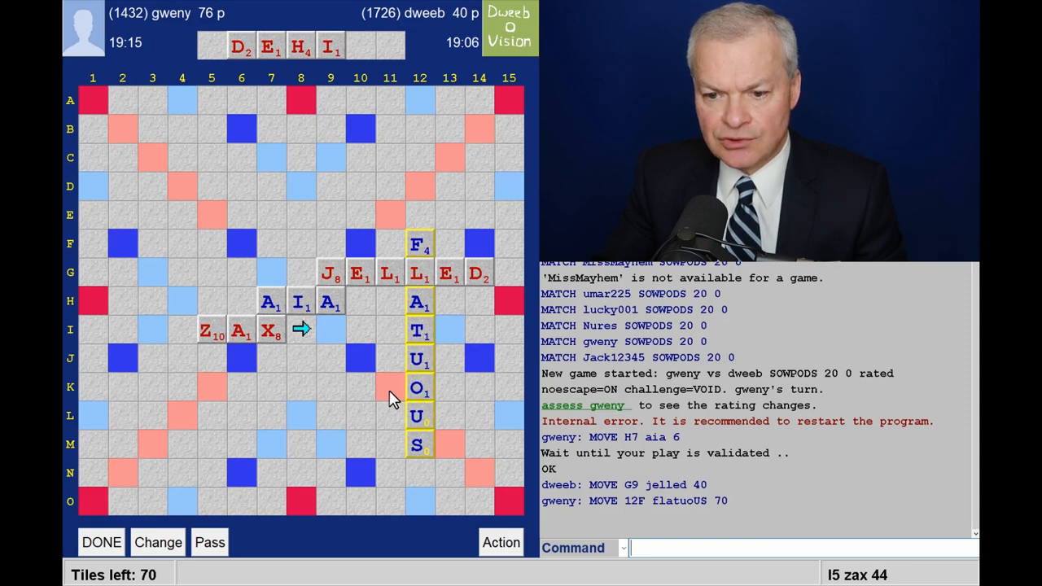
mouse_move(397, 427)
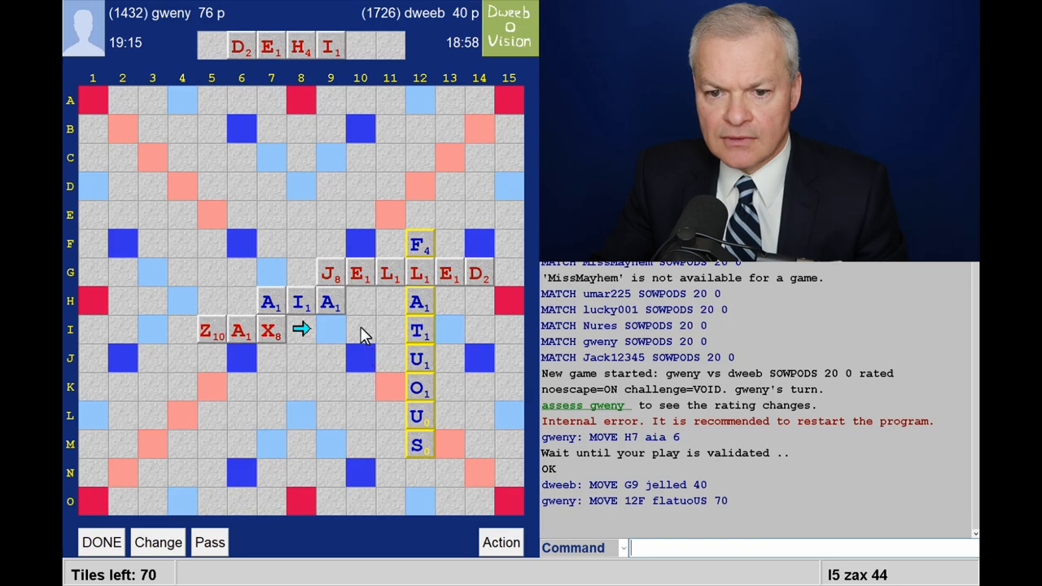
mouse_move(316, 401)
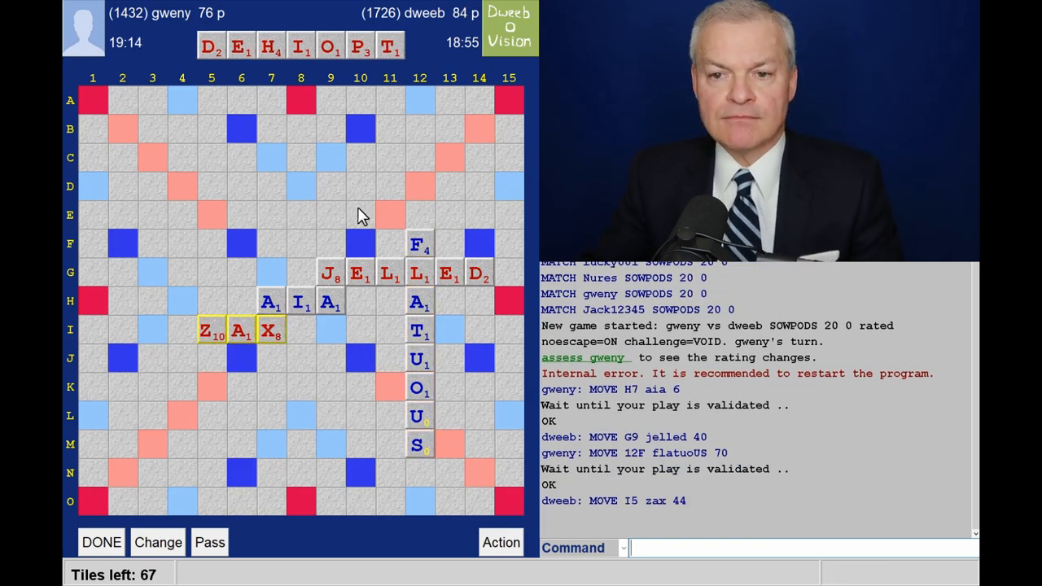
mouse_move(388, 84)
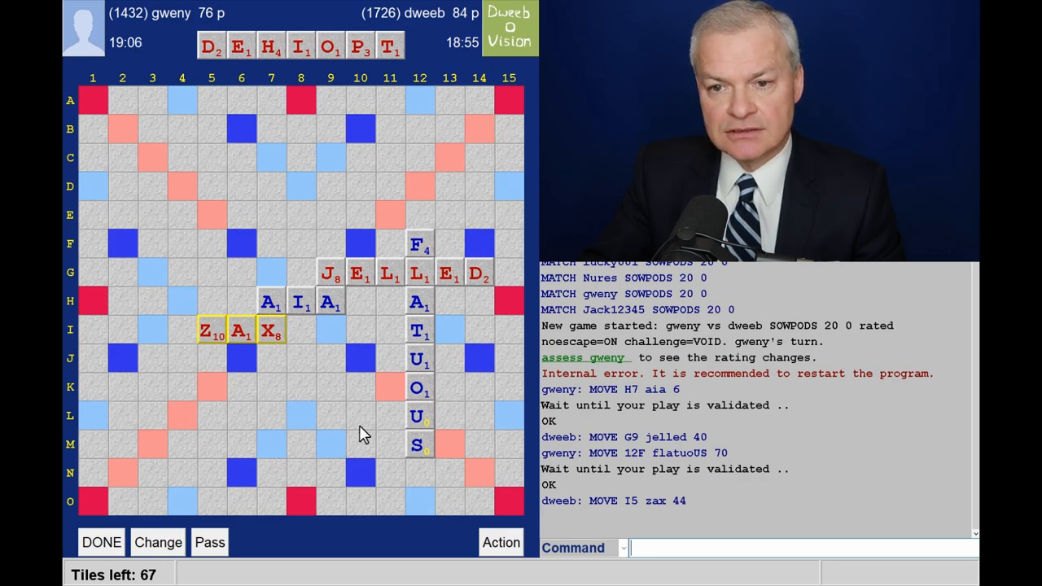
mouse_move(365, 88)
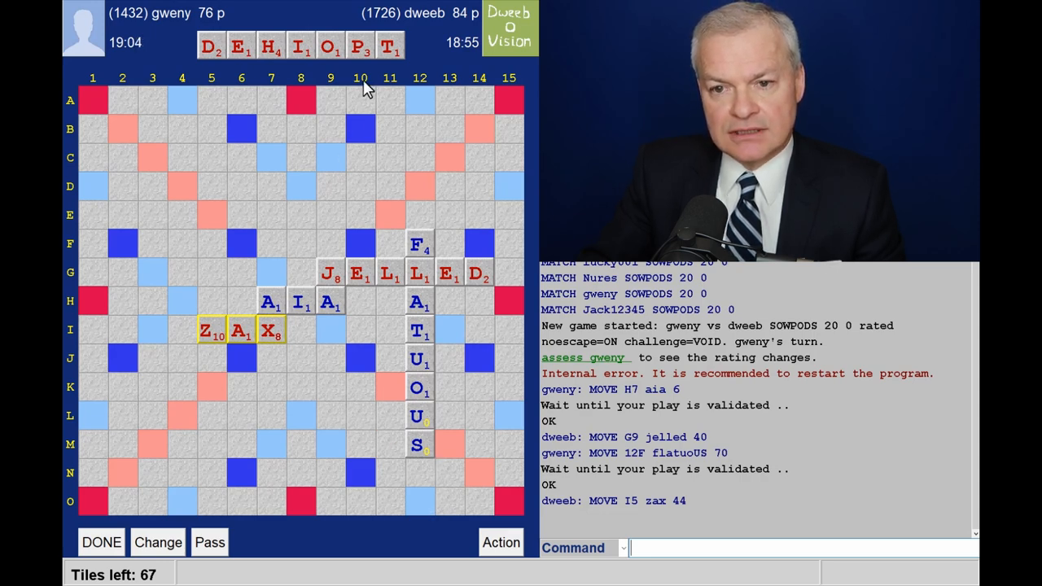
mouse_move(374, 69)
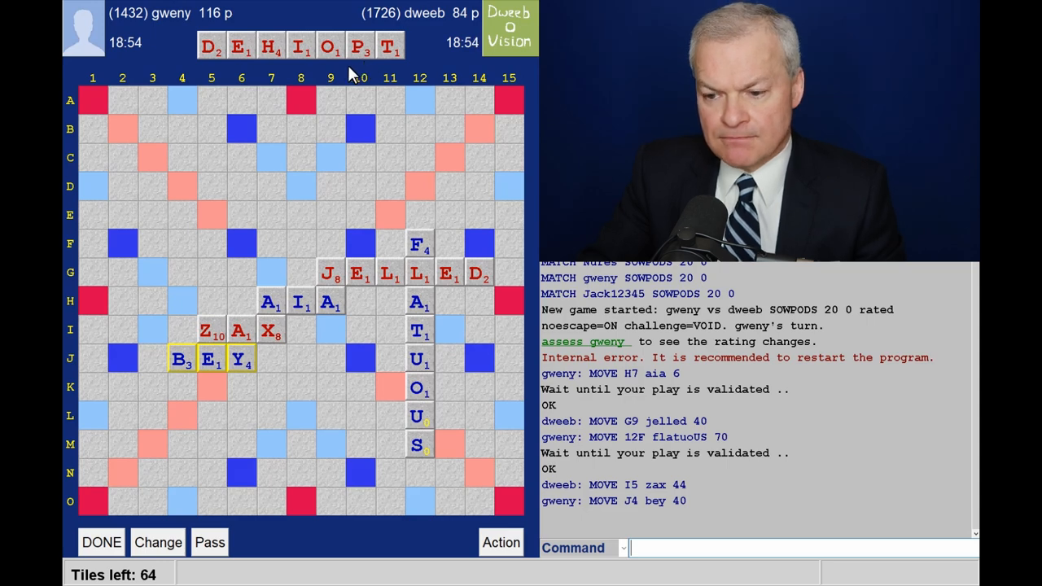
mouse_move(236, 285)
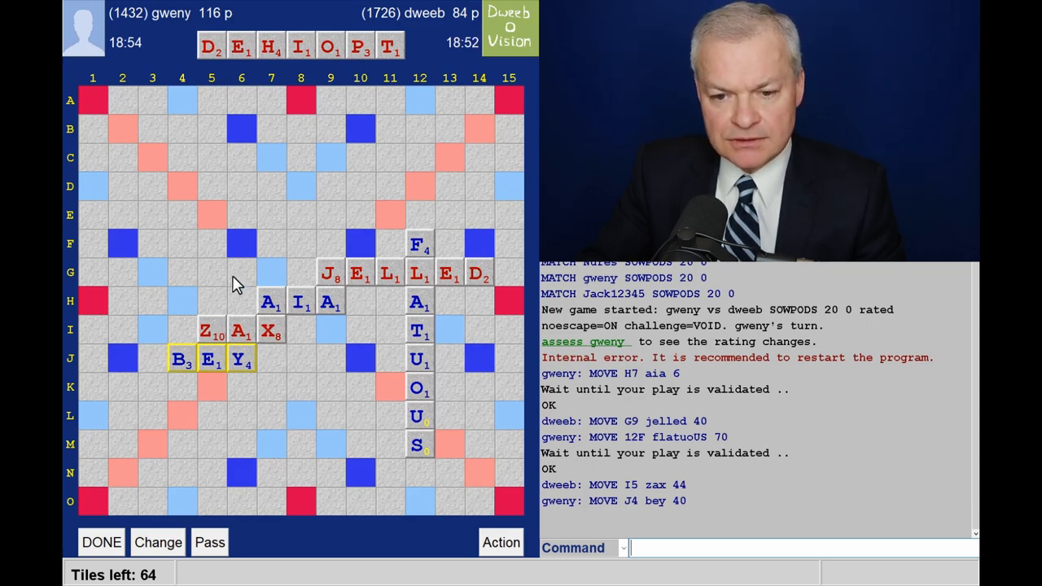
mouse_move(231, 388)
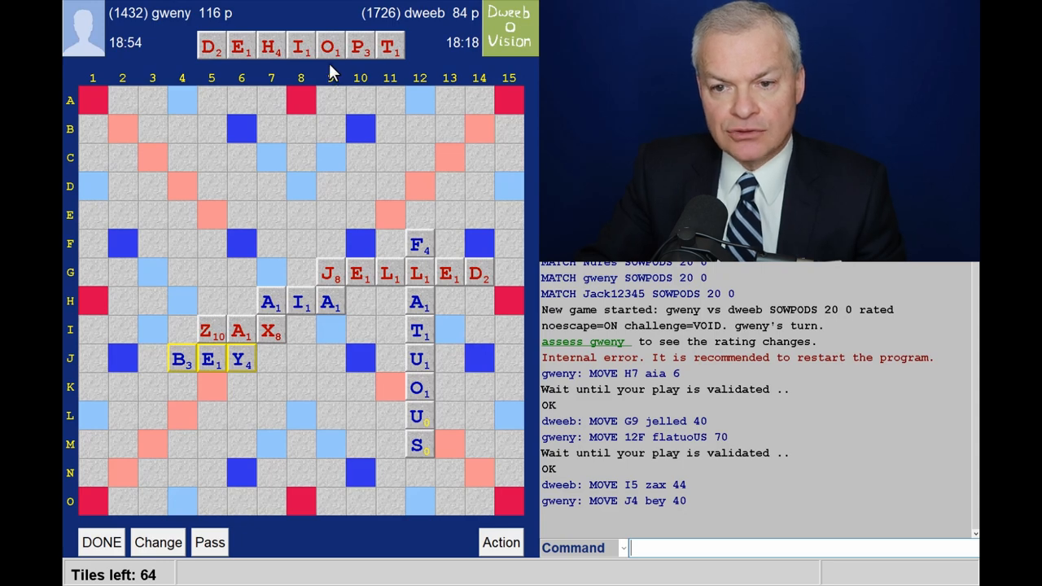
mouse_move(248, 149)
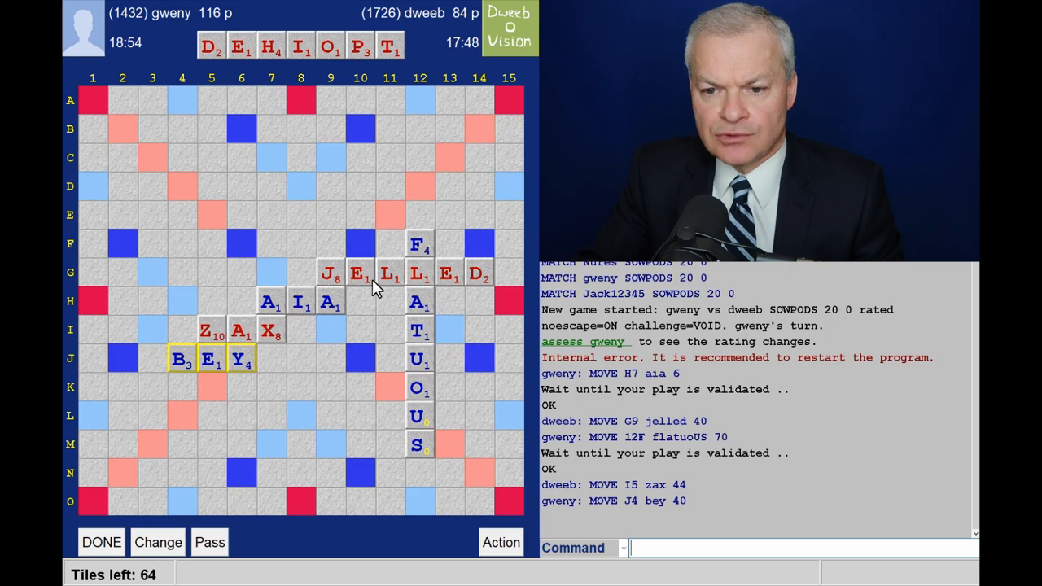
mouse_move(361, 353)
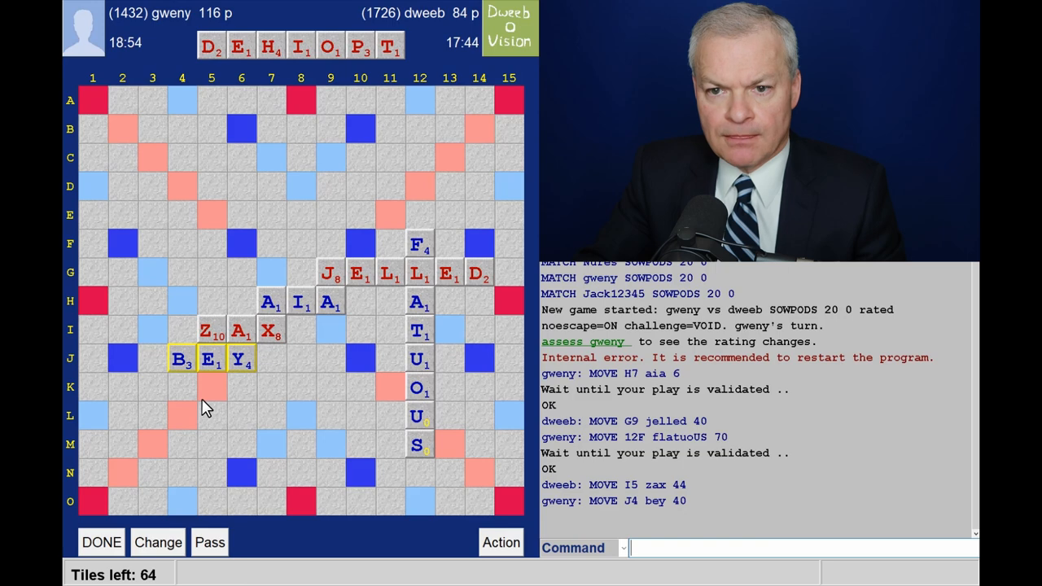
mouse_move(170, 399)
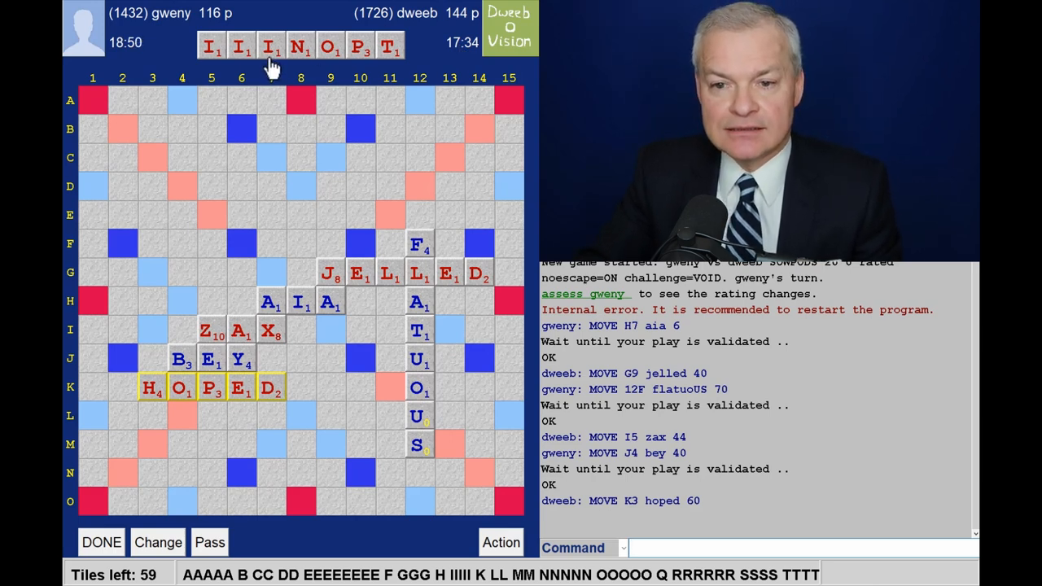
mouse_move(335, 133)
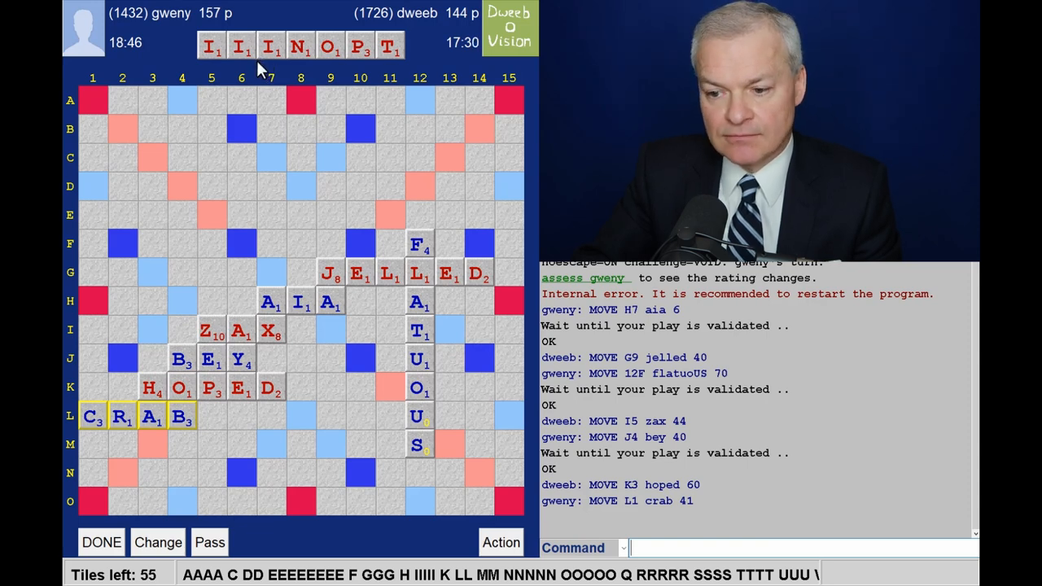
mouse_move(101, 463)
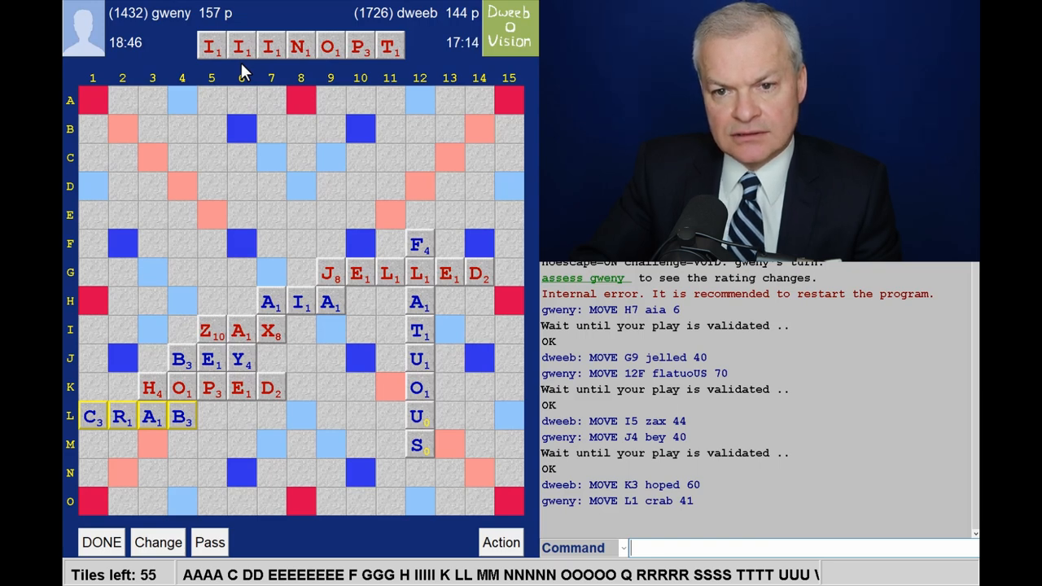
mouse_move(268, 71)
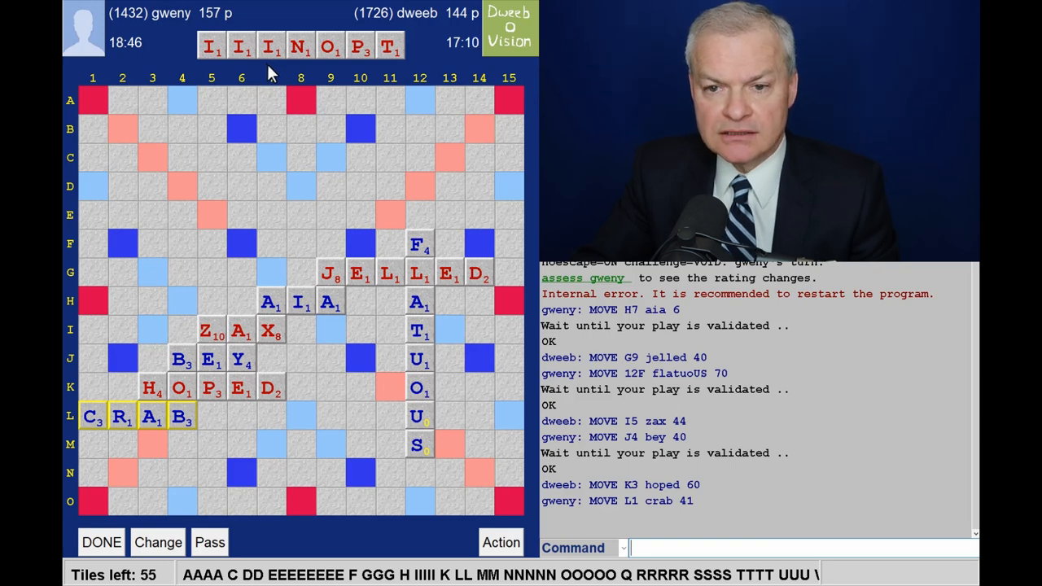
mouse_move(94, 301)
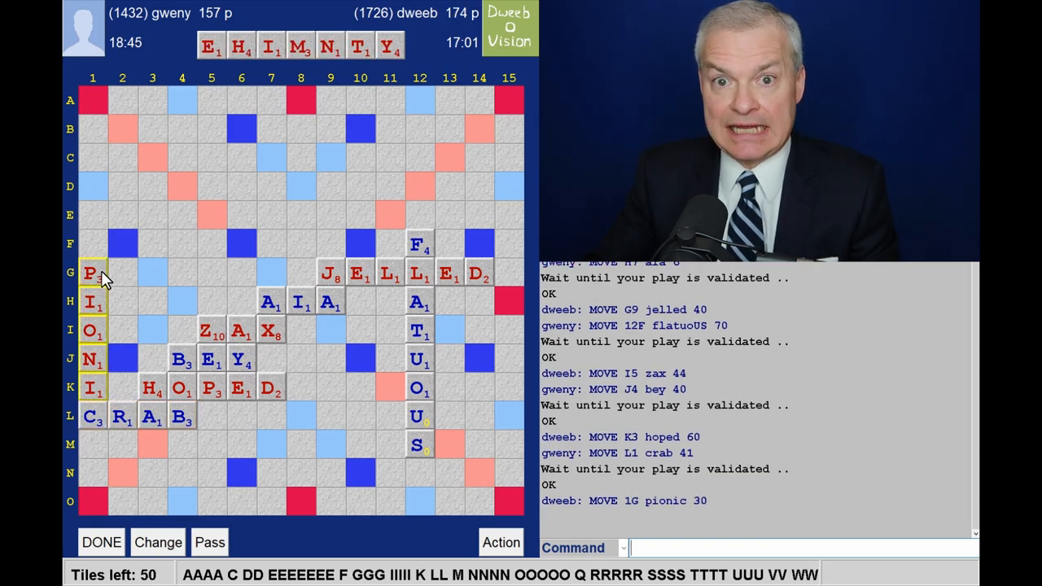
mouse_move(407, 78)
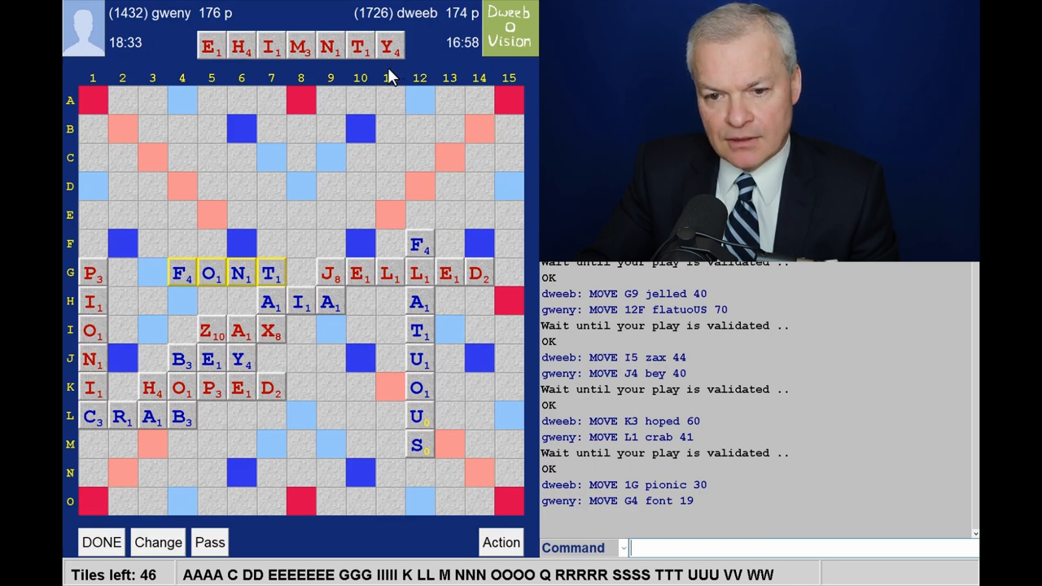
mouse_move(204, 454)
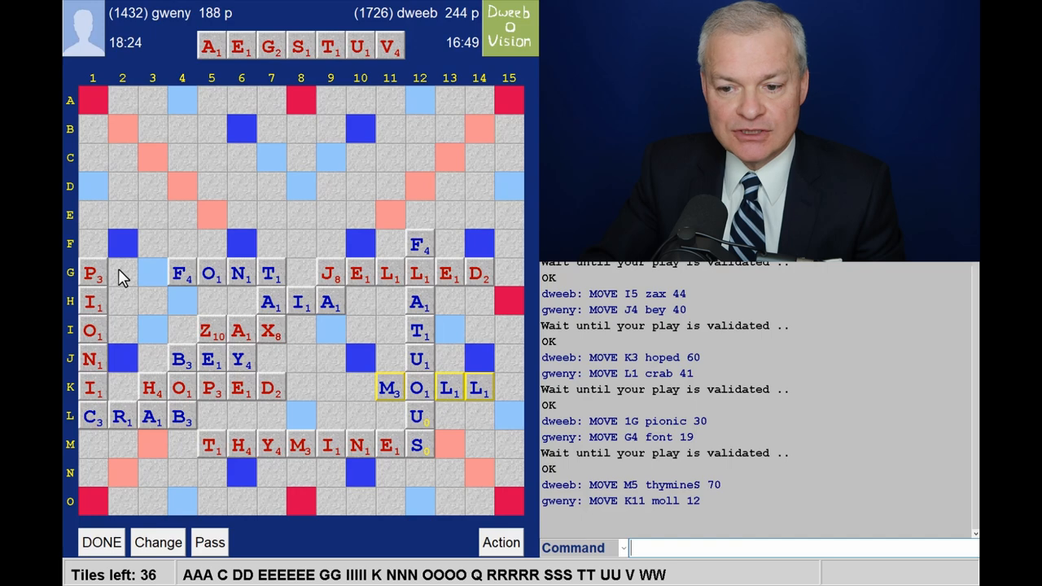
mouse_move(502, 401)
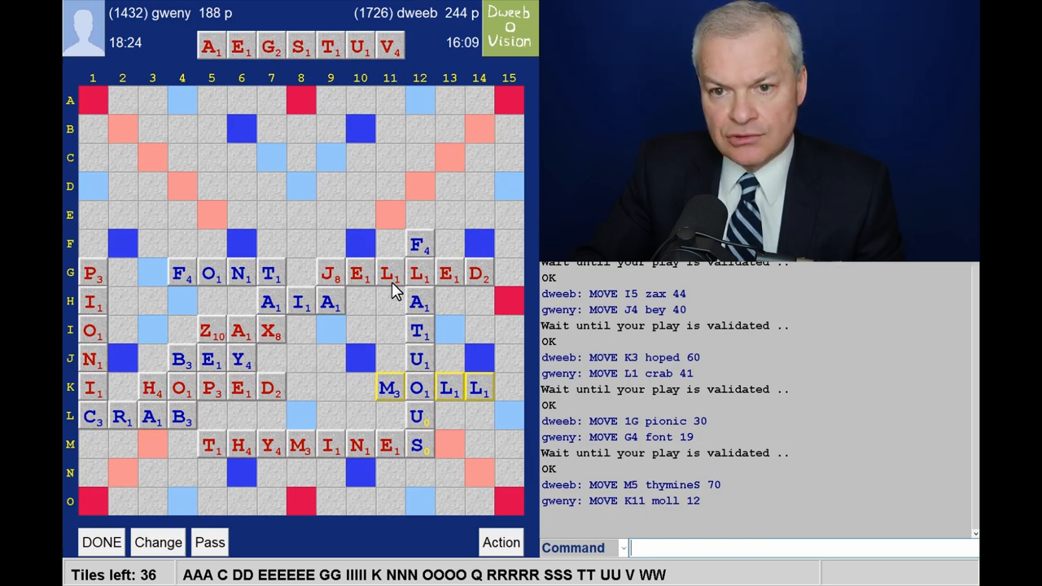
mouse_move(524, 376)
text(VAGUES)
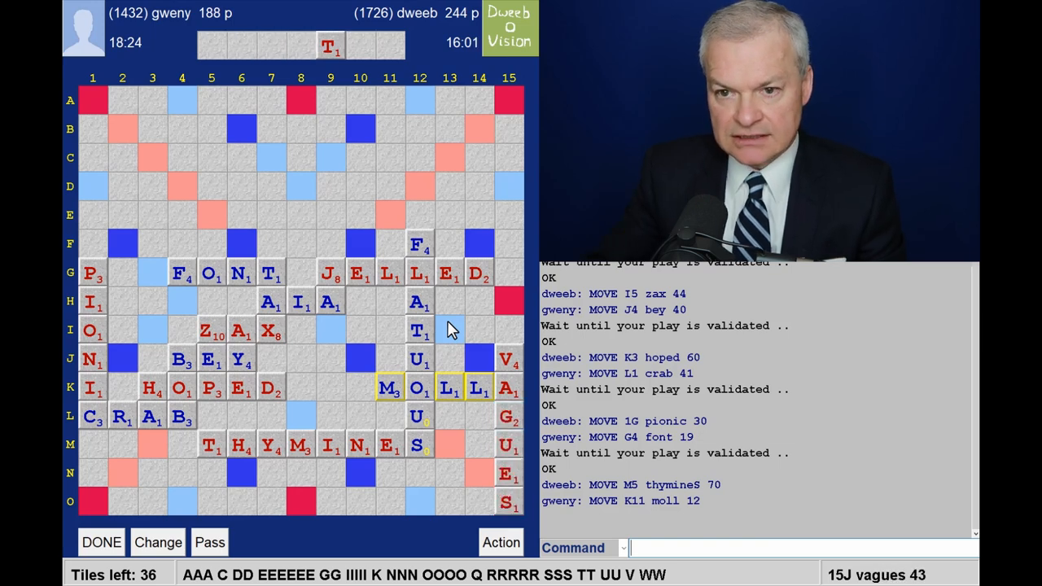
mouse_move(449, 307)
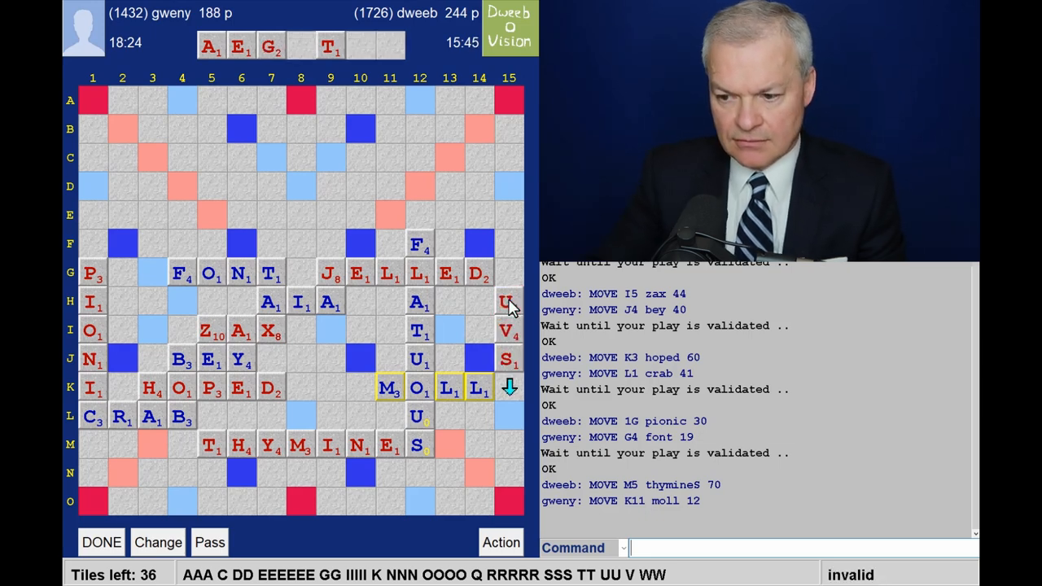
mouse_move(468, 329)
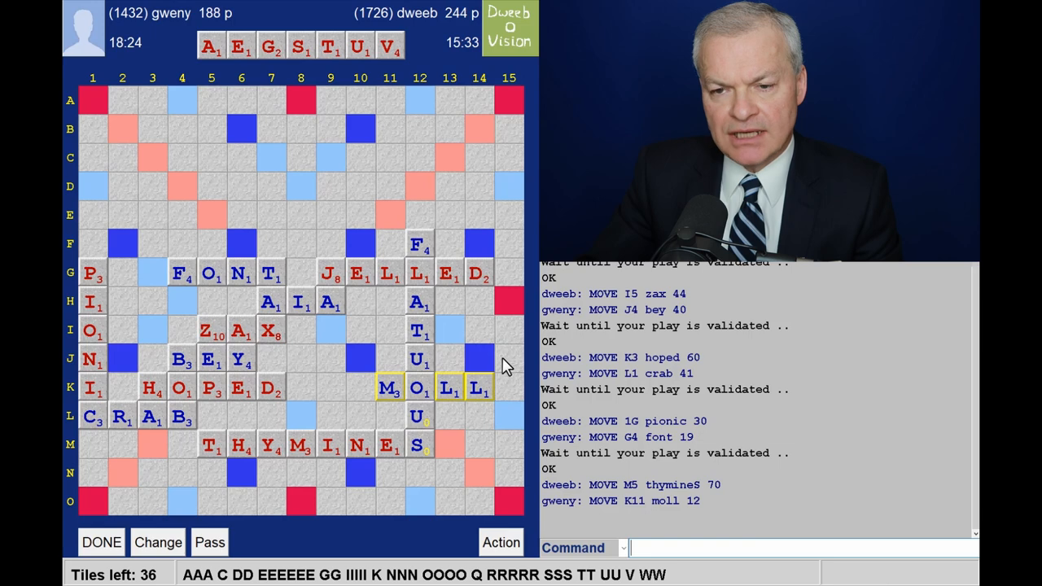
mouse_move(518, 396)
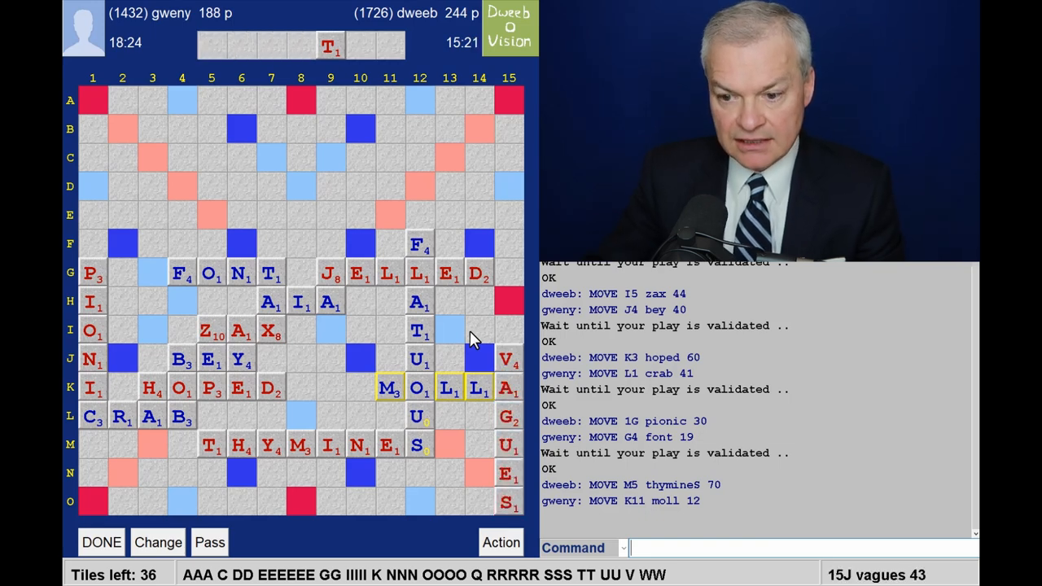
mouse_move(512, 512)
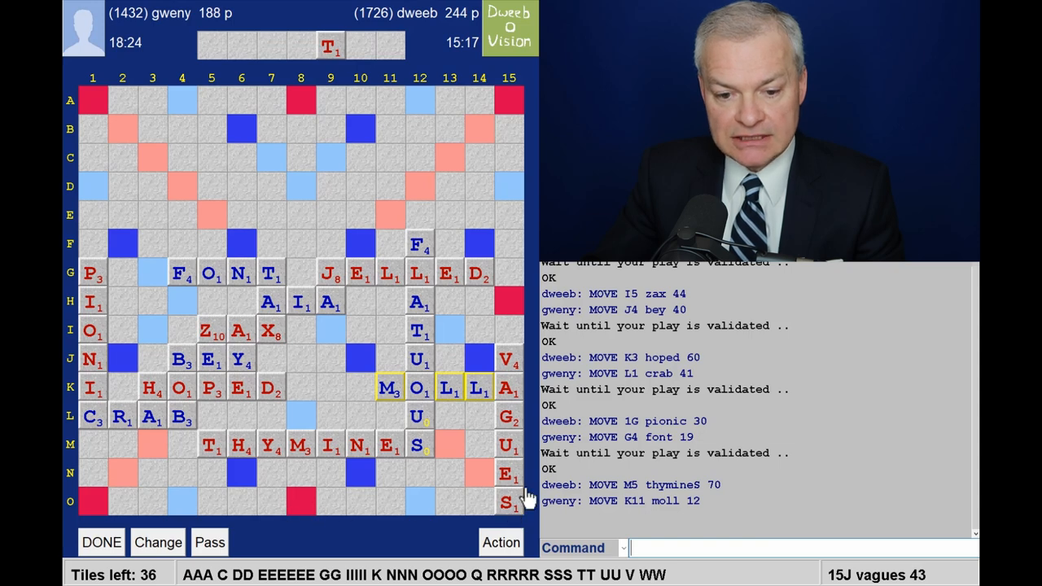
mouse_move(333, 273)
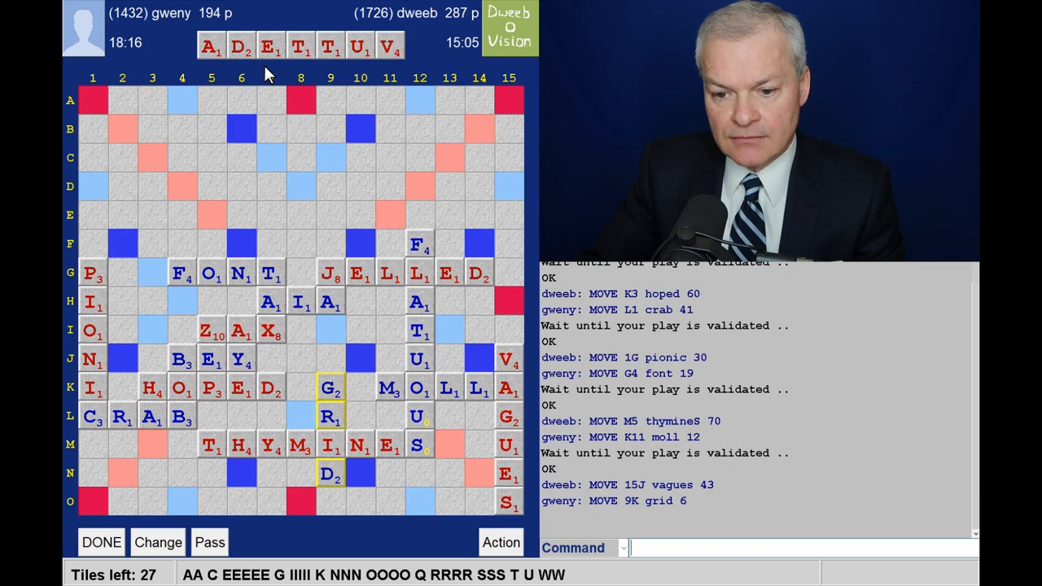
mouse_move(204, 511)
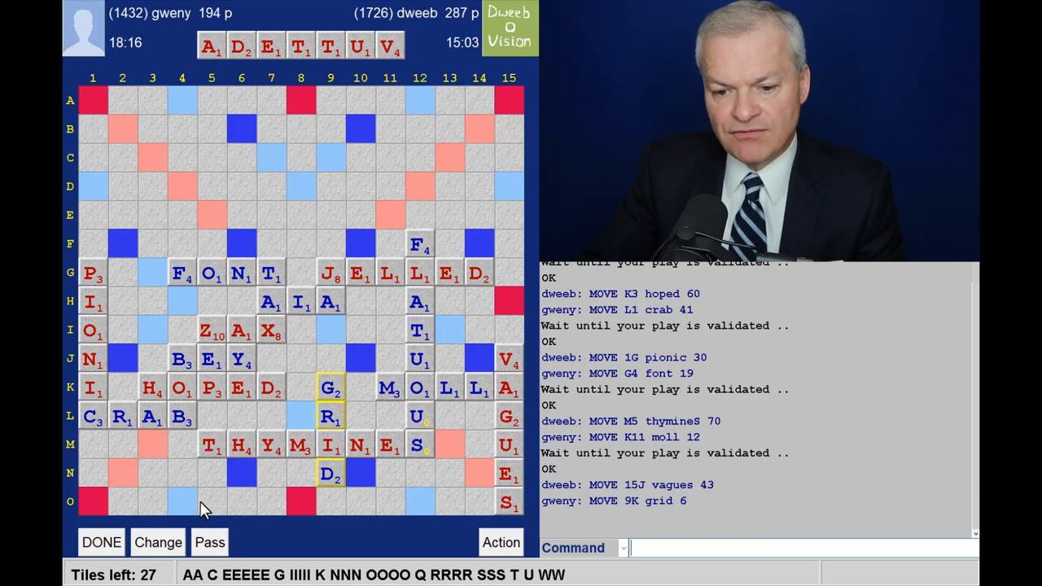
mouse_move(210, 506)
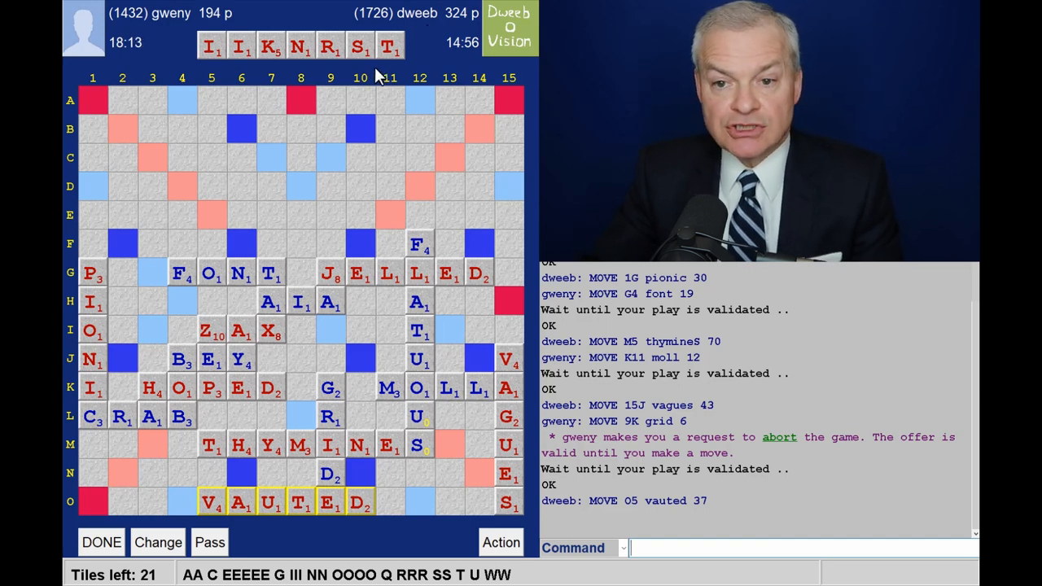
mouse_move(459, 39)
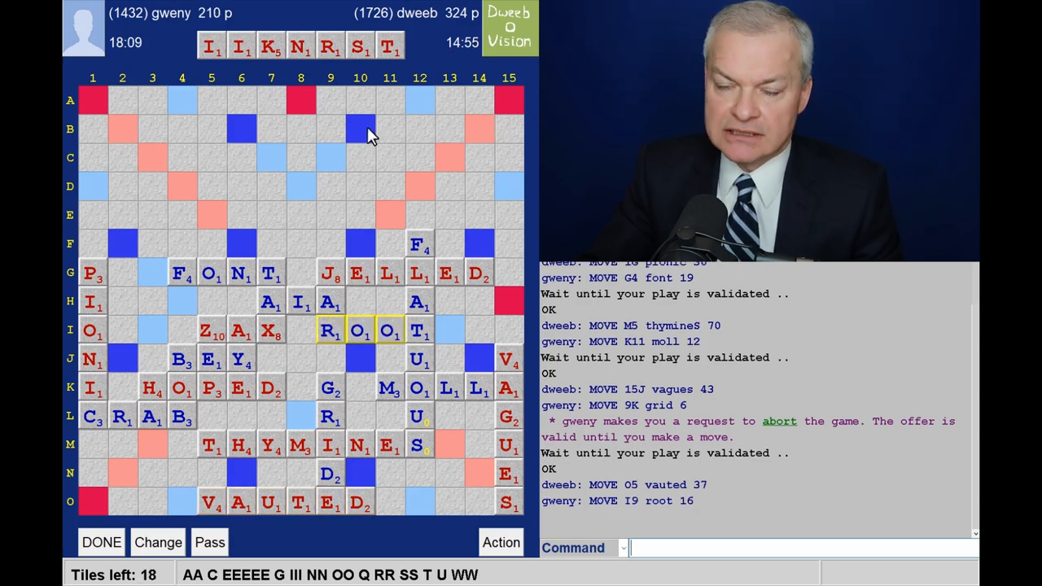
mouse_move(361, 117)
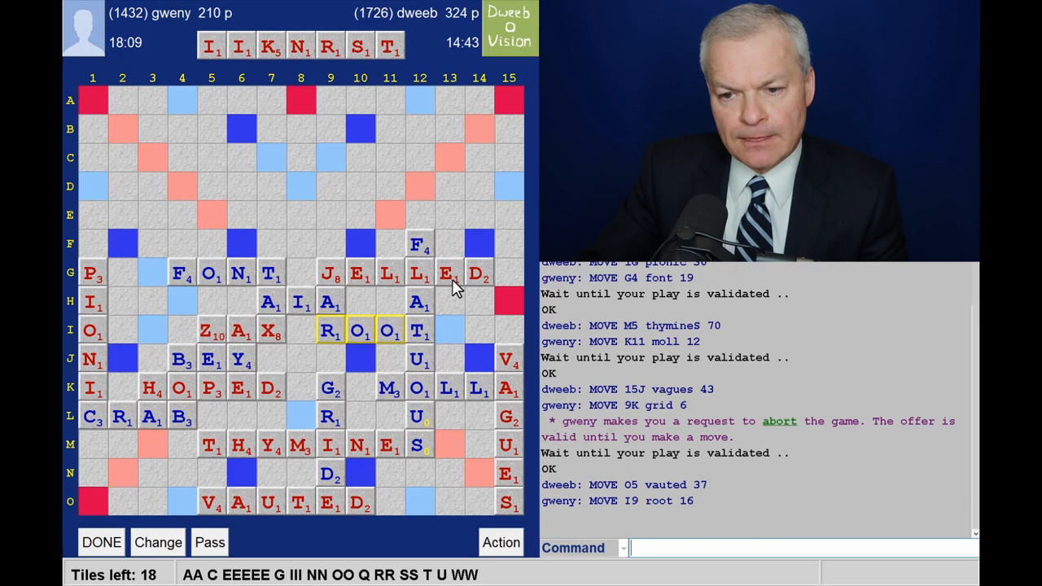
mouse_move(422, 257)
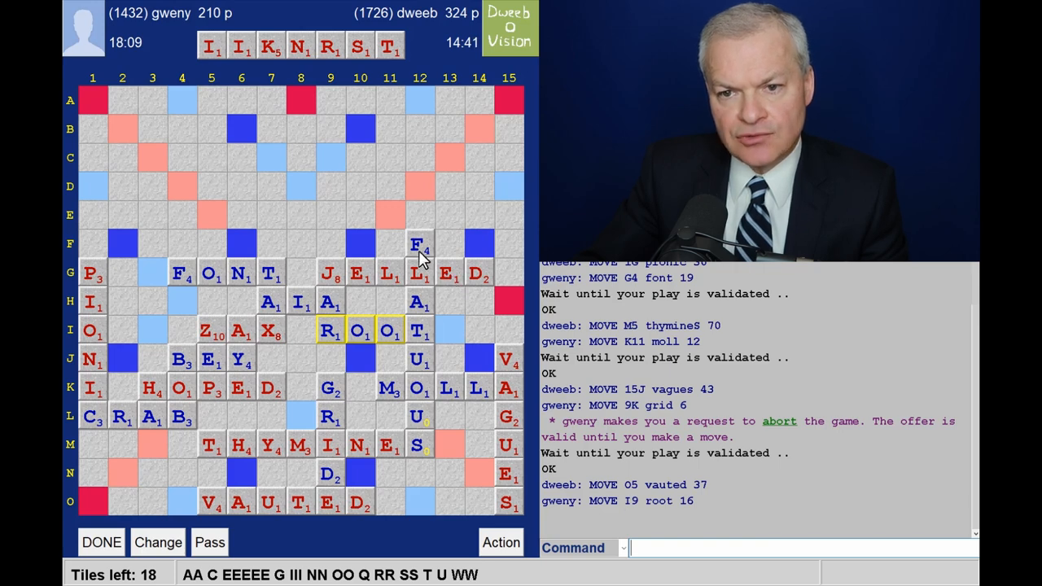
mouse_move(166, 274)
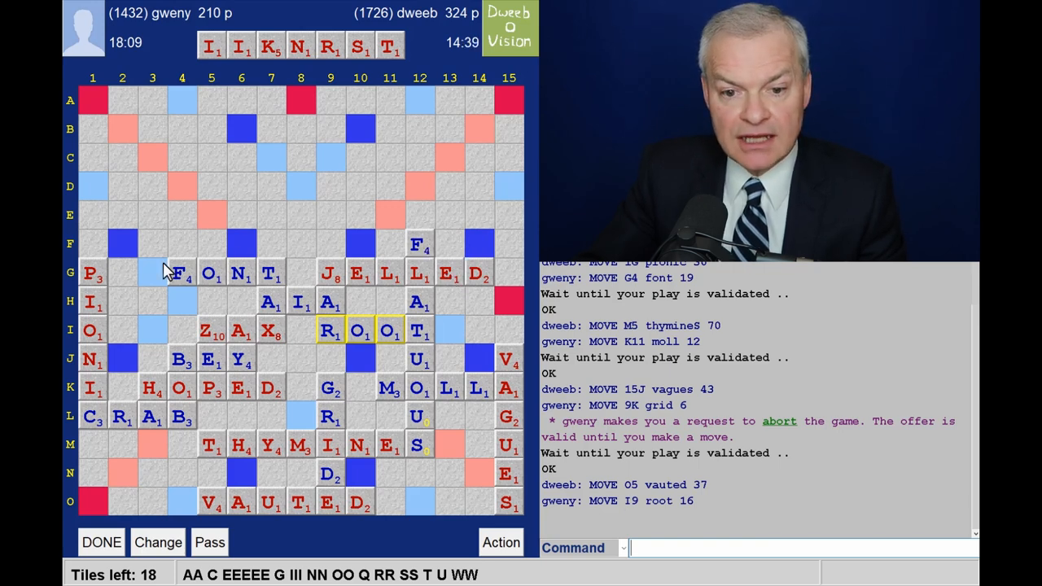
mouse_move(117, 259)
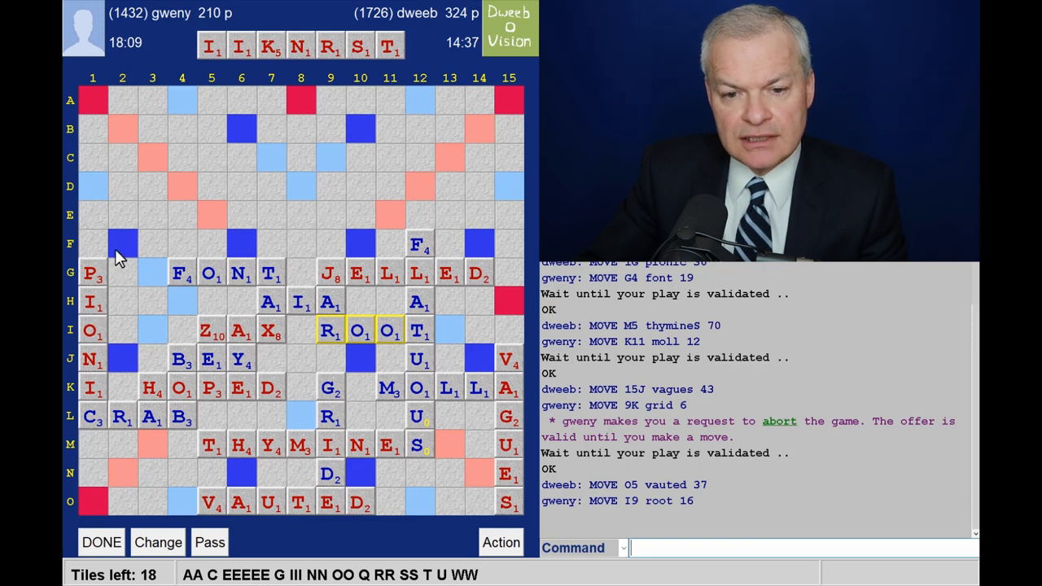
mouse_move(127, 301)
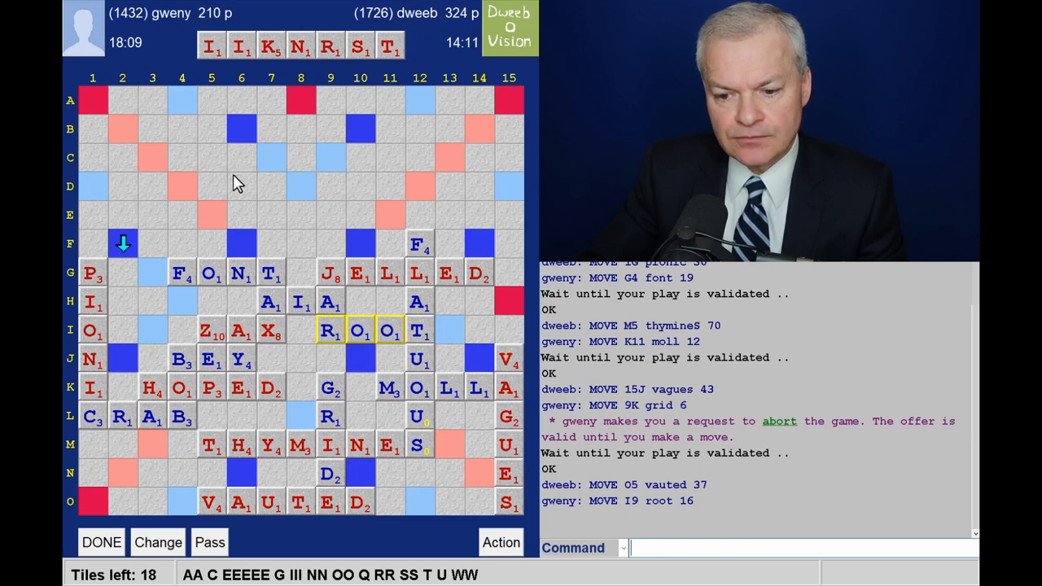
mouse_move(136, 319)
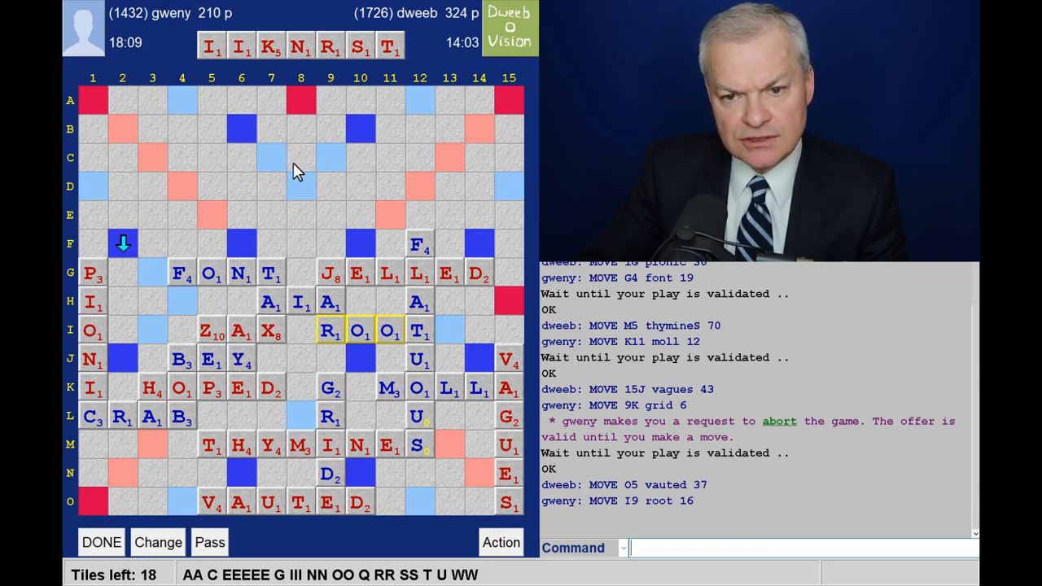
mouse_move(185, 485)
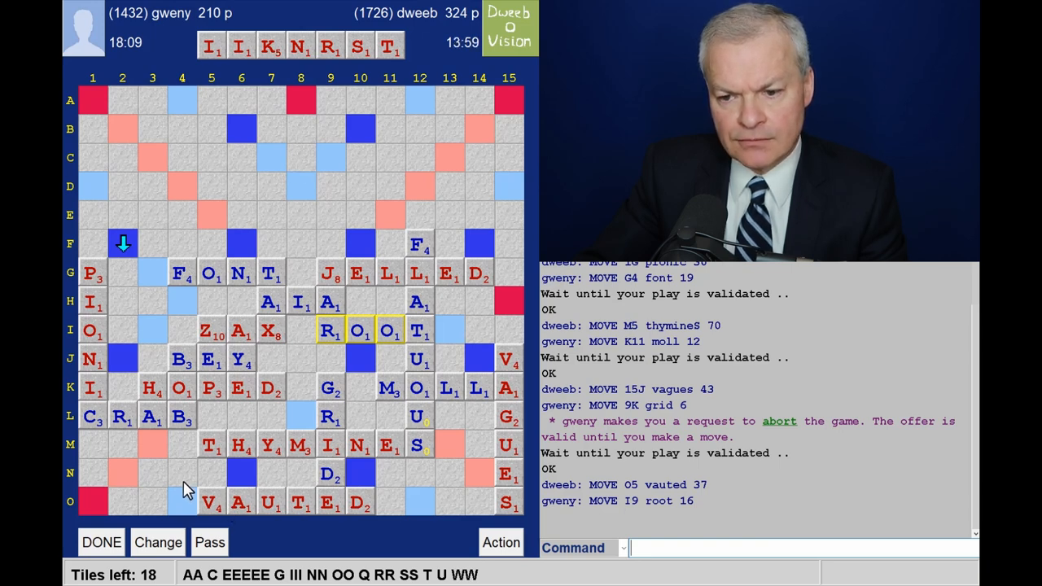
mouse_move(318, 122)
text(KIN)
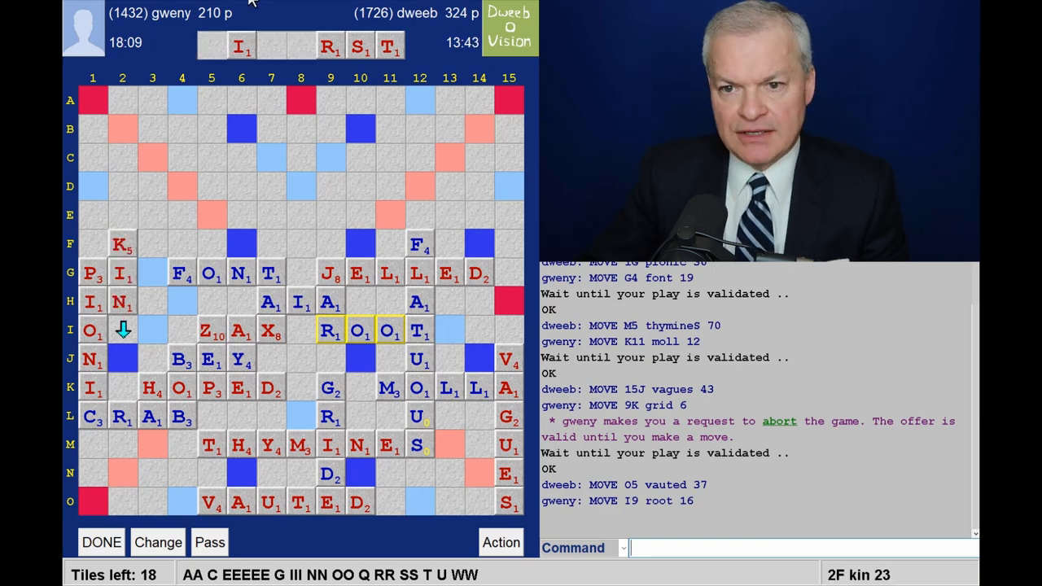
mouse_move(399, 68)
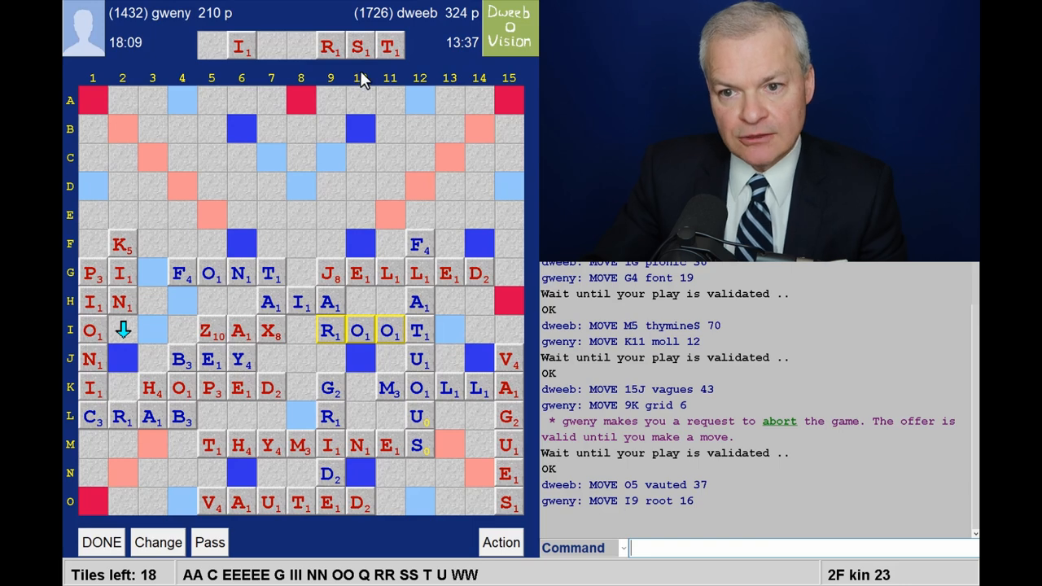
mouse_move(389, 72)
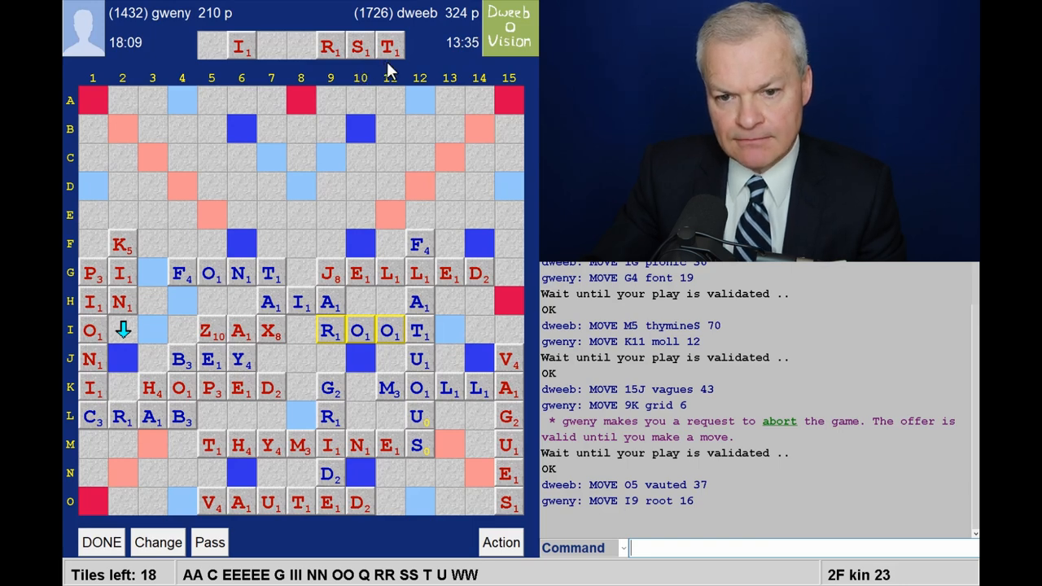
mouse_move(362, 133)
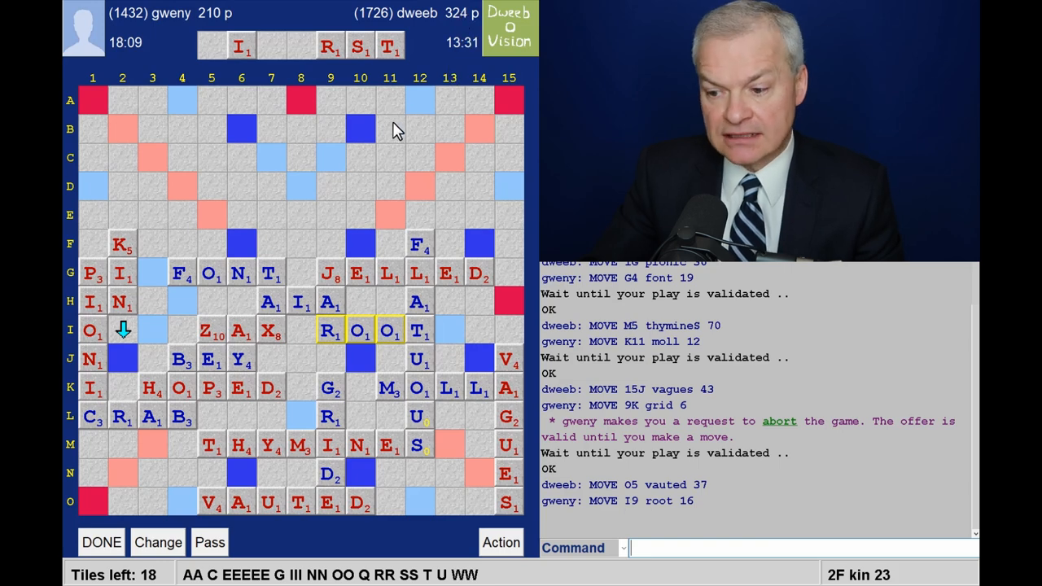
mouse_move(132, 143)
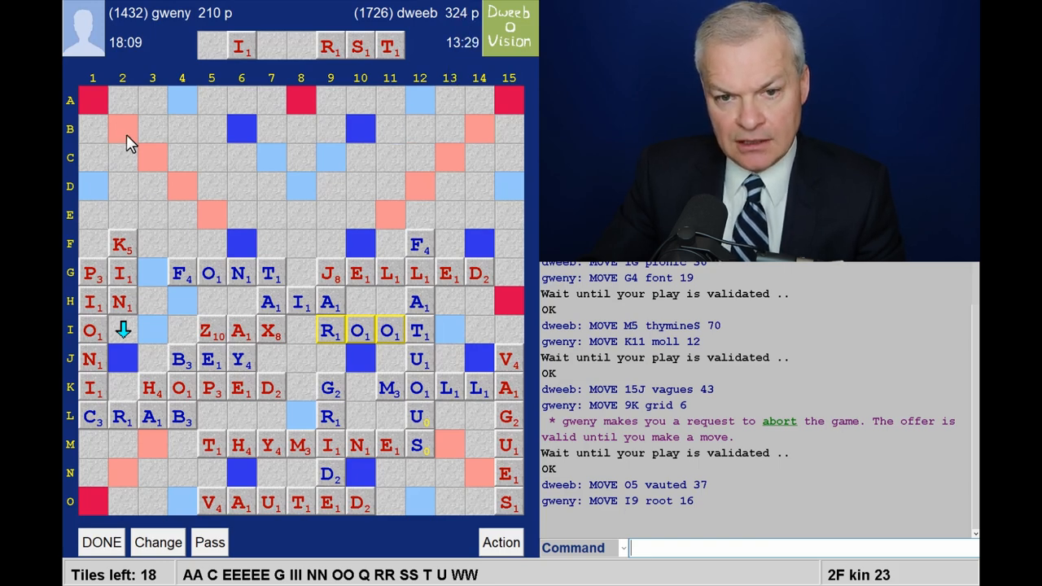
mouse_move(228, 208)
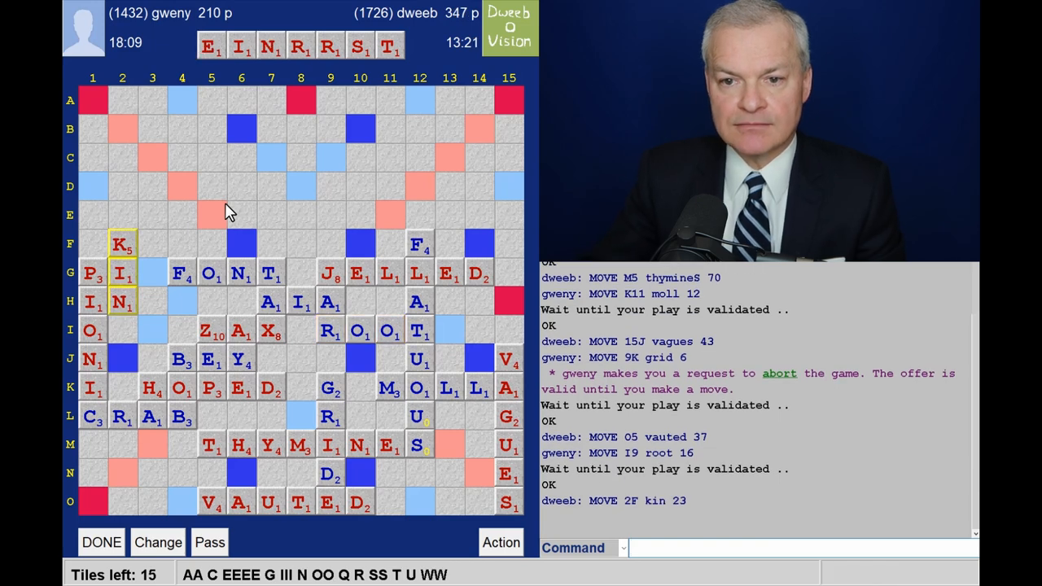
mouse_move(211, 78)
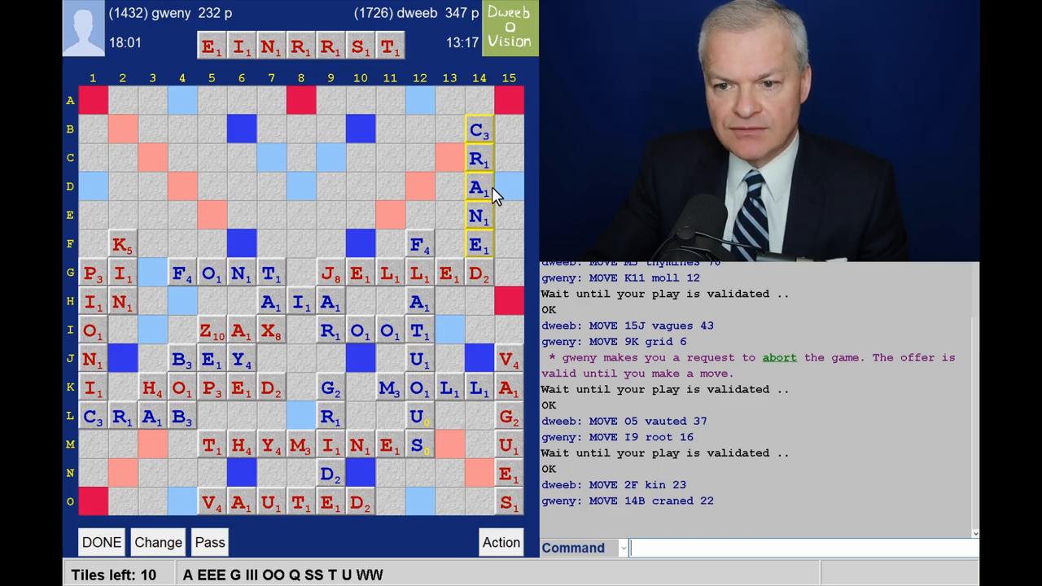
mouse_move(308, 69)
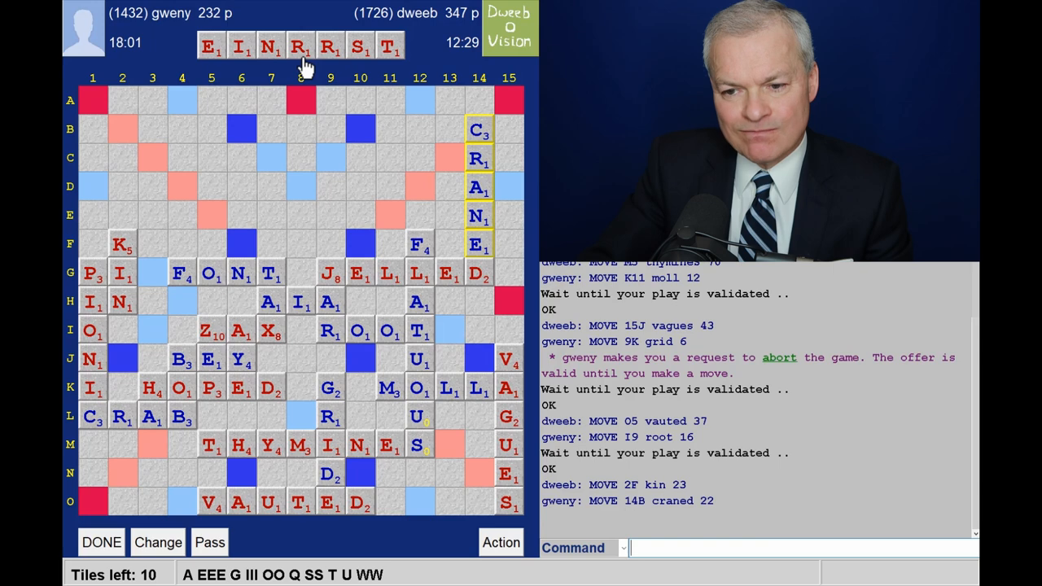
mouse_move(364, 259)
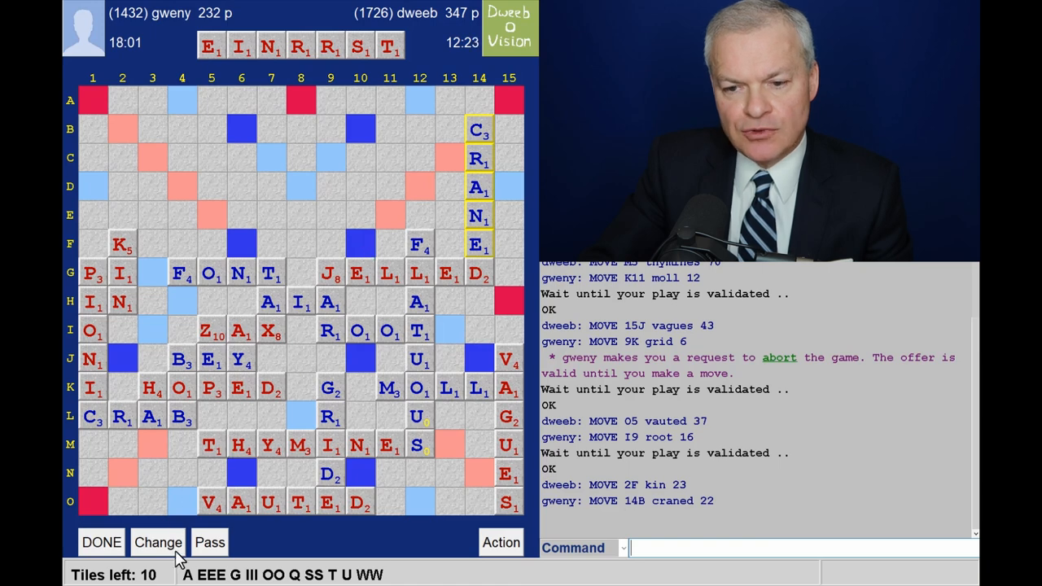
mouse_move(361, 248)
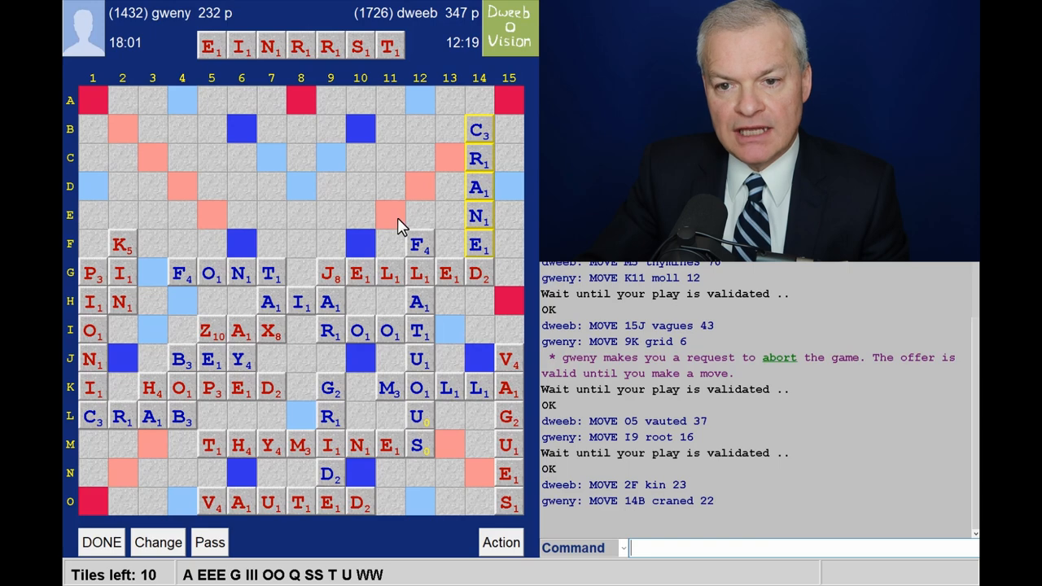
mouse_move(328, 45)
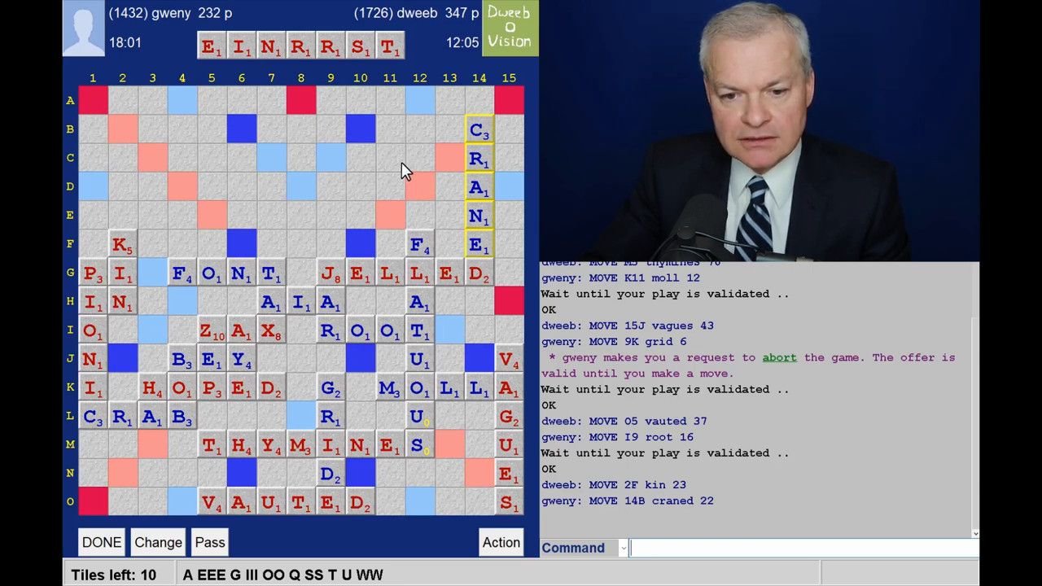
mouse_move(318, 68)
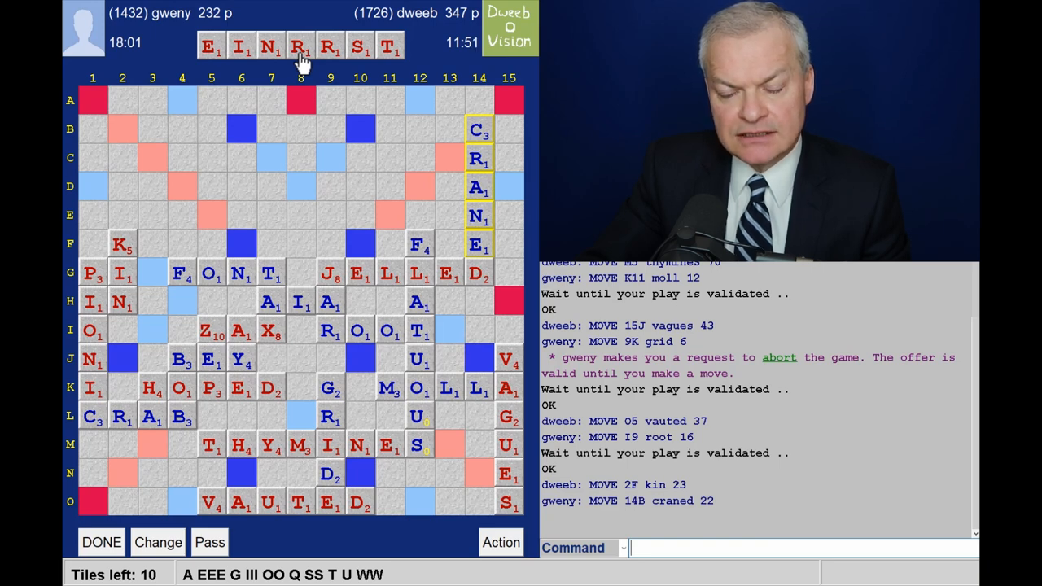
mouse_move(393, 267)
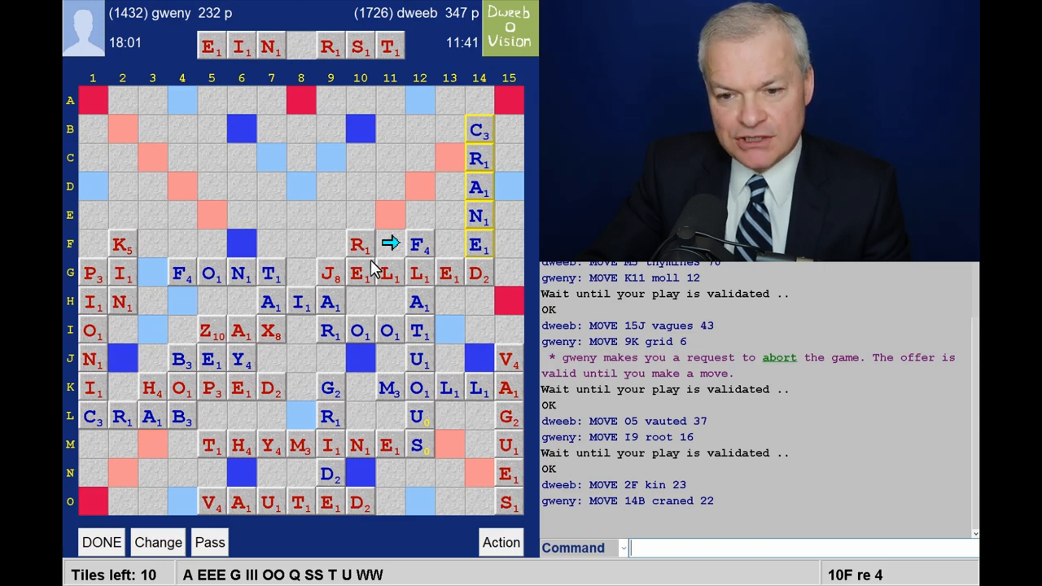
mouse_move(192, 580)
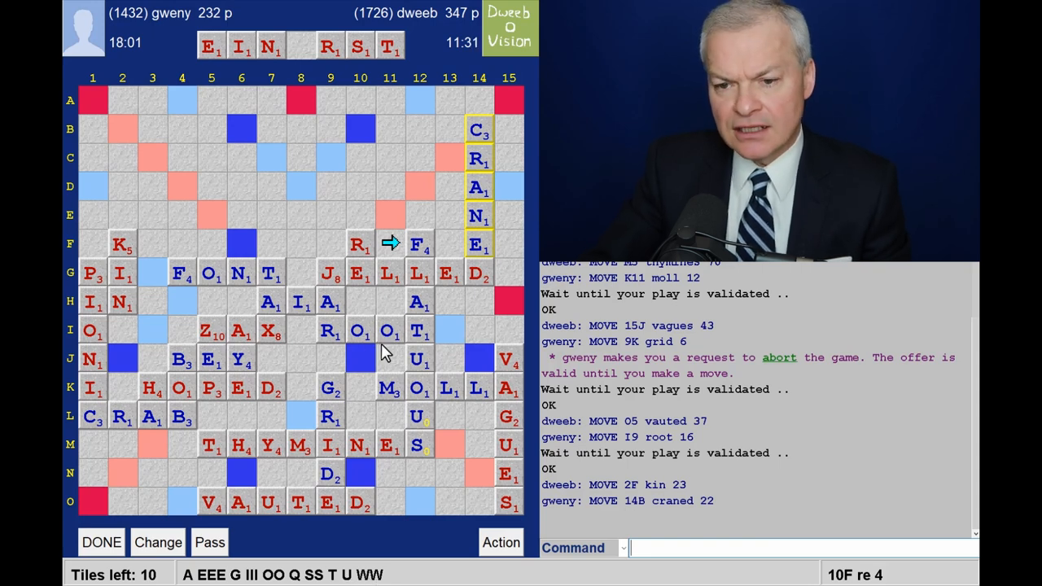
mouse_move(388, 309)
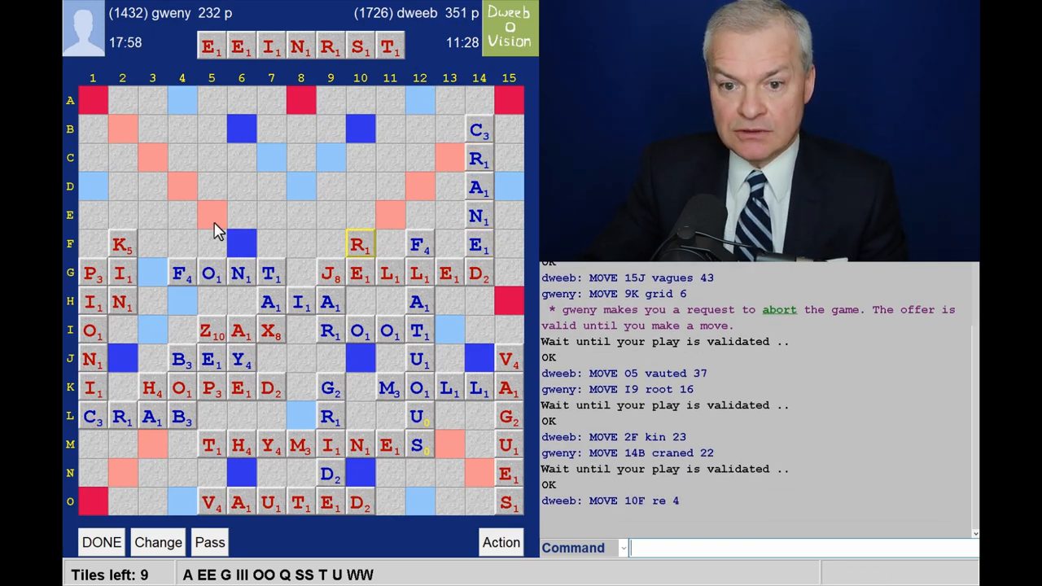
mouse_move(283, 228)
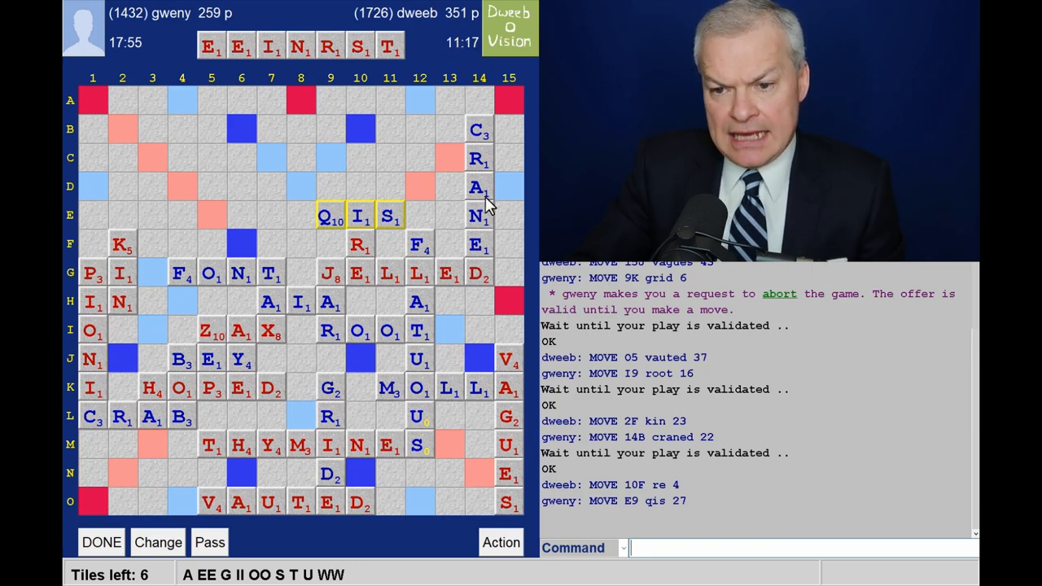
mouse_move(365, 178)
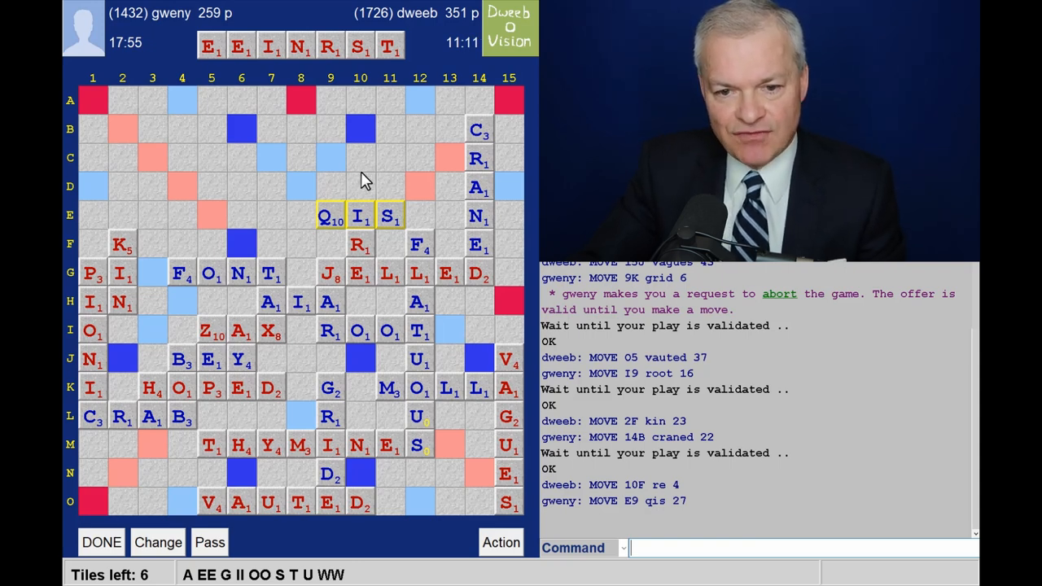
mouse_move(236, 220)
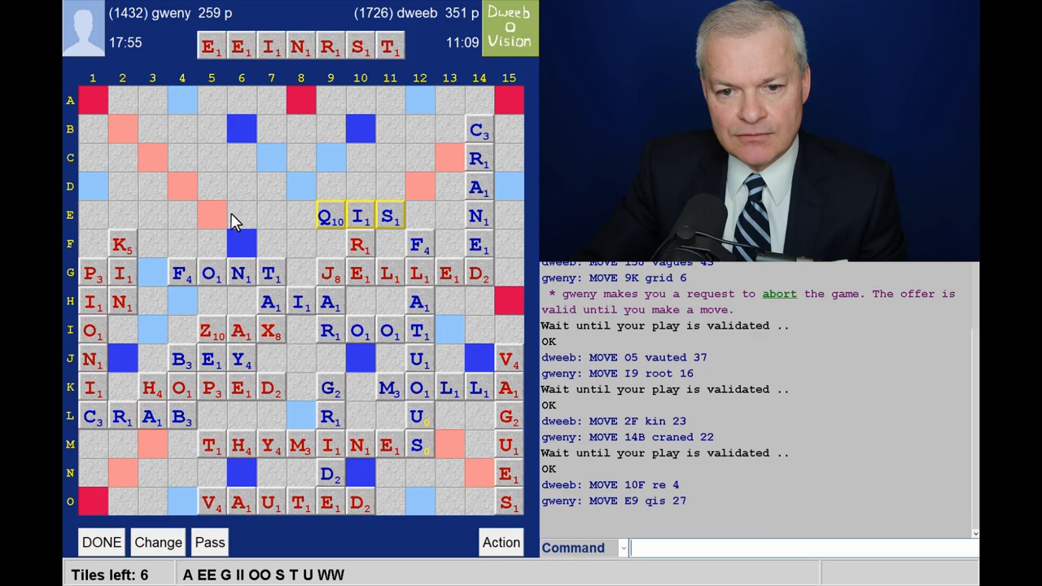
mouse_move(123, 221)
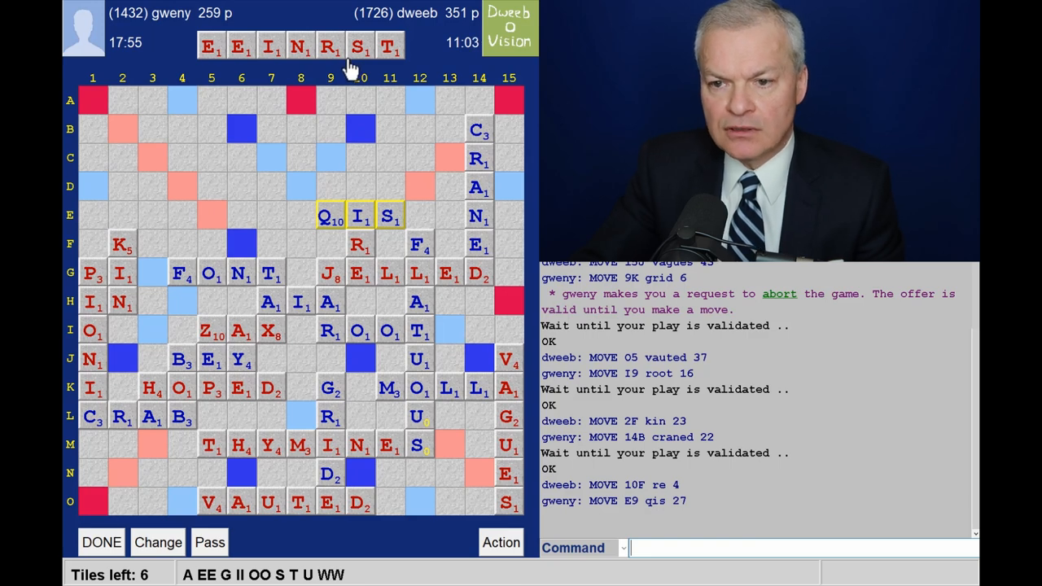
mouse_move(285, 130)
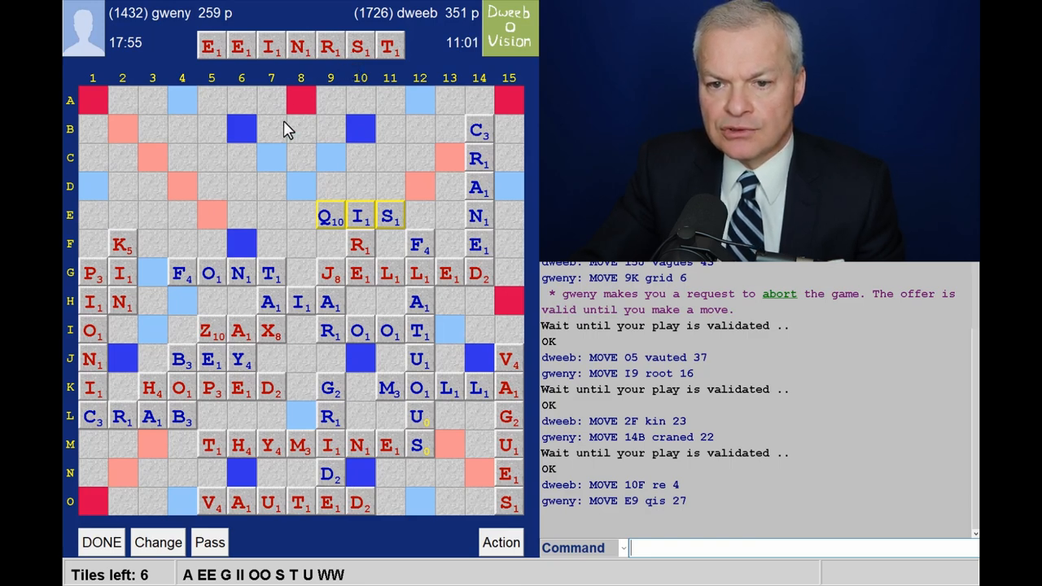
mouse_move(301, 161)
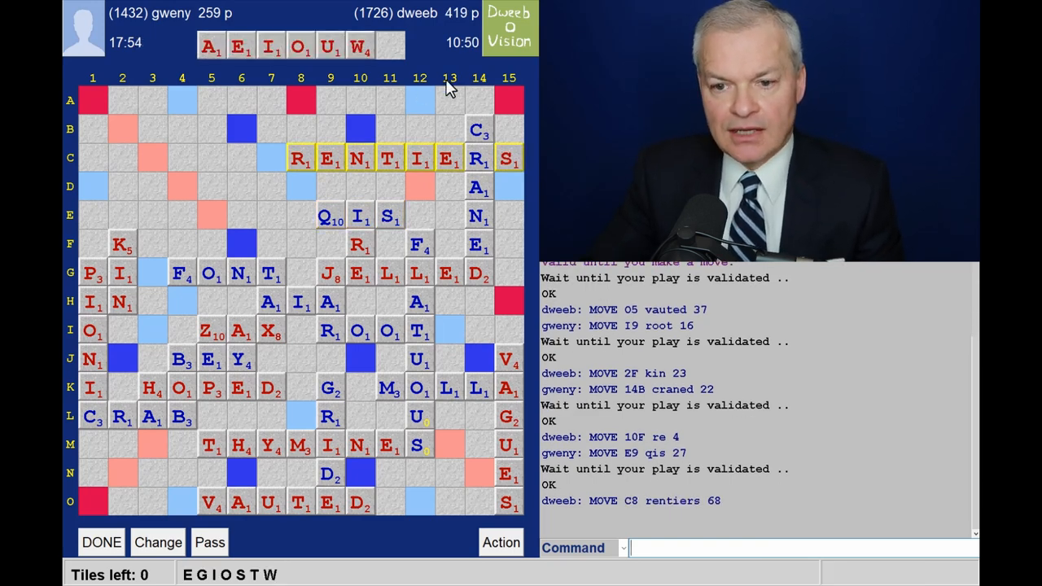
mouse_move(415, 106)
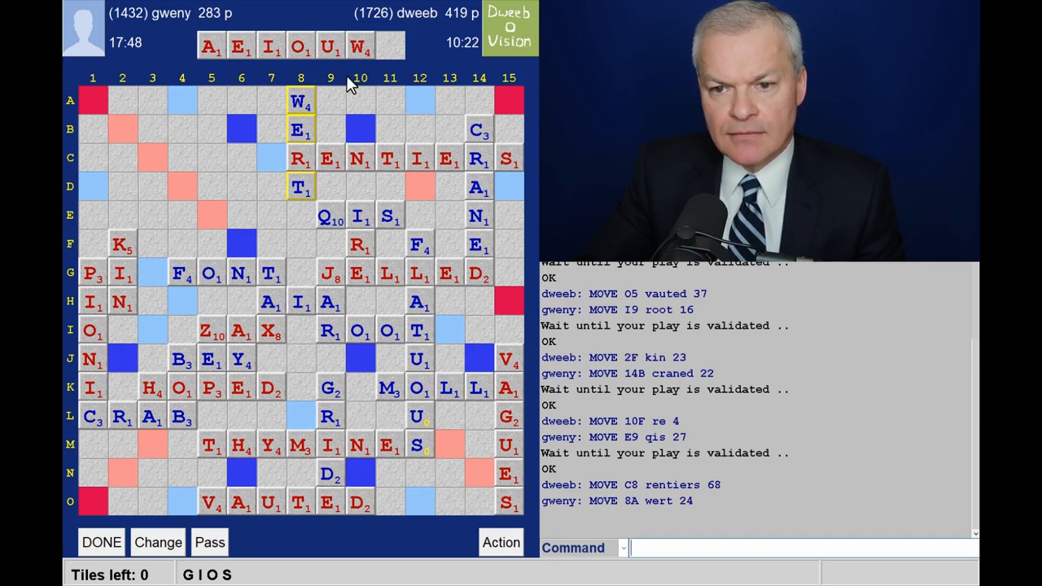
mouse_move(361, 85)
text(EW)
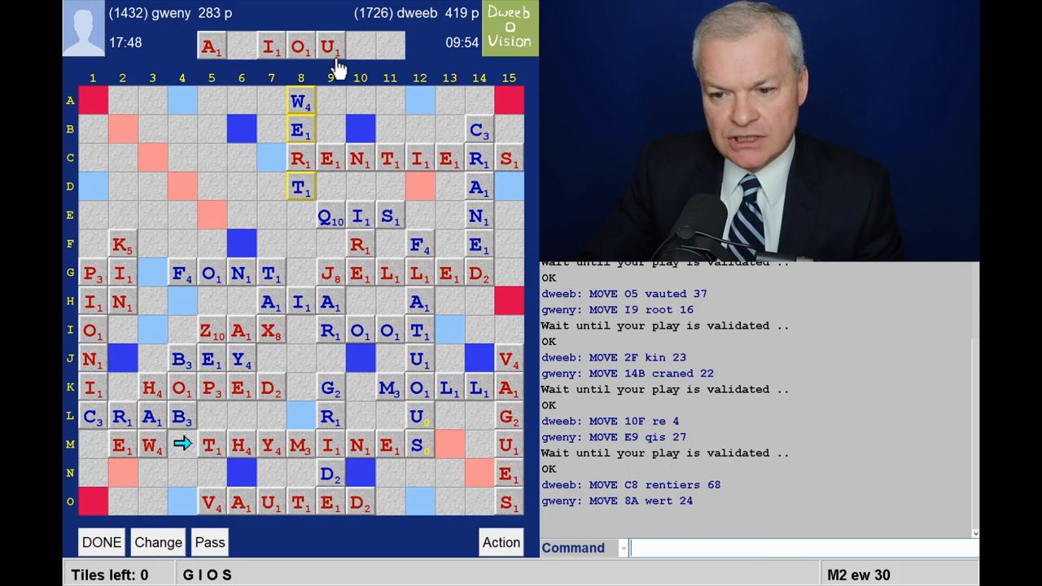
mouse_move(480, 399)
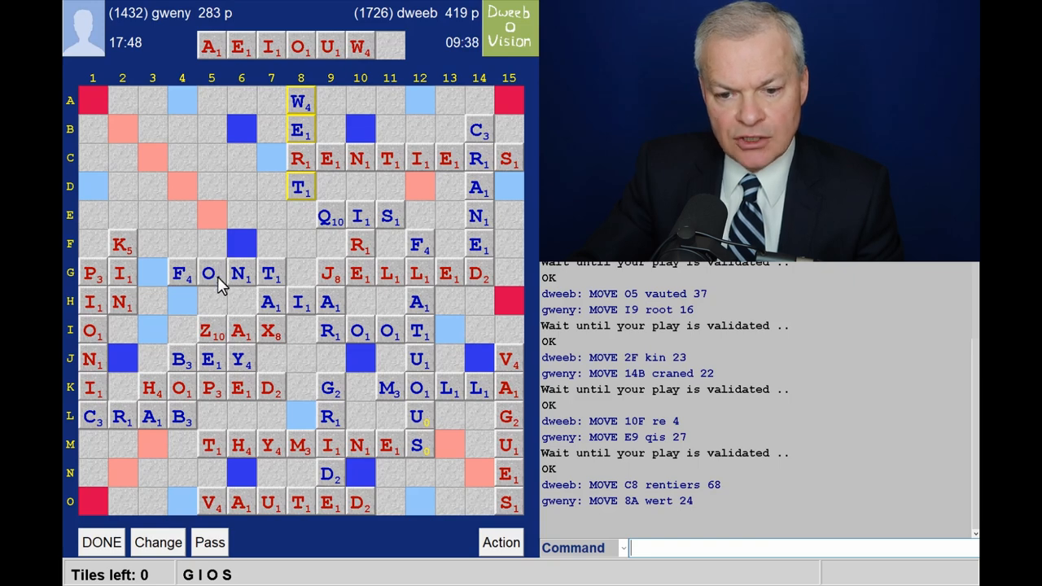
mouse_move(210, 492)
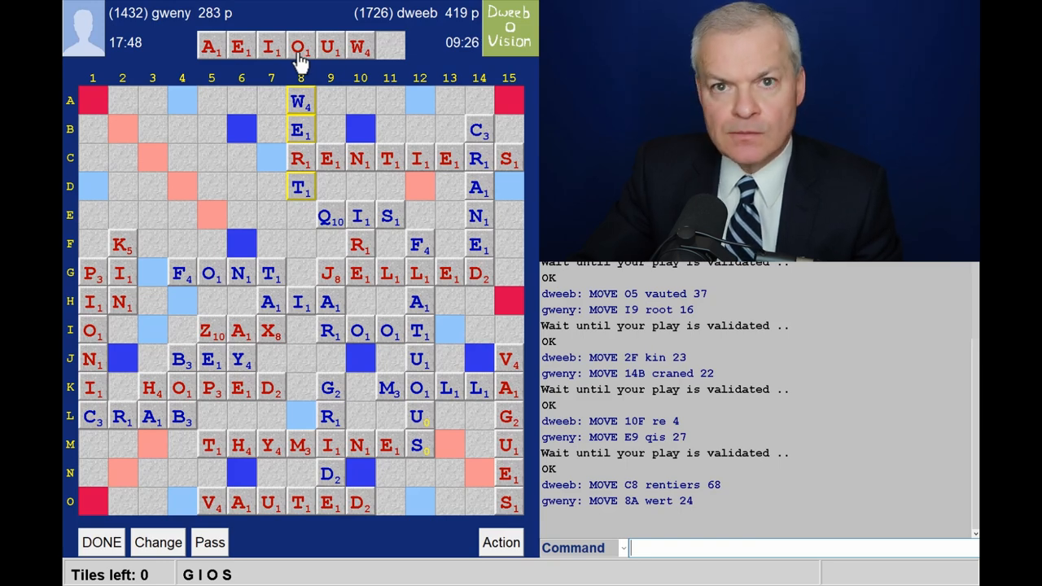
mouse_move(309, 358)
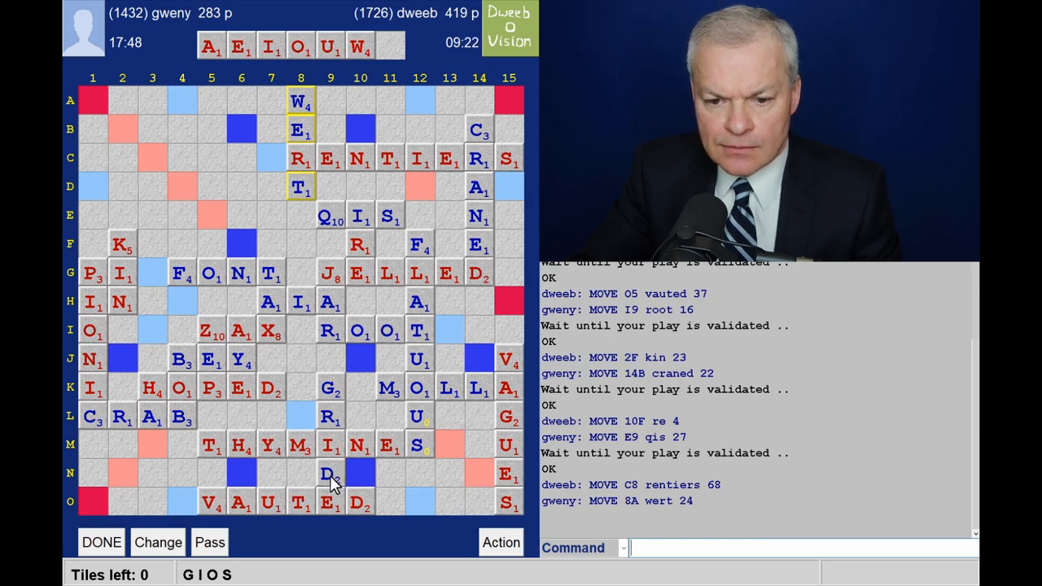
mouse_move(127, 454)
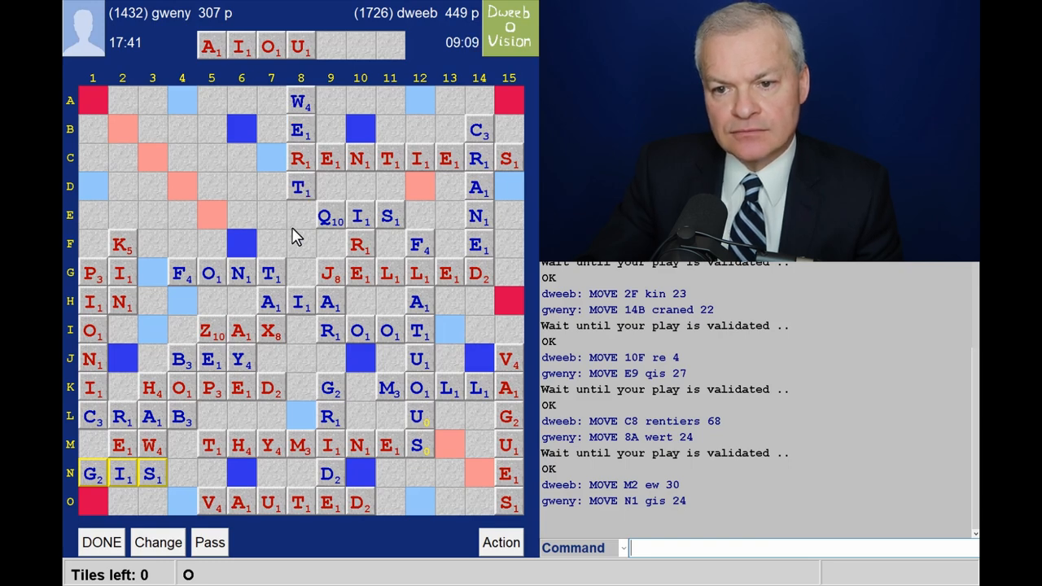
mouse_move(399, 106)
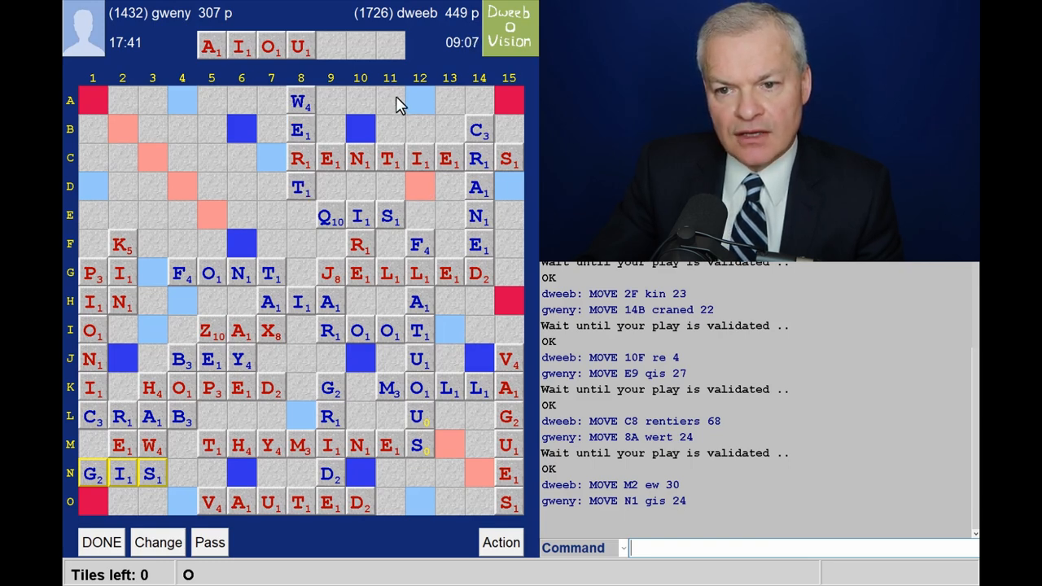
mouse_move(438, 518)
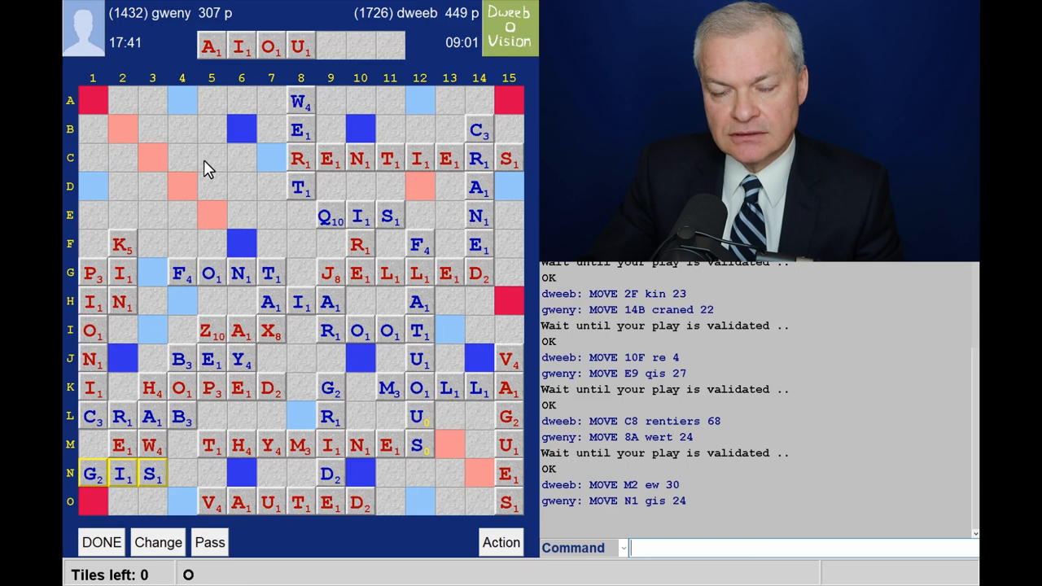
mouse_move(199, 313)
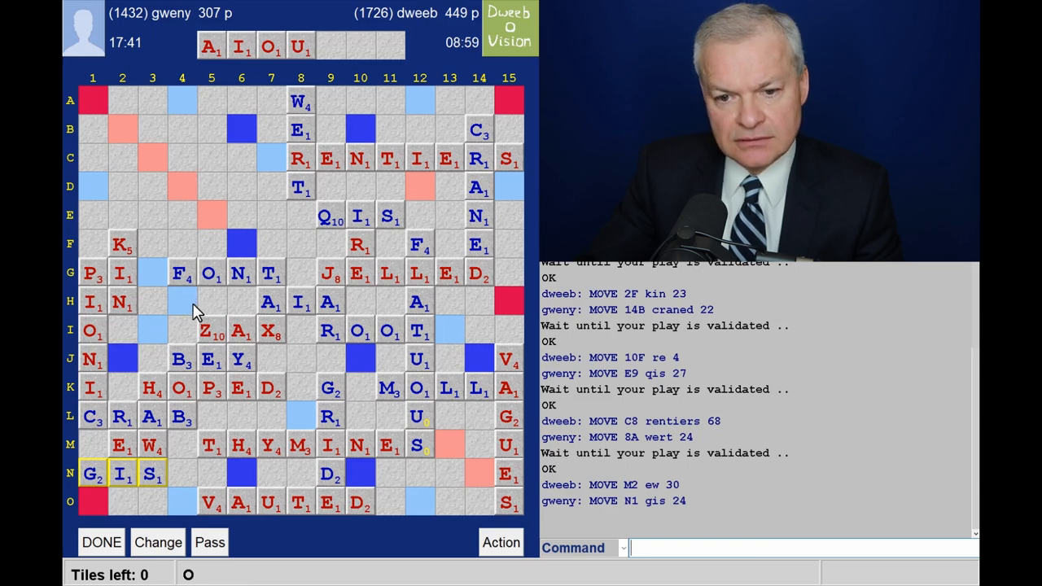
mouse_move(271, 423)
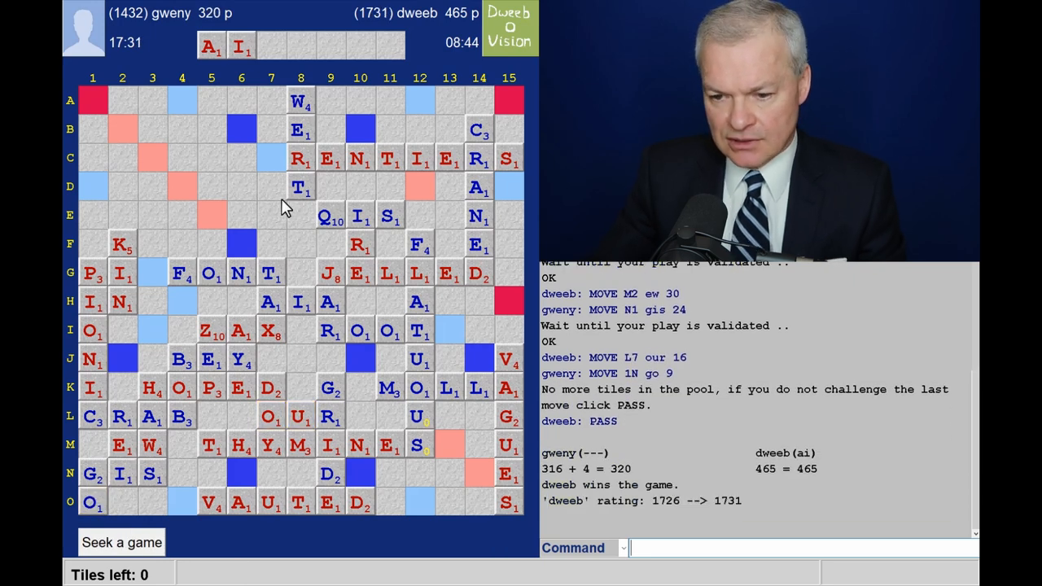
- Send a thank-you chat with SAY, then bring up dweeb's recent games with HISTORY
text(sa)
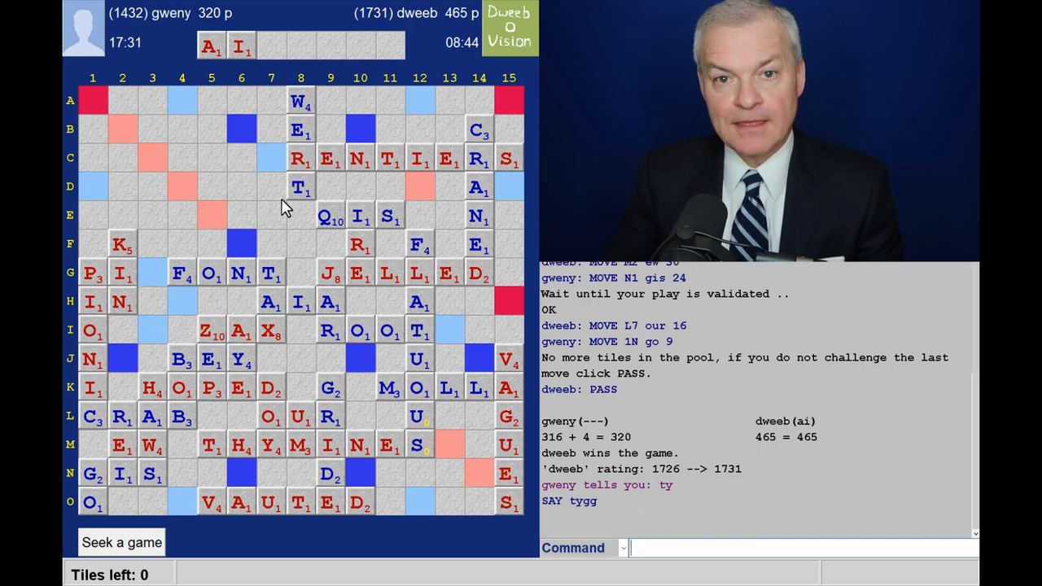
mouse_move(219, 31)
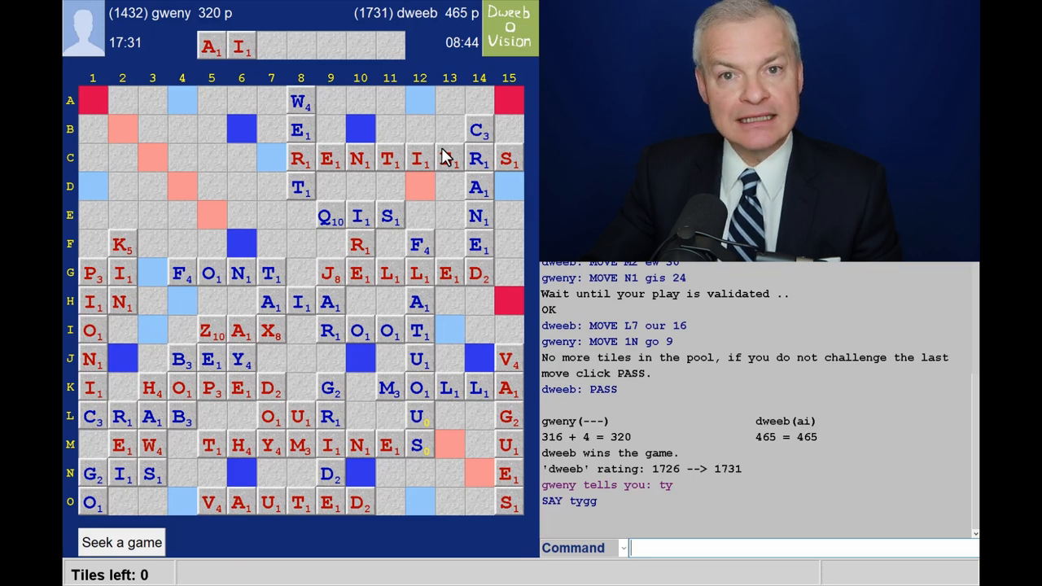
text(hi)
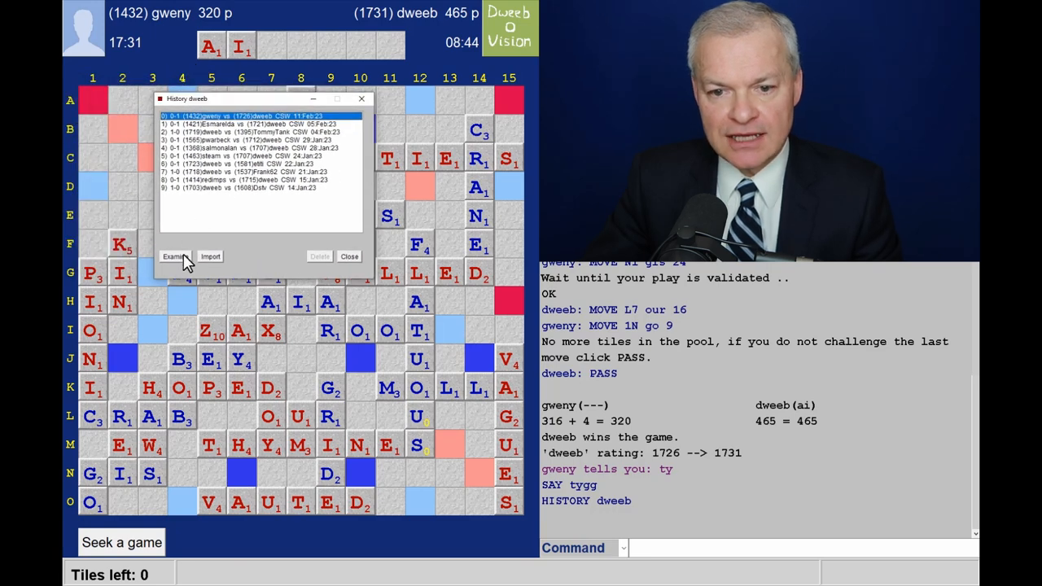
- Examine the latest finished game from the History window, starting at the opening AIA
click(175, 256)
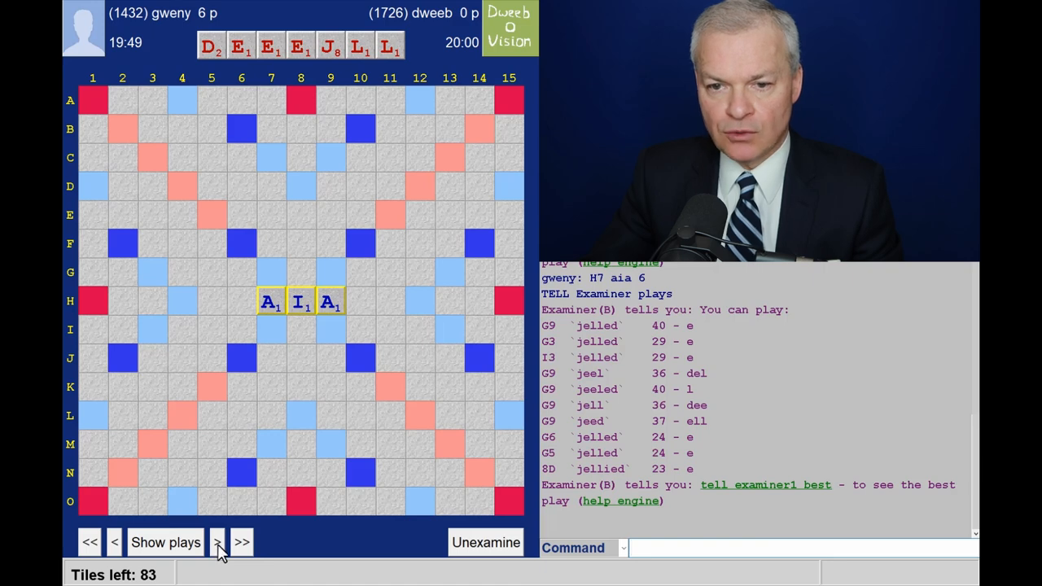
- Step the replay through JELLED and FLATUOUS to ZAX at 84–76 and list the engine's plays
click(218, 542)
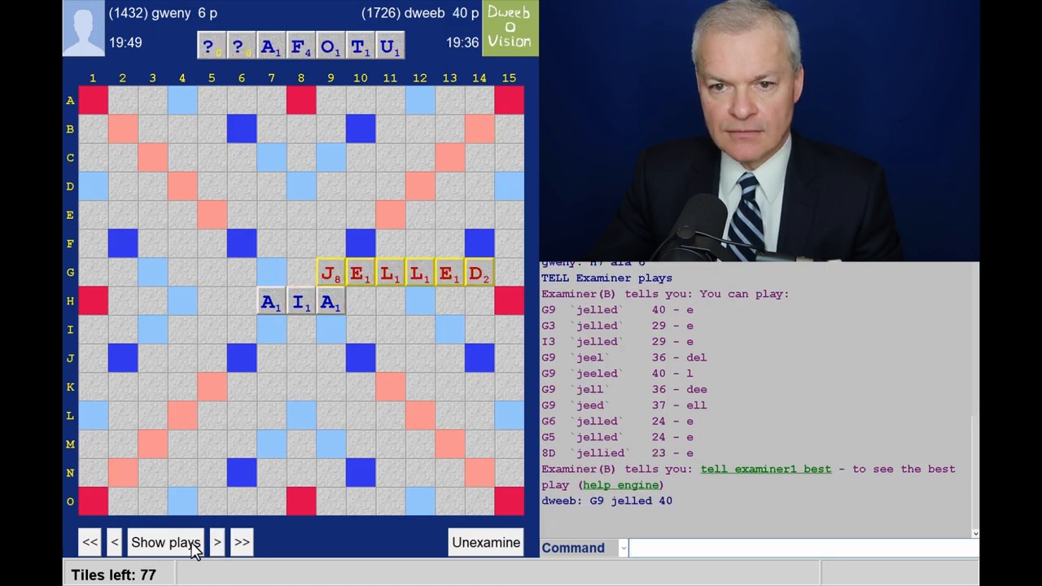
click(216, 542)
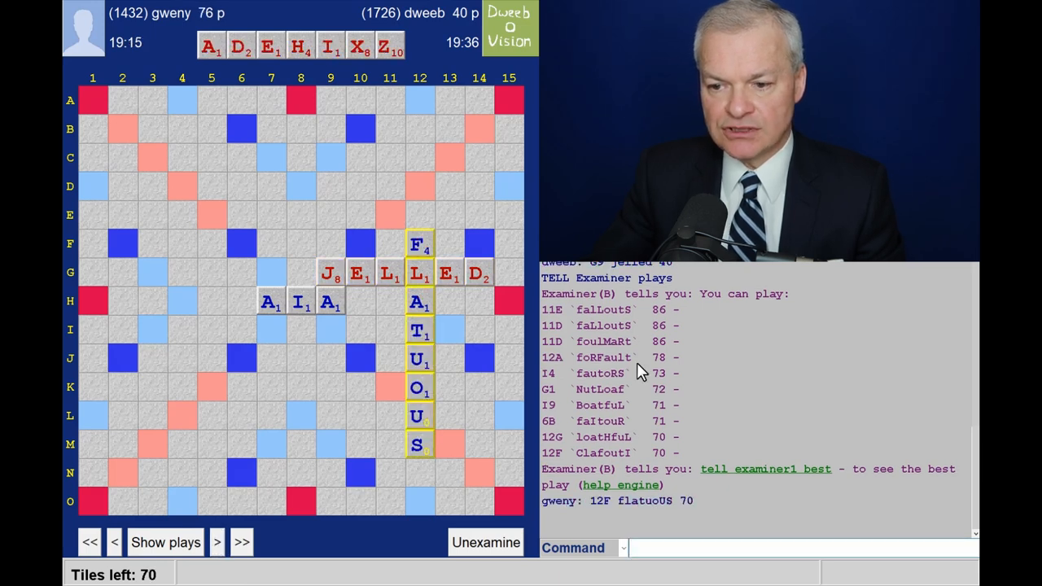
mouse_move(366, 285)
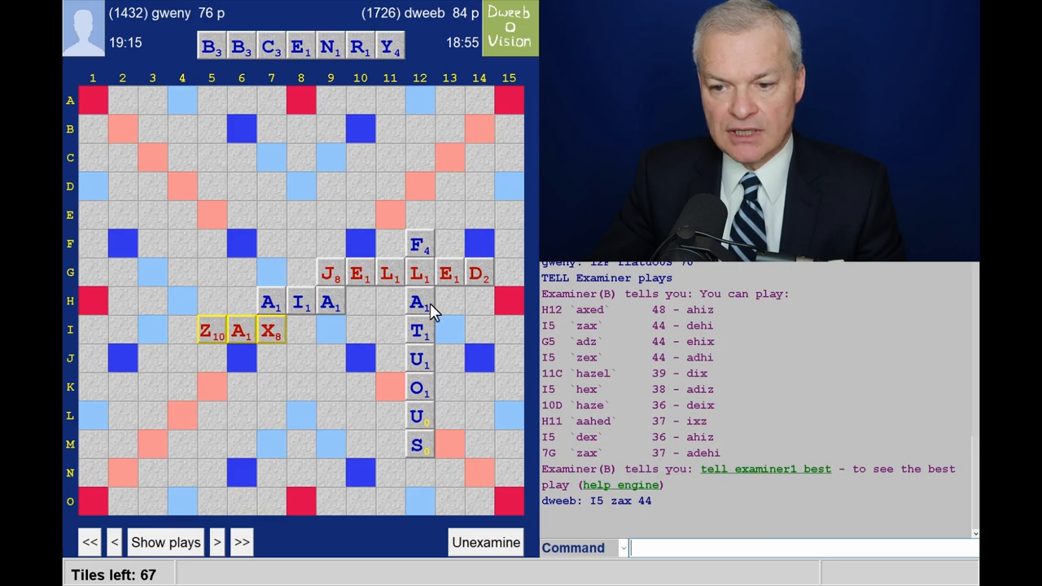
mouse_move(438, 311)
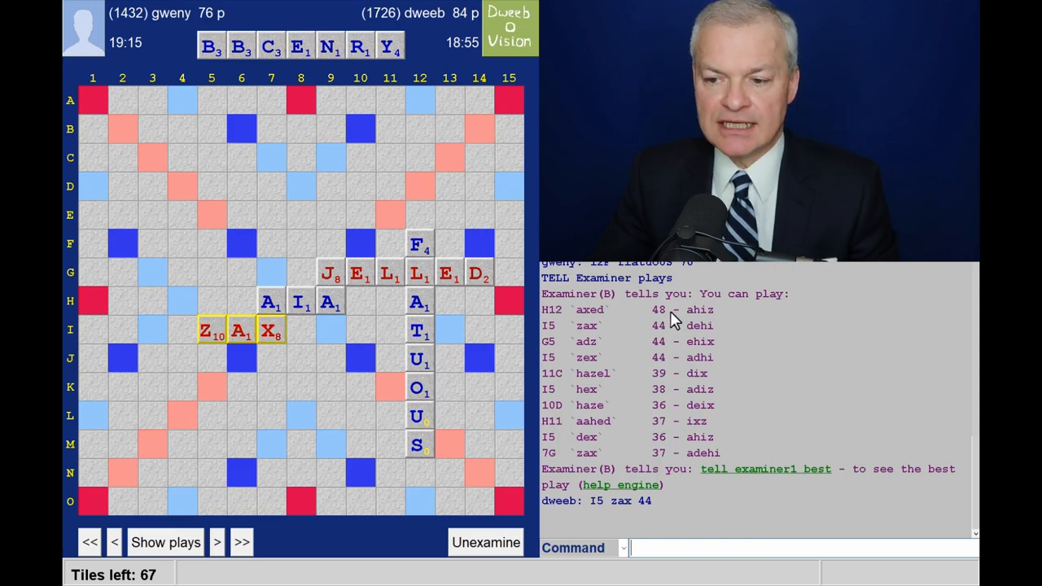
mouse_move(713, 342)
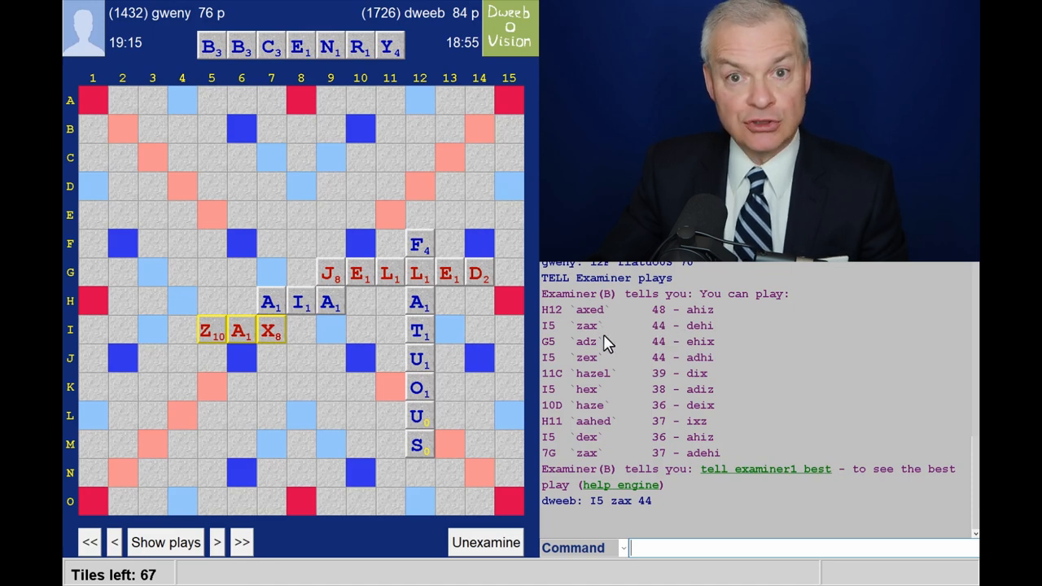
click(218, 542)
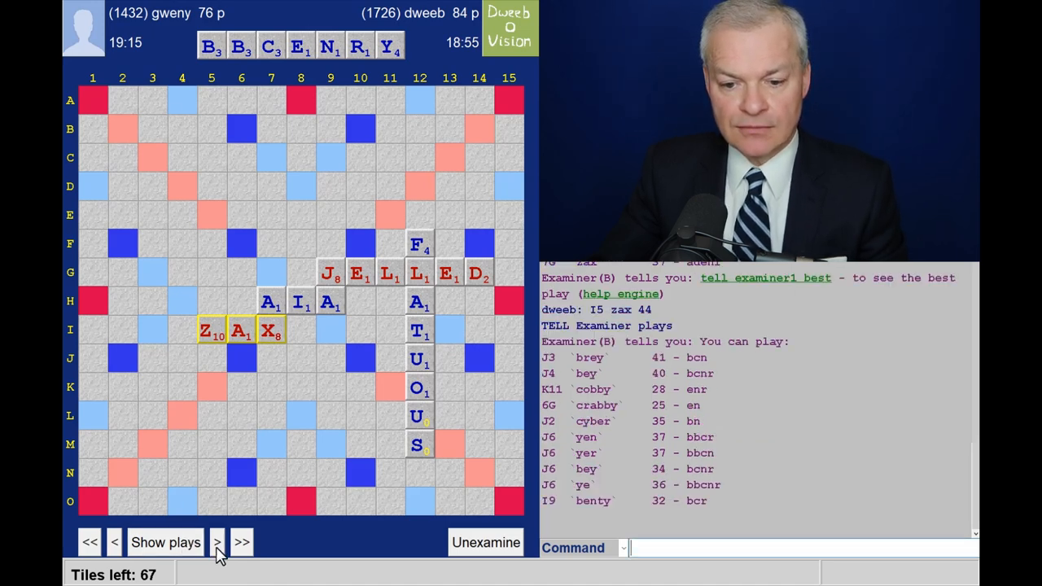
- Step the replay past BEY and HOPED to CRAB at 157–144 and list engine alternatives
click(216, 542)
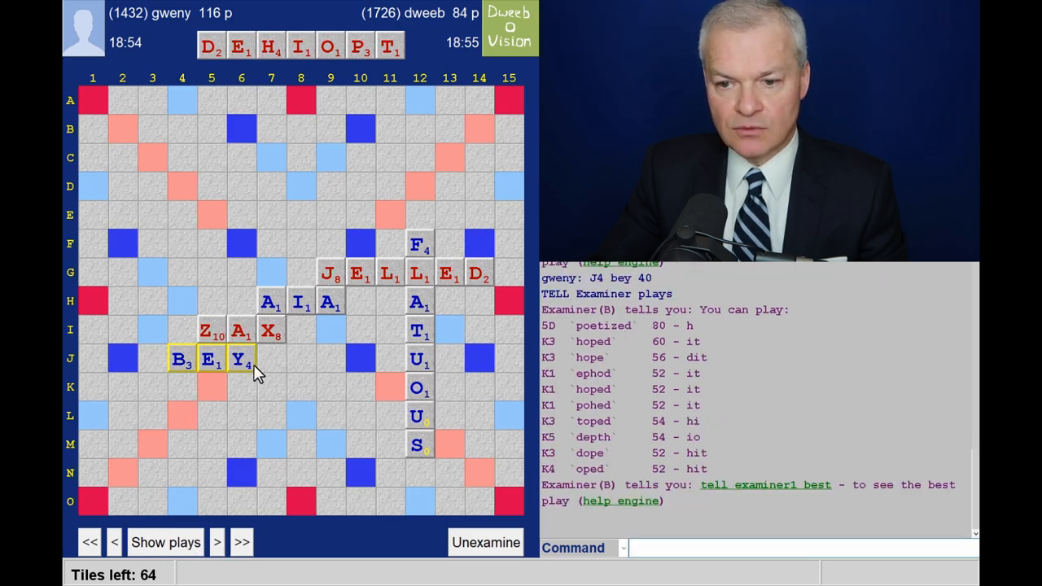
mouse_move(202, 205)
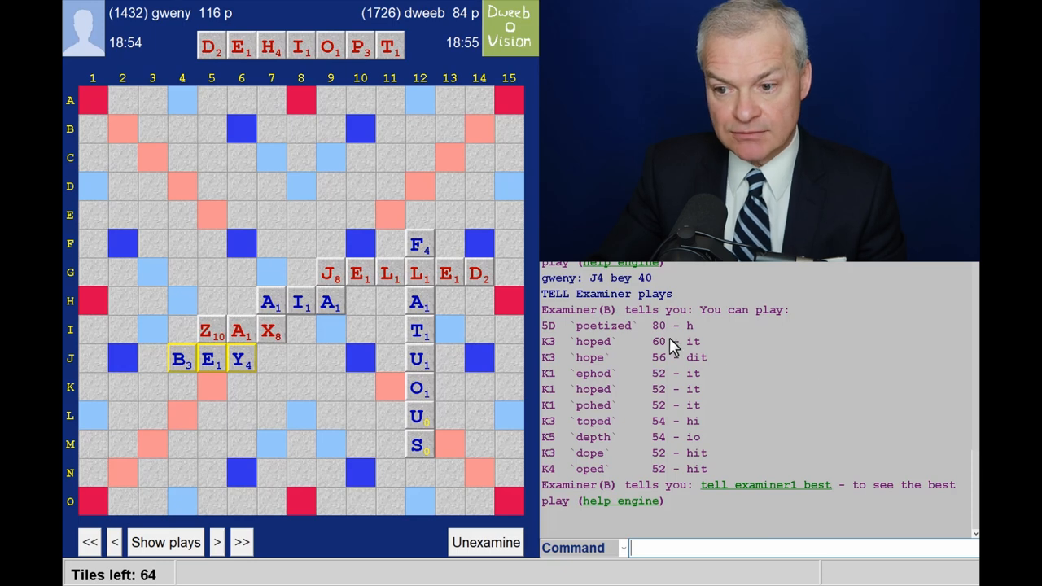
mouse_move(647, 337)
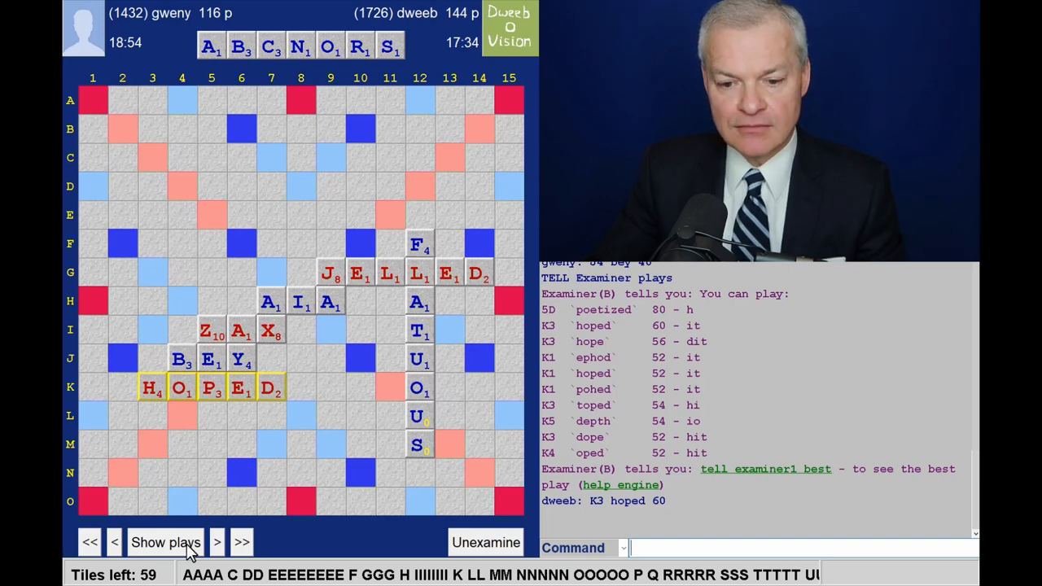
click(216, 542)
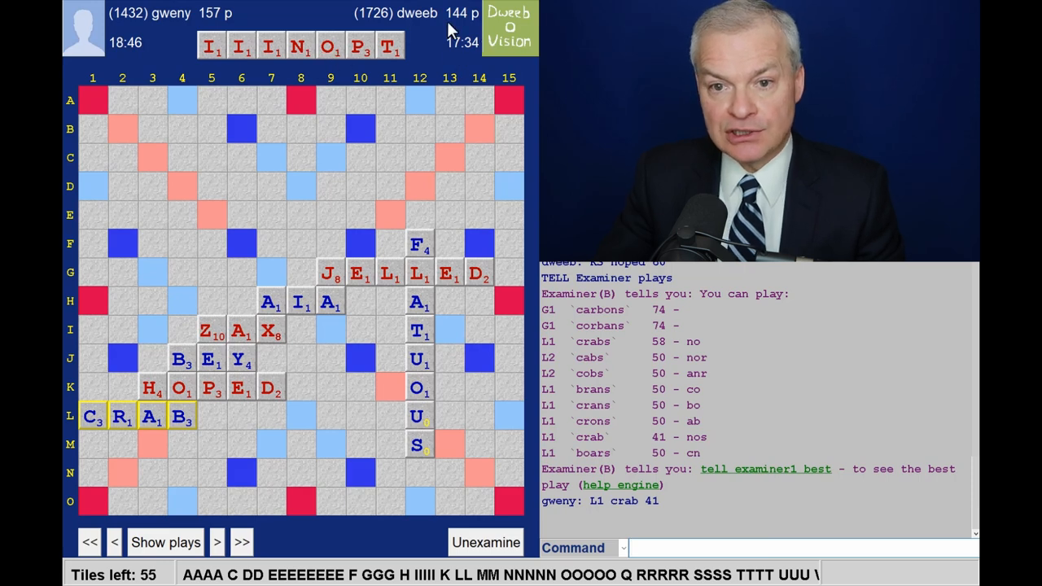
click(166, 541)
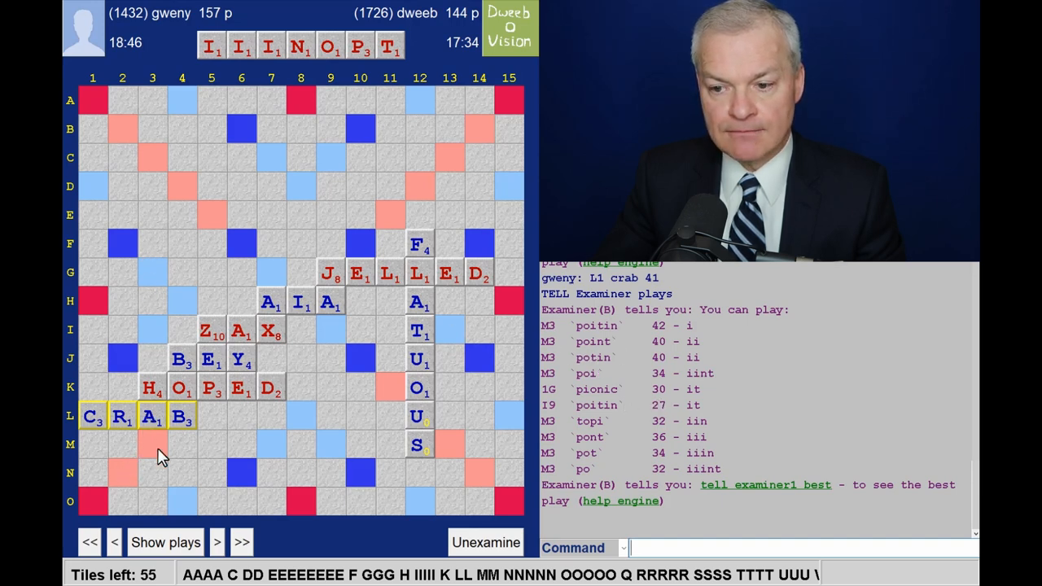
mouse_move(166, 453)
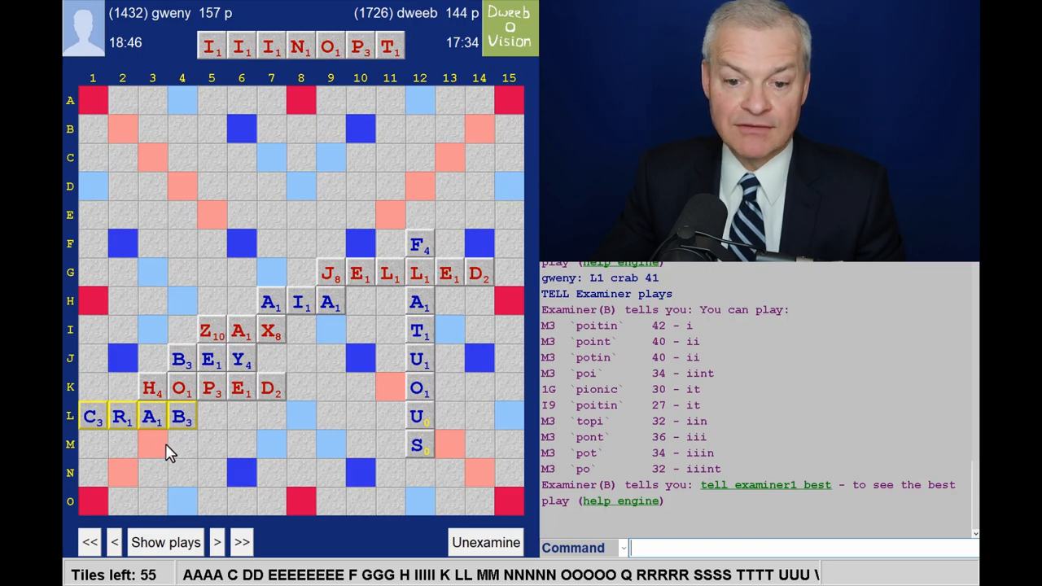
mouse_move(196, 452)
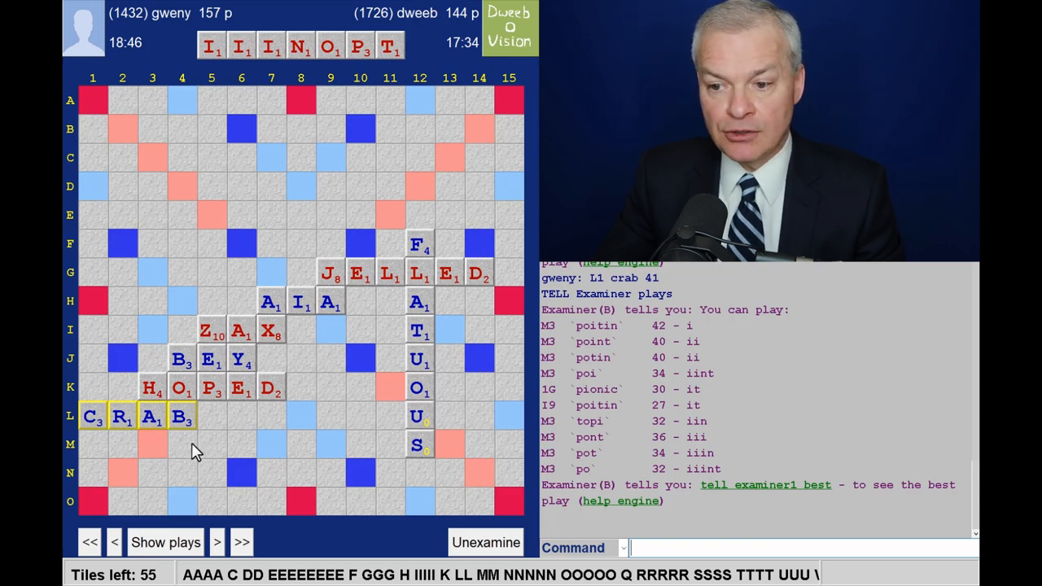
mouse_move(664, 335)
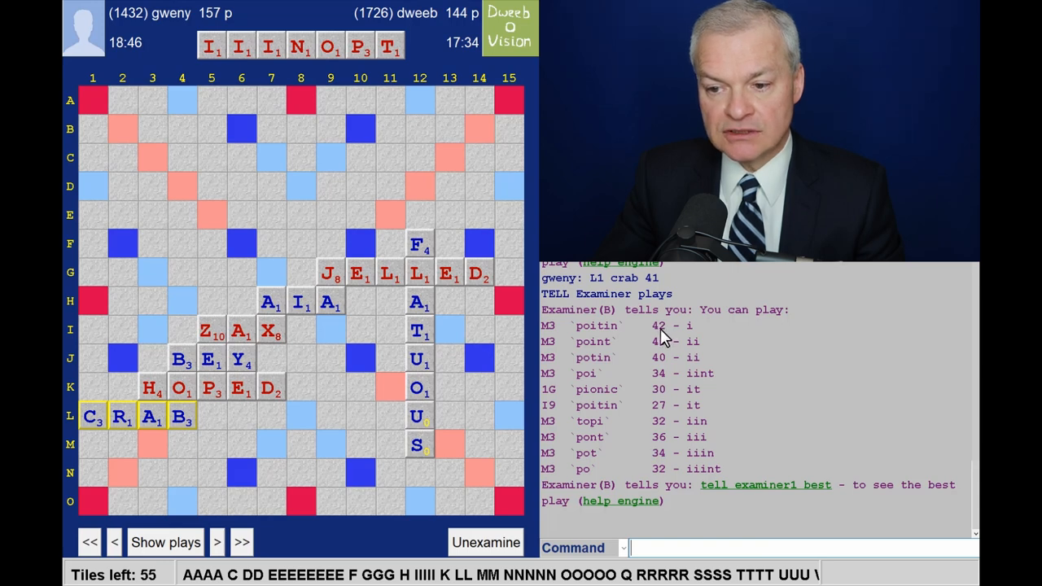
mouse_move(112, 438)
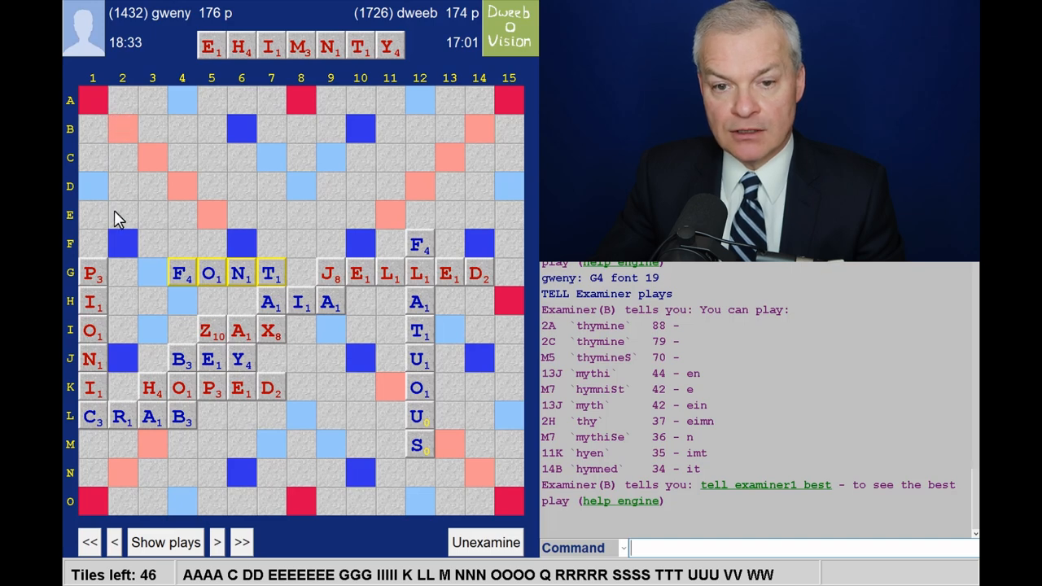
mouse_move(659, 340)
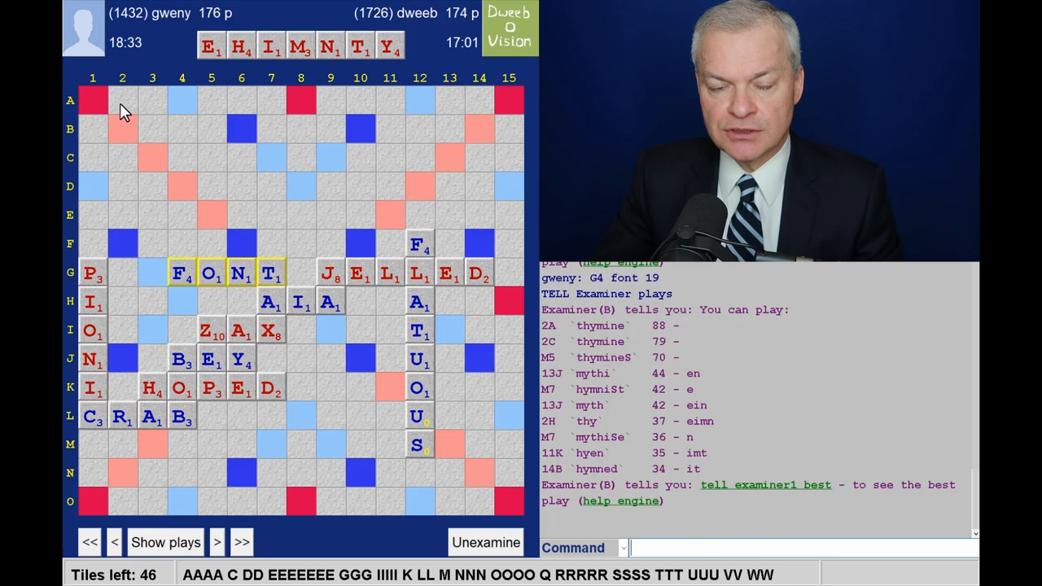
mouse_move(94, 106)
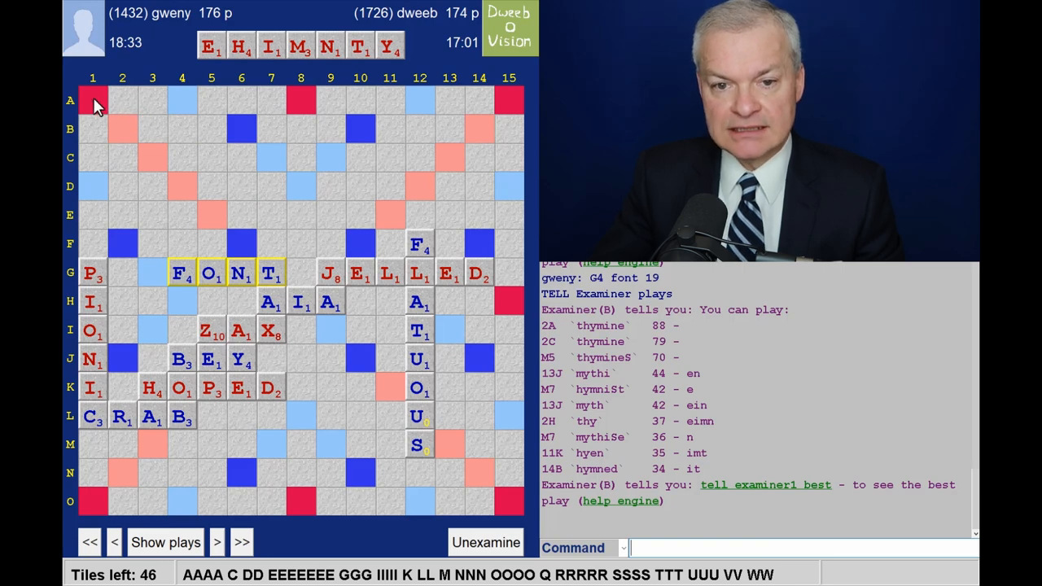
mouse_move(674, 353)
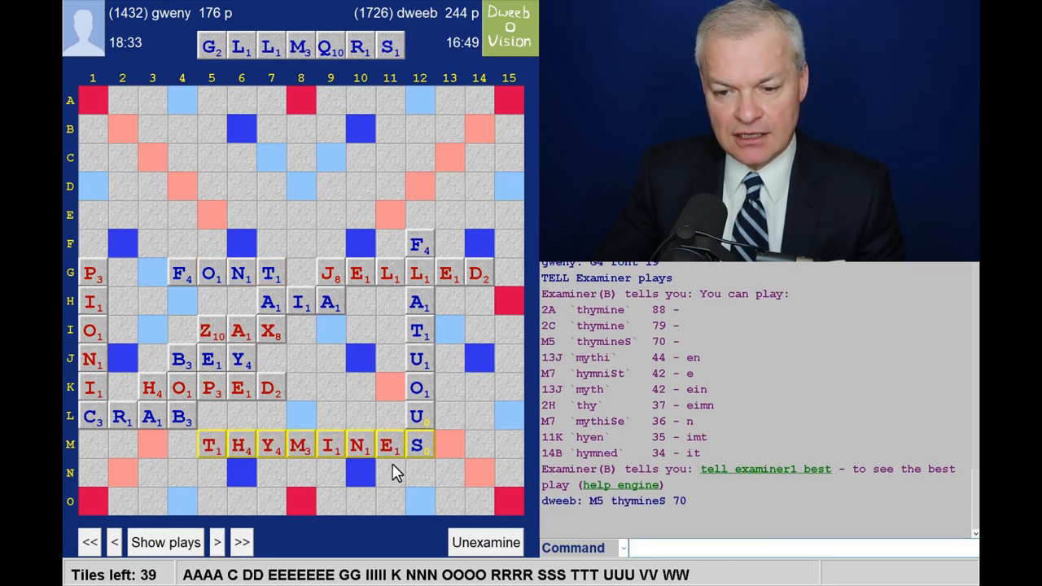
mouse_move(468, 224)
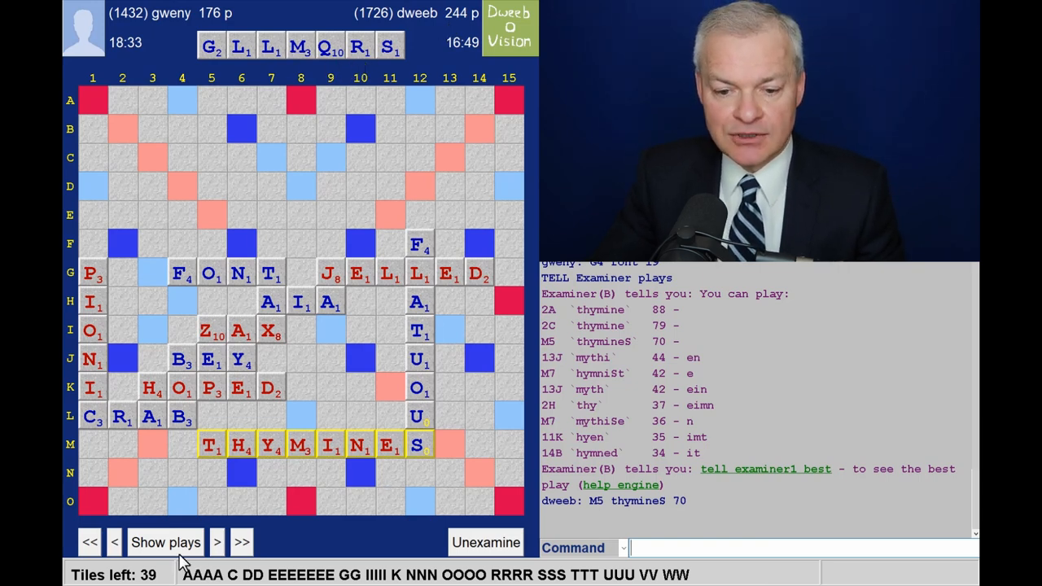
- Step through MOLL and VAGUES for 43 to VAUTED at 324–194, listing engine plays along the way
click(218, 540)
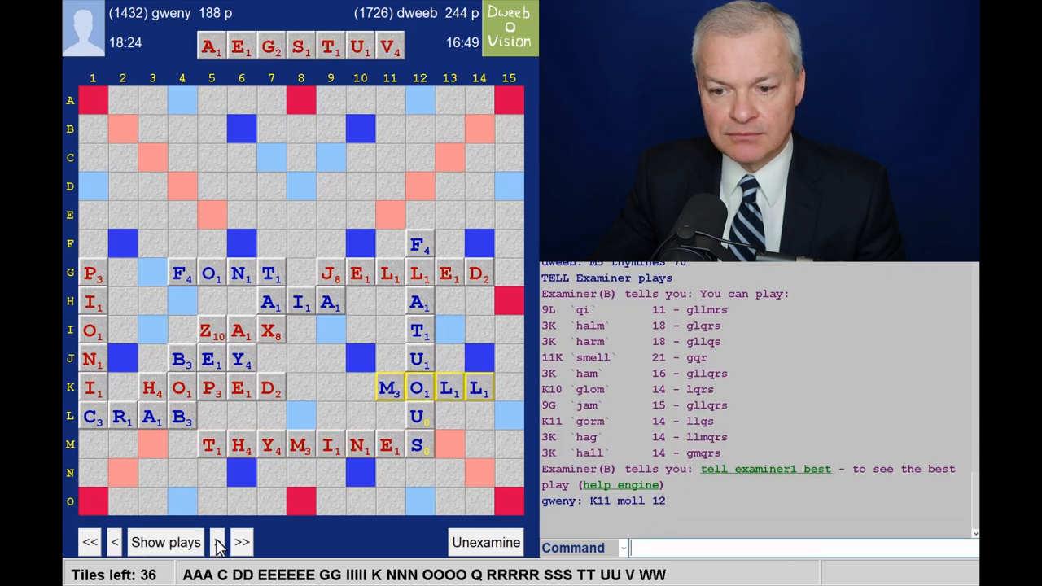
click(216, 540)
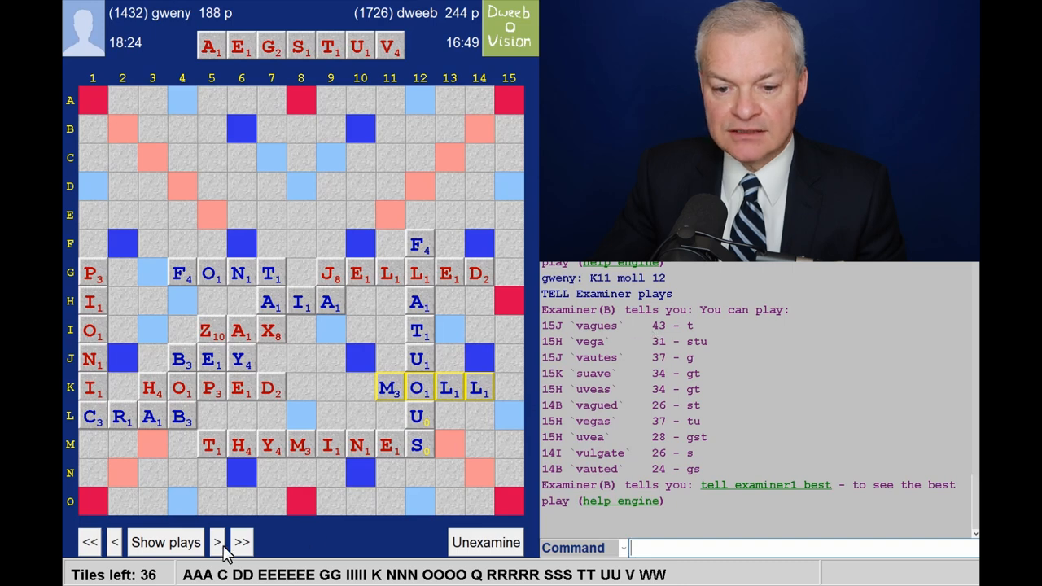
click(217, 541)
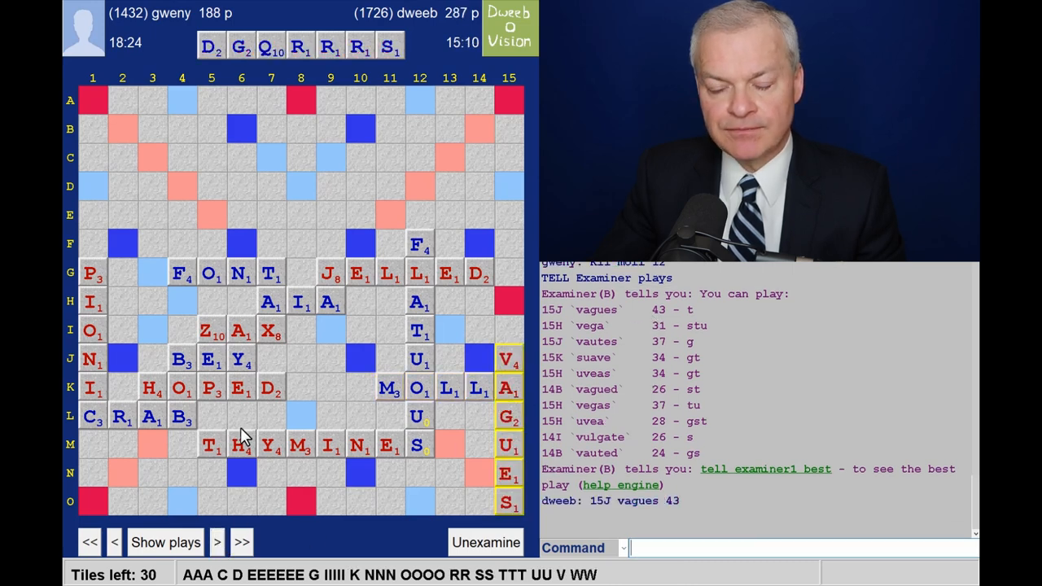
click(165, 542)
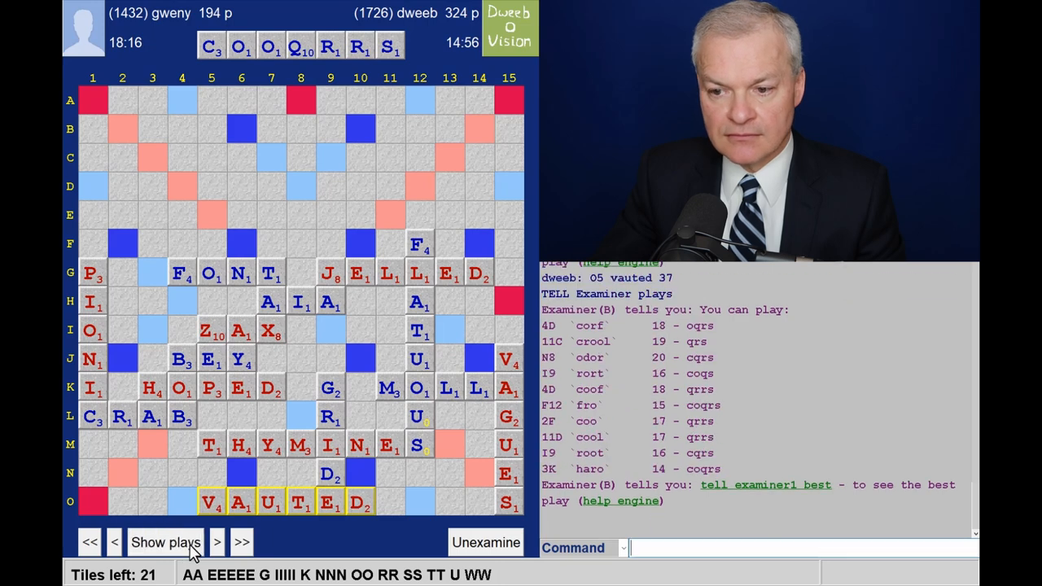
- Step forward to the opponent's ROOT at I9 for 16 and list the engine's plays for the next rack
click(216, 542)
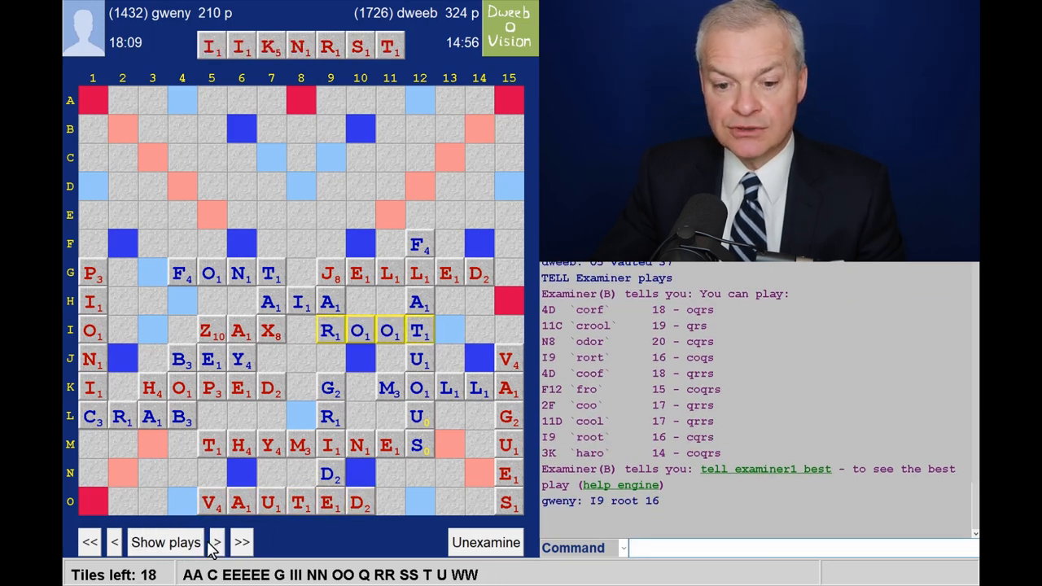
click(216, 542)
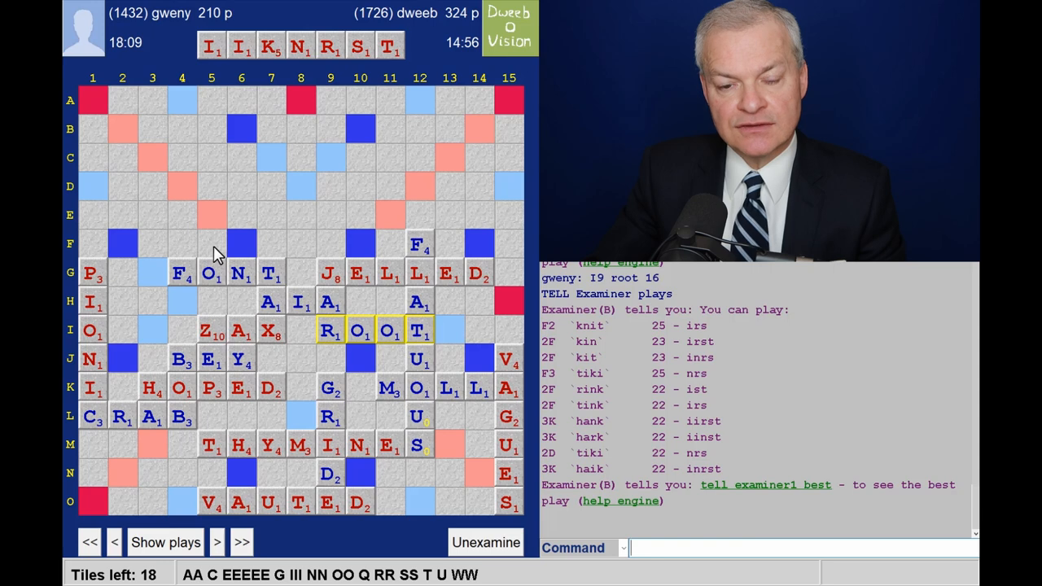
mouse_move(318, 557)
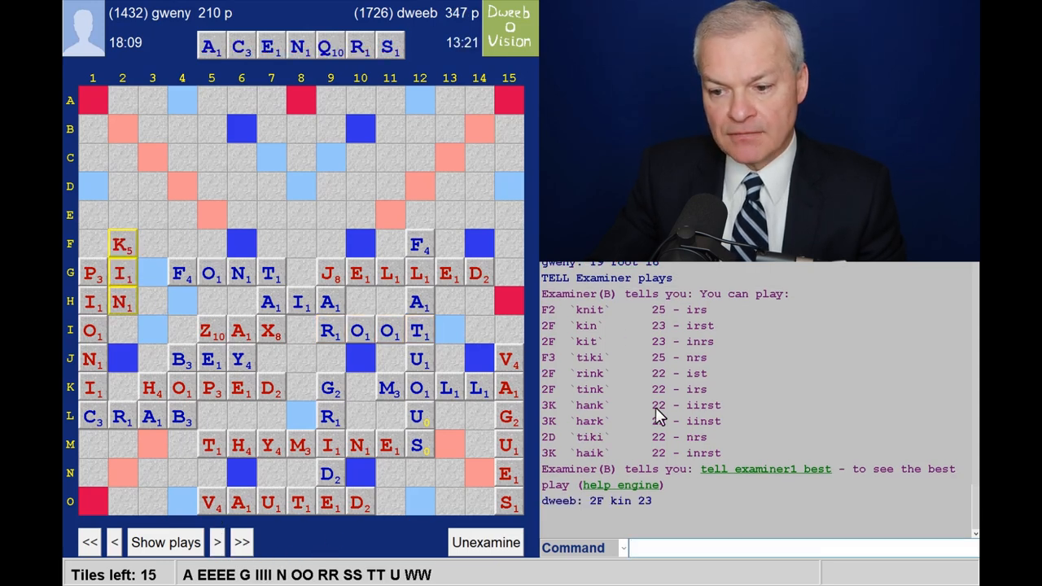
mouse_move(703, 341)
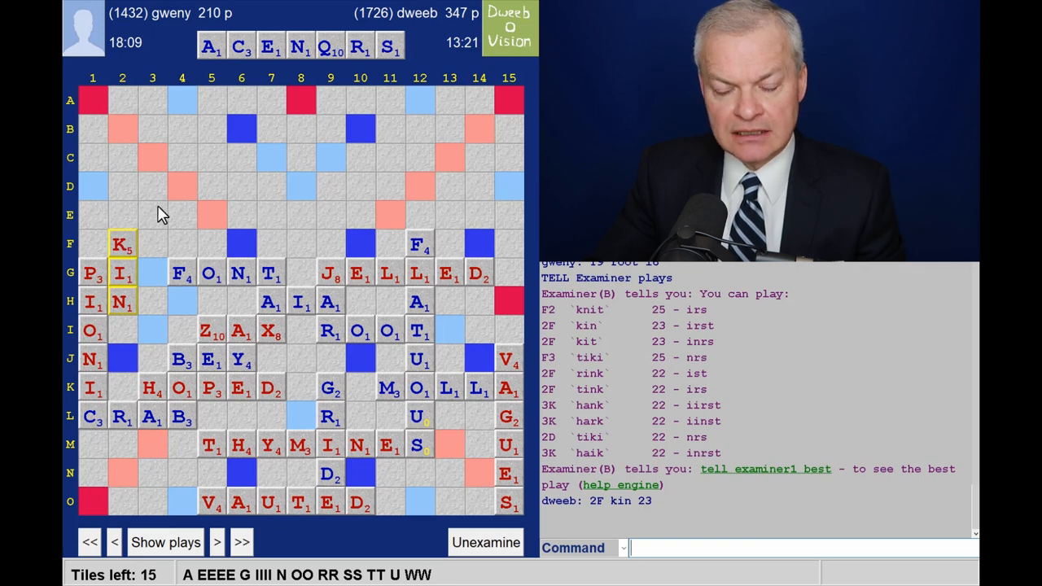
mouse_move(241, 220)
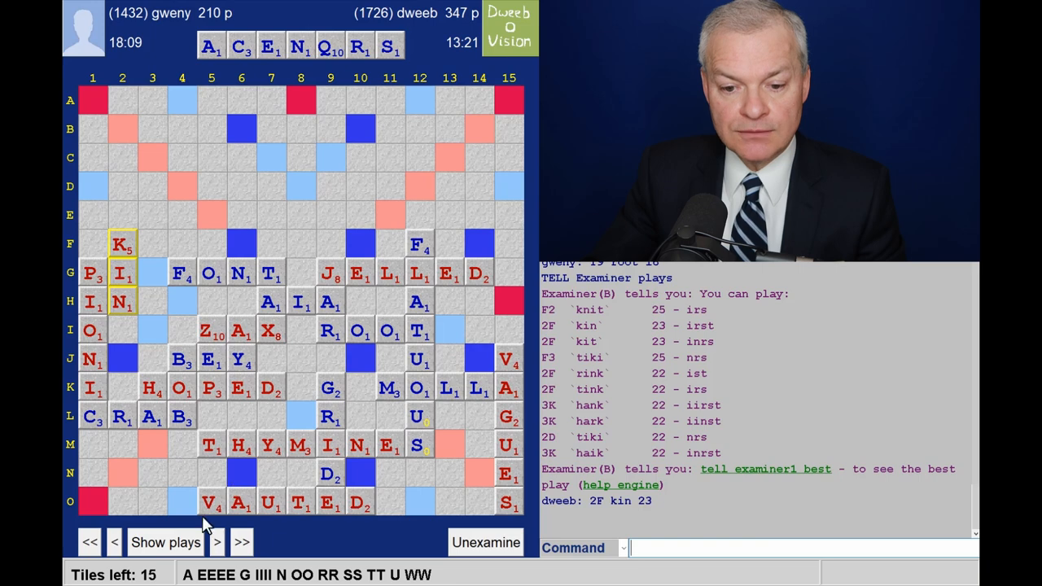
- Step through CRANED for 22 and RE to the RENTIERS bingo for 68, reaching 419–259, with engine plays listed
click(216, 542)
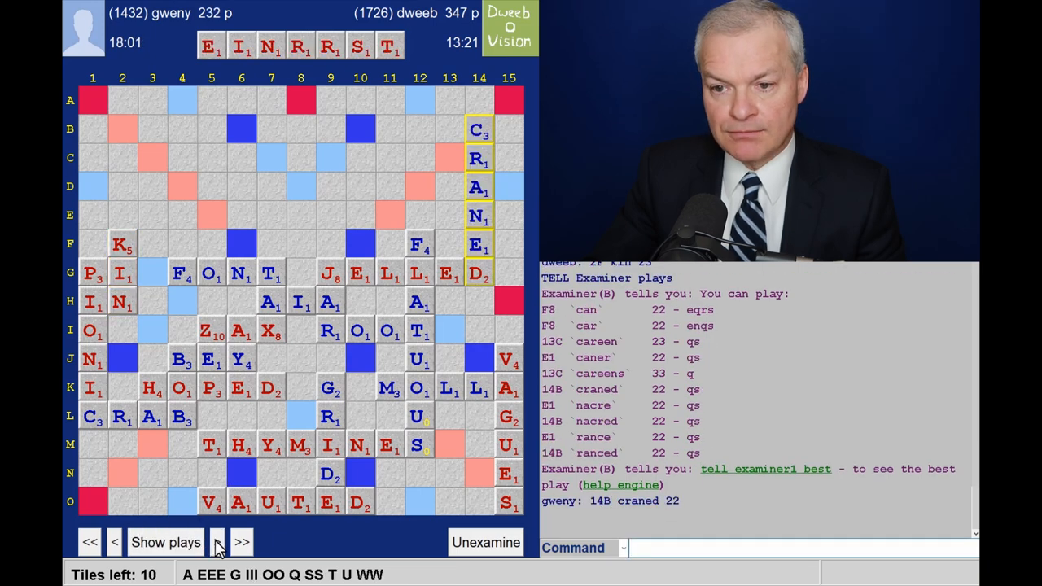
click(218, 542)
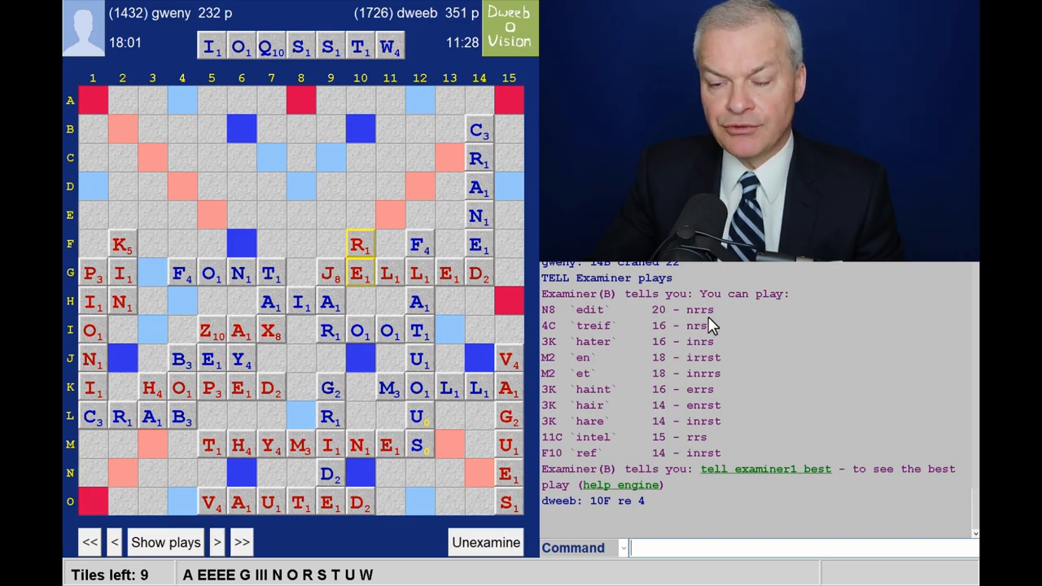
click(217, 542)
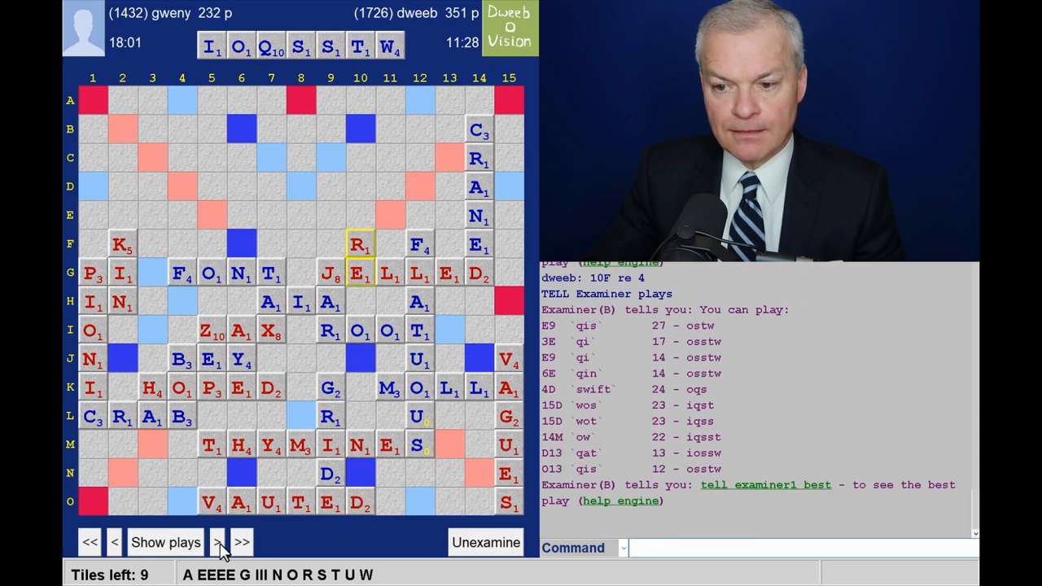
click(216, 540)
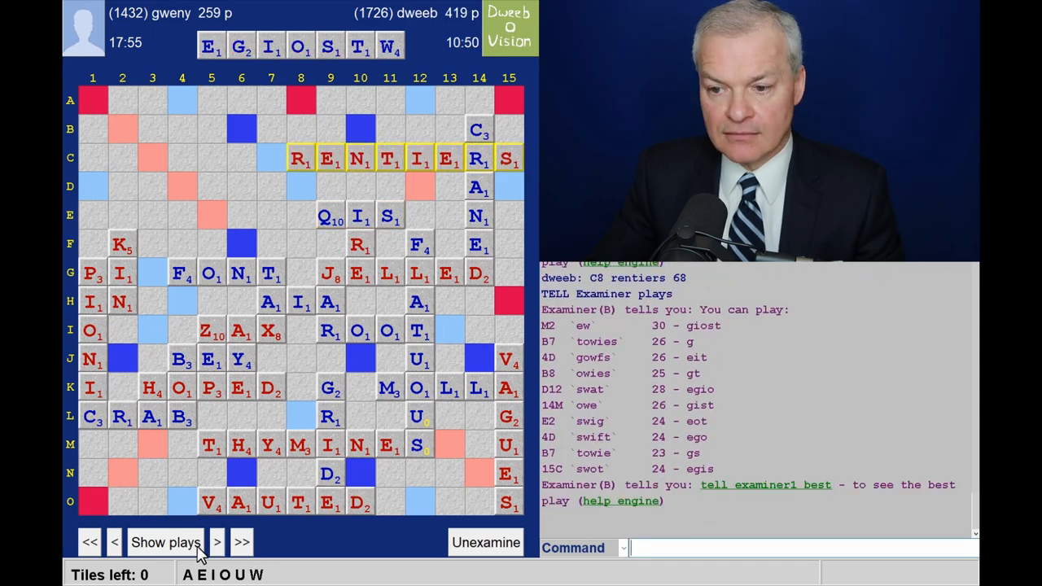
- Step through WERT at 8A, EW and GIS at N1 to the final OUR for 16, reaching 465–307
click(217, 542)
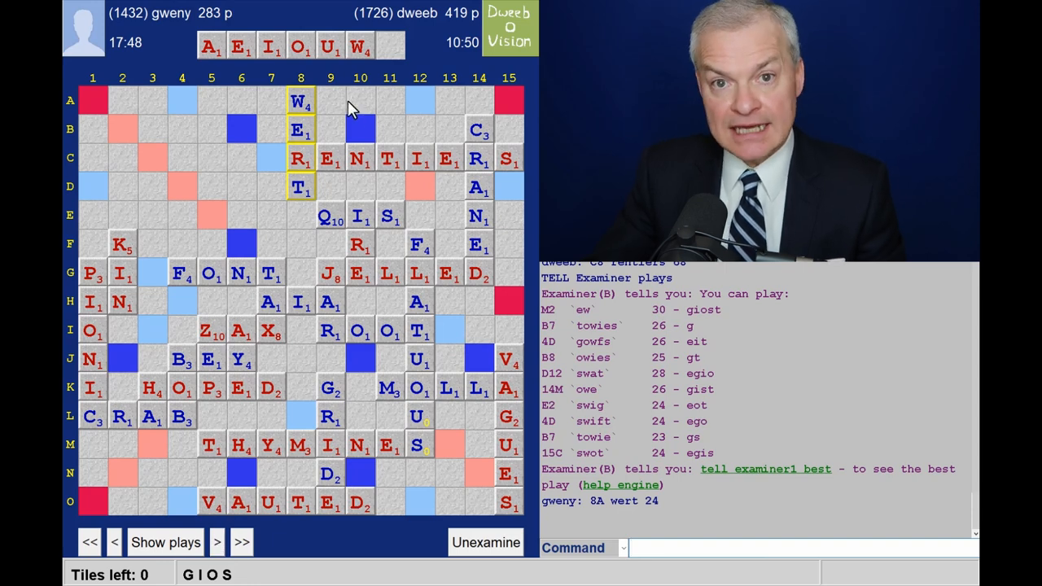
mouse_move(285, 219)
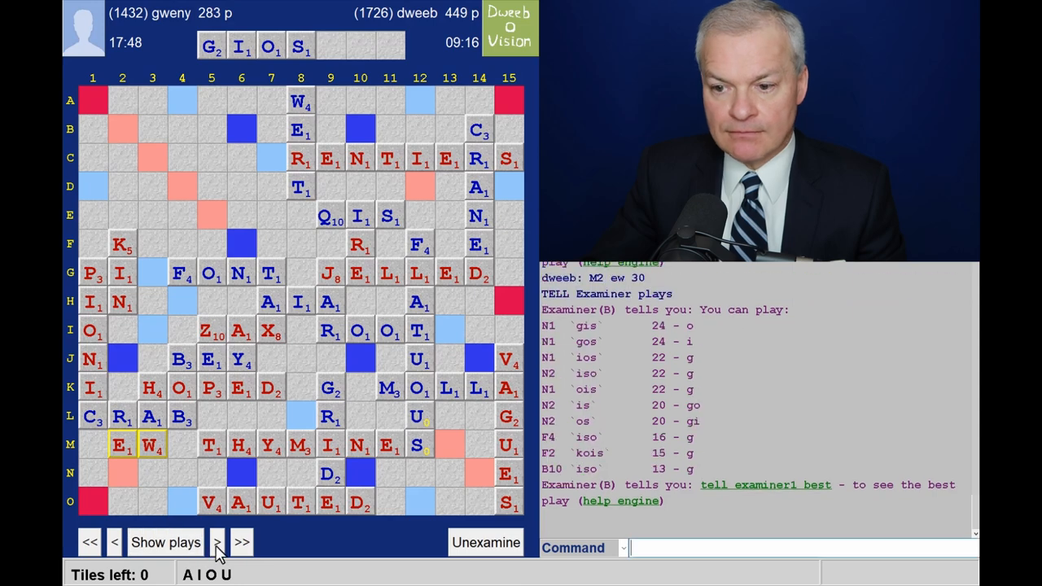
click(216, 542)
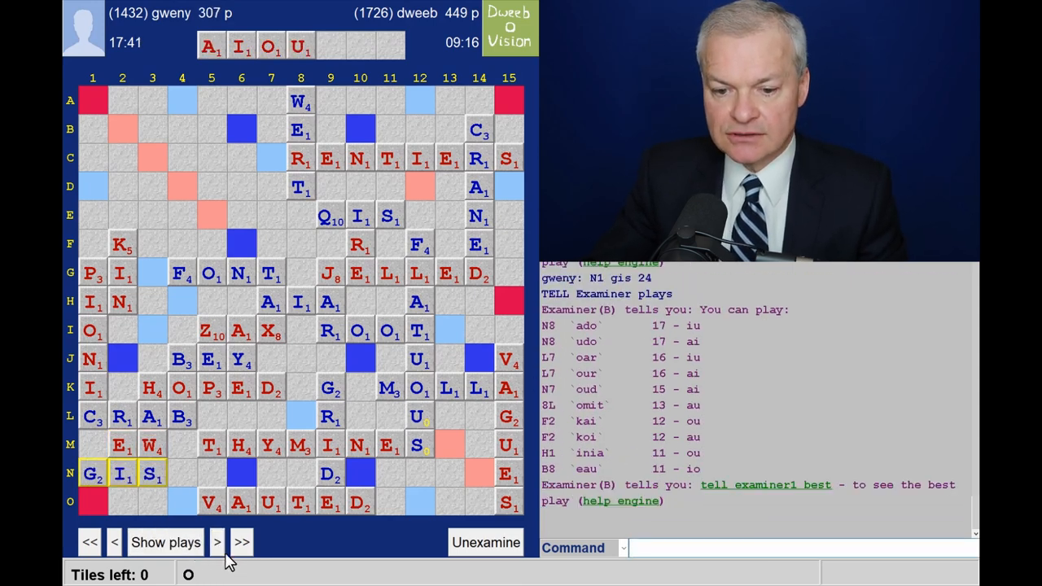
click(217, 541)
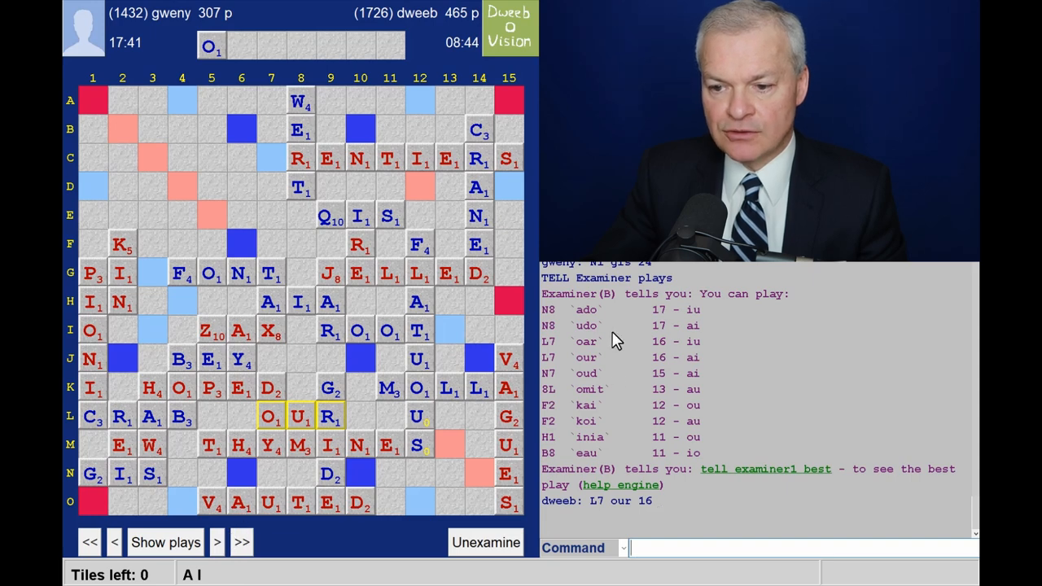
mouse_move(602, 349)
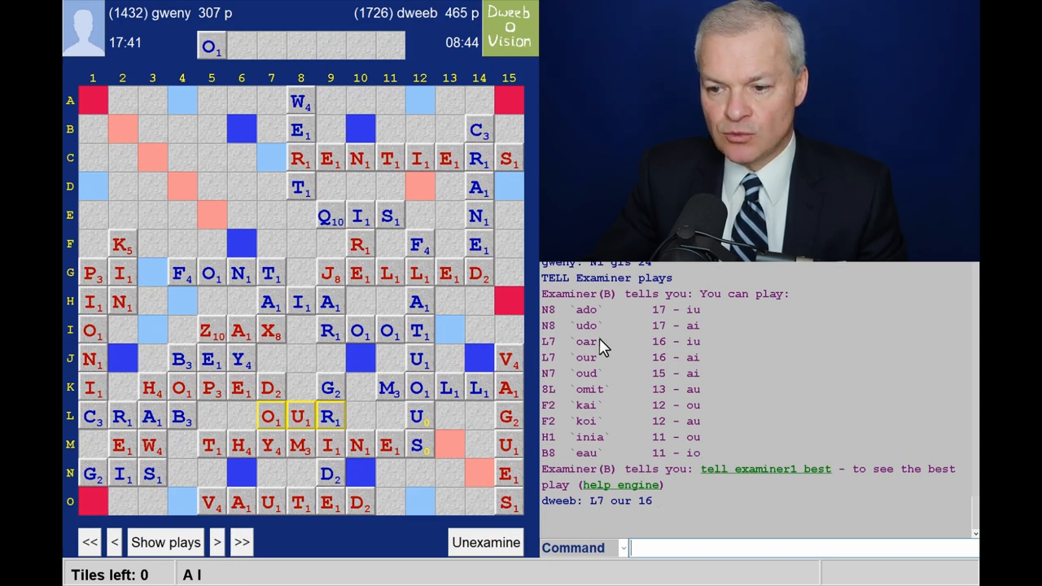
mouse_move(492, 439)
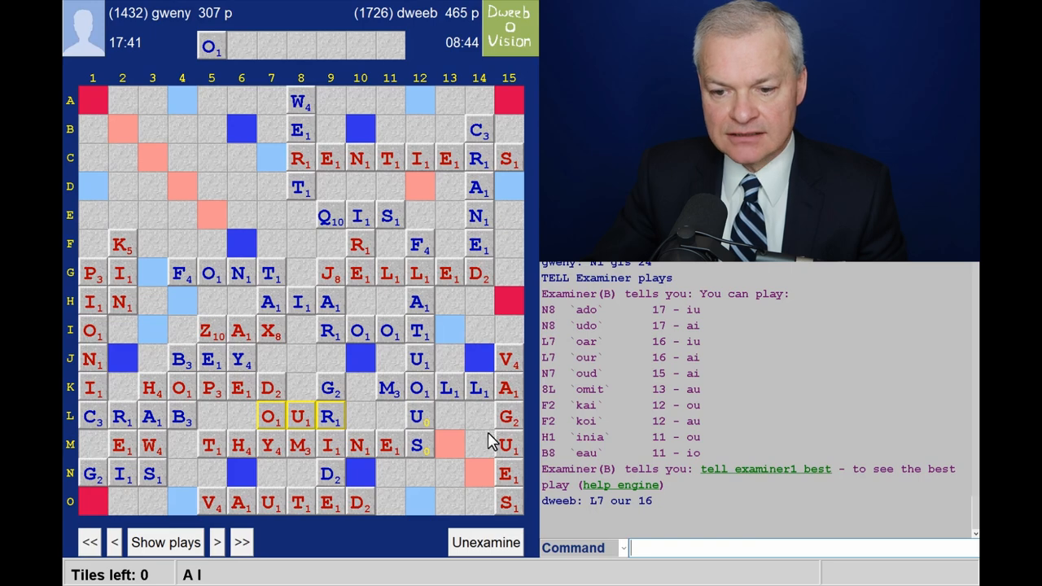
mouse_move(301, 480)
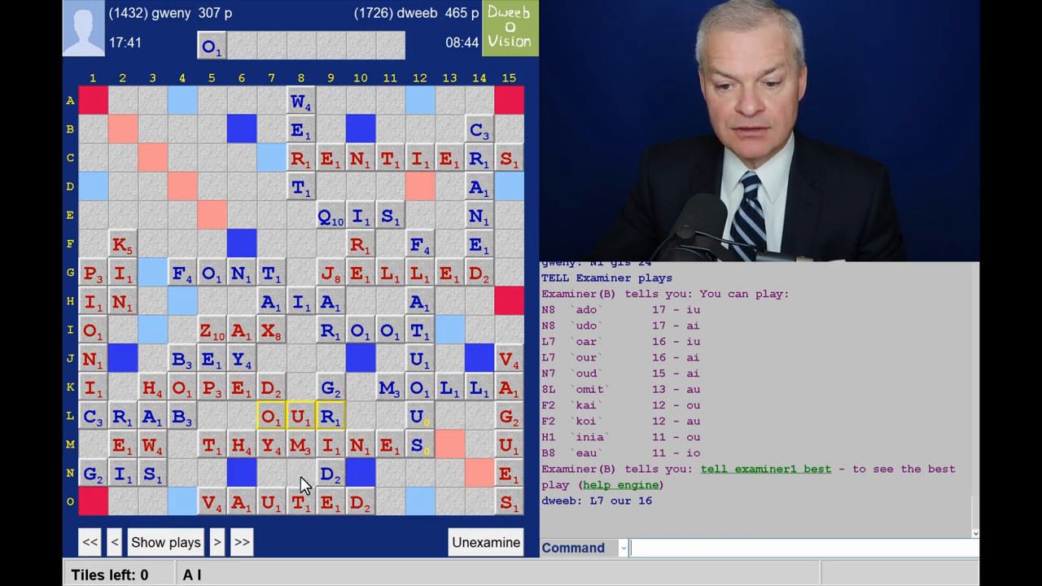
mouse_move(610, 334)
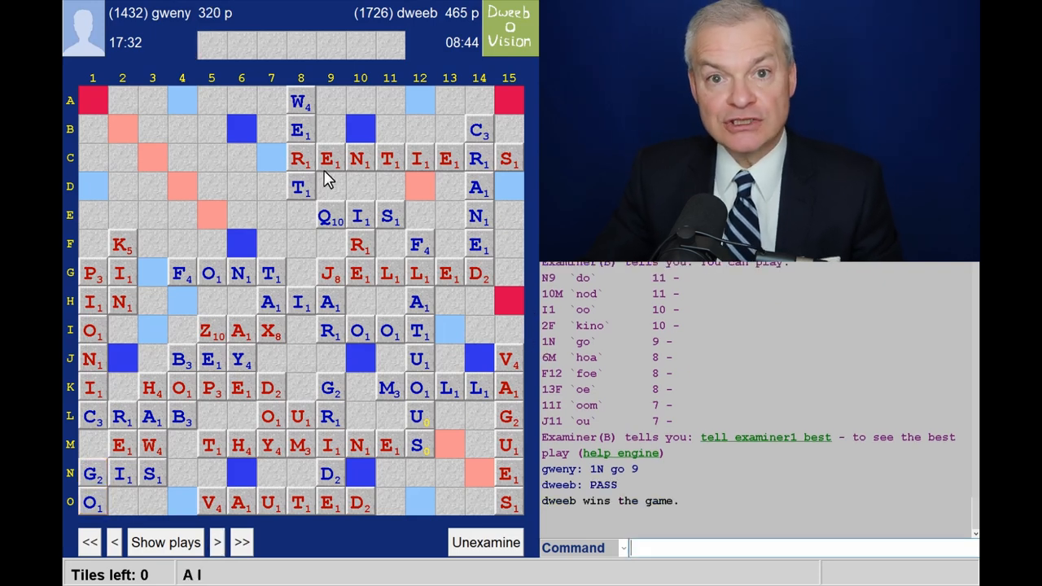
mouse_move(368, 172)
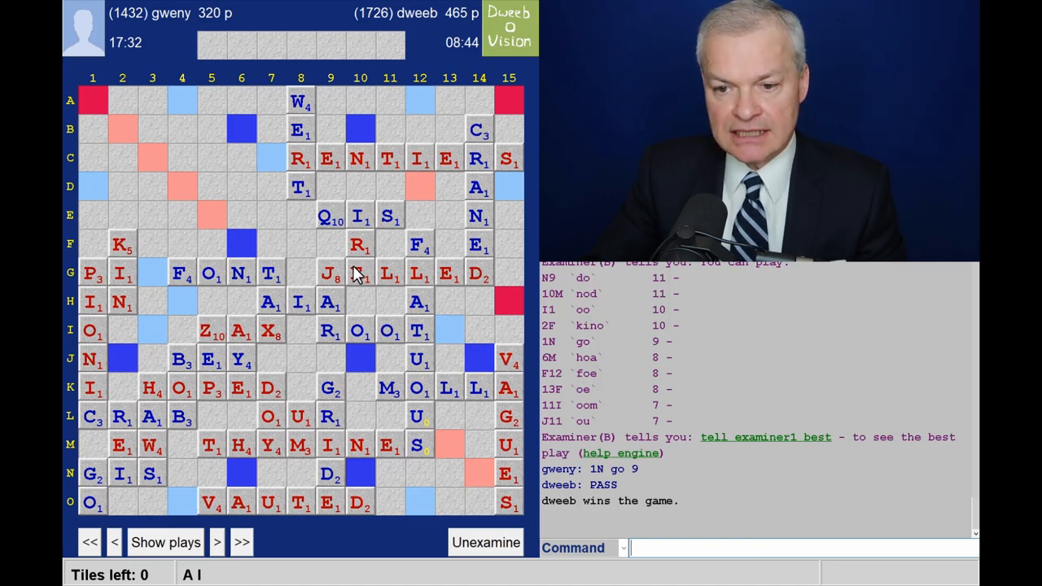
mouse_move(342, 313)
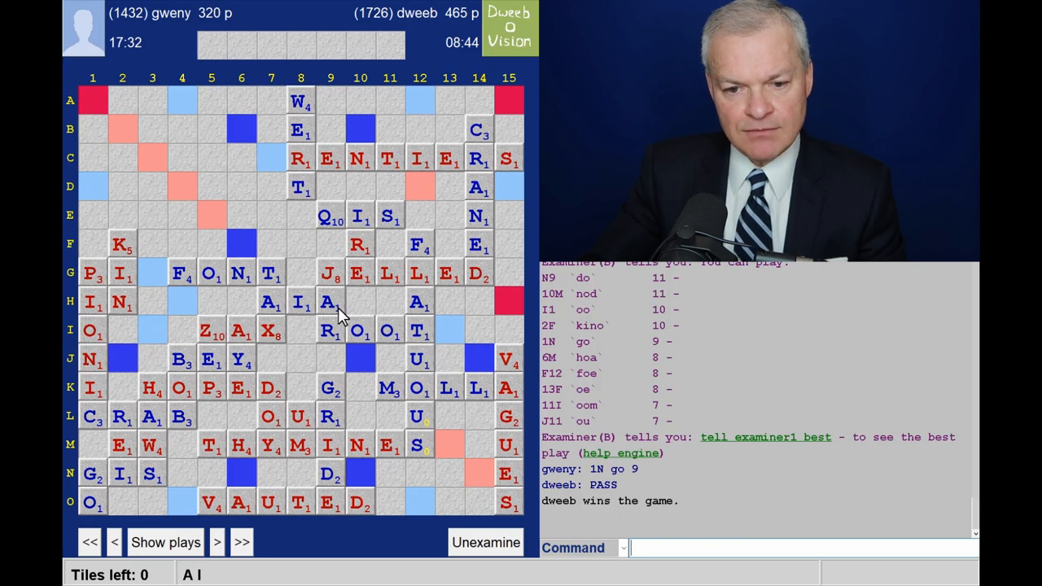
mouse_move(511, 365)
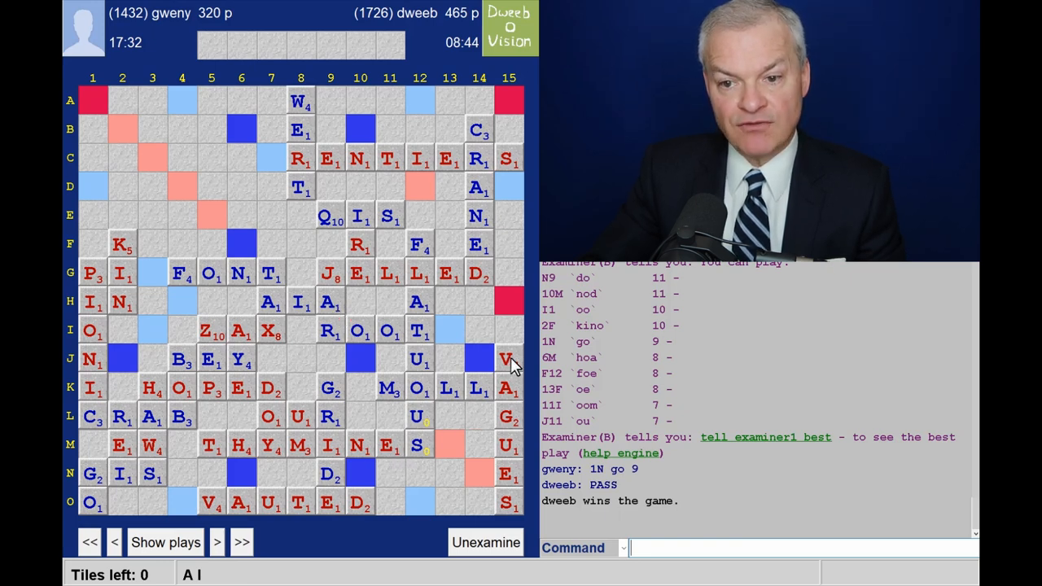